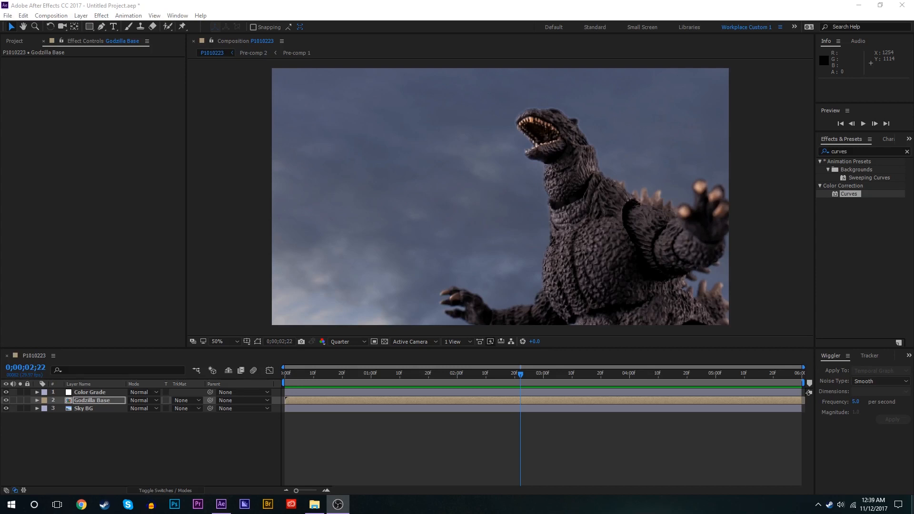
- Toggle the Godzilla Base layer and its color grade off and back on to check the shot
left_click(449, 373)
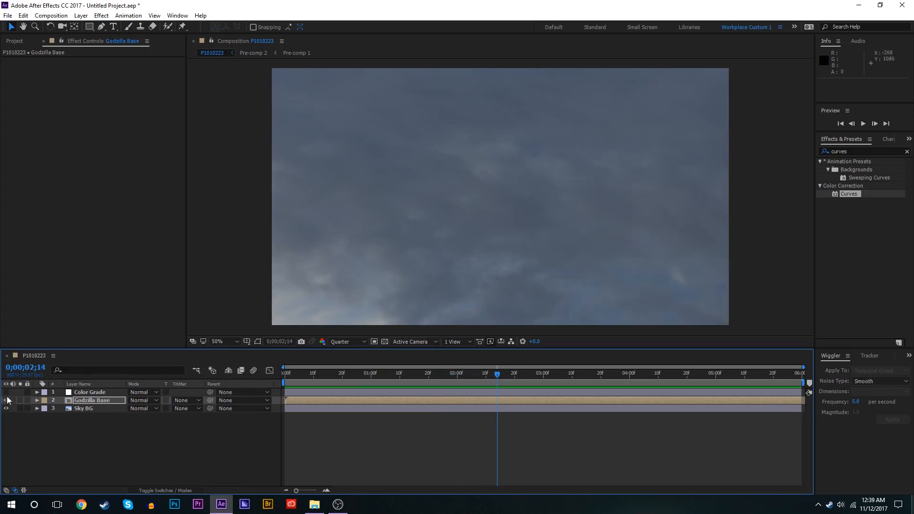
left_click(5, 401)
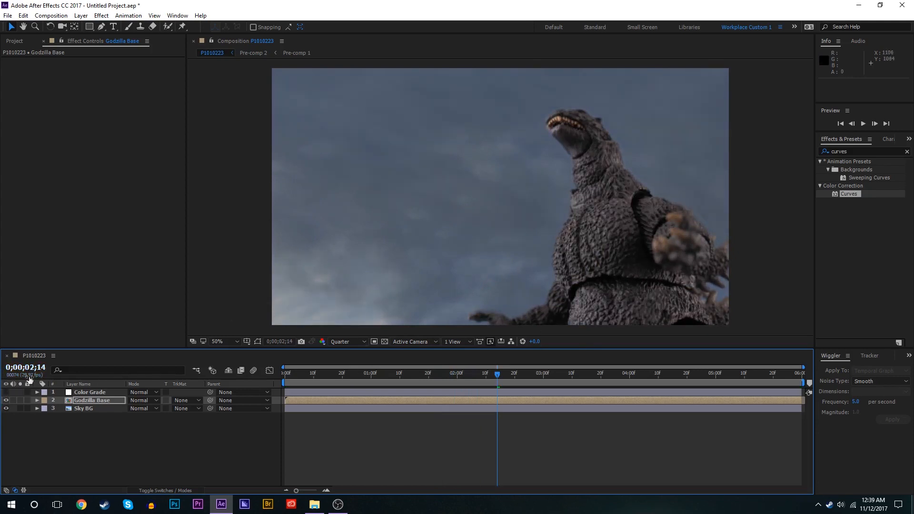
left_click(6, 392)
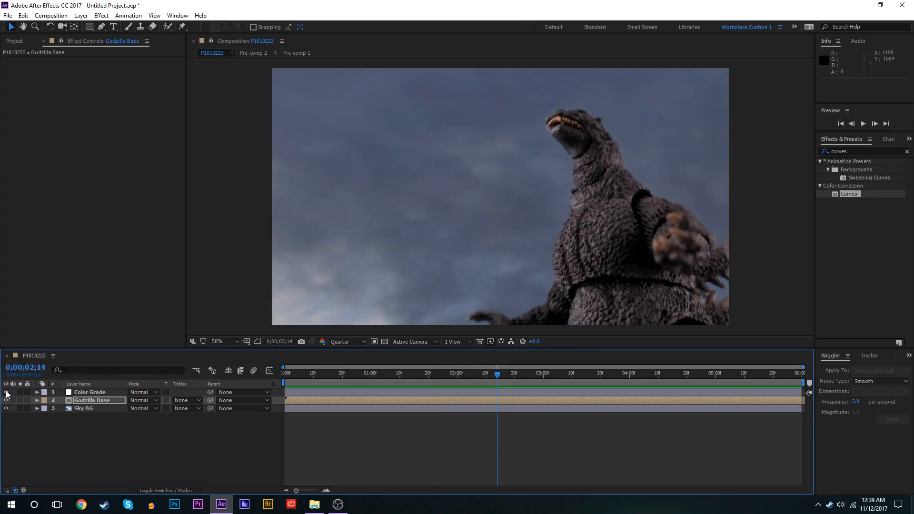
left_click(512, 373)
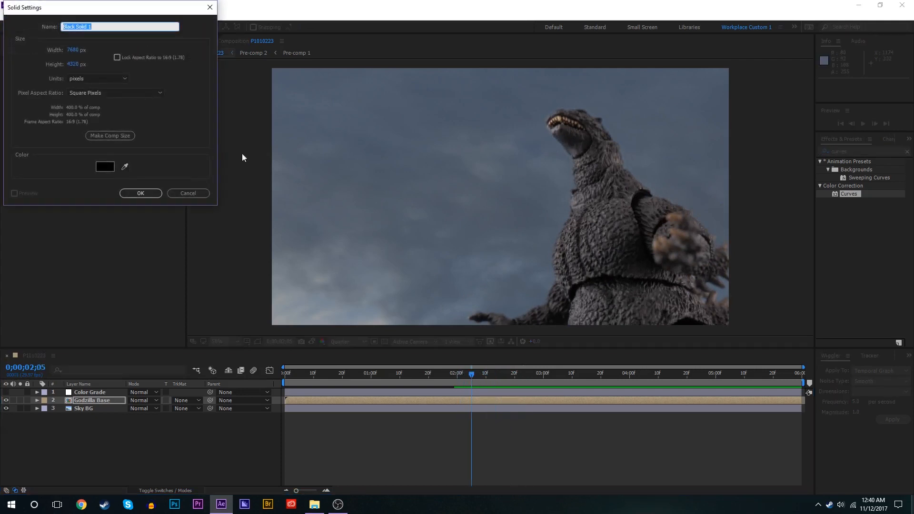
mouse_move(114, 46)
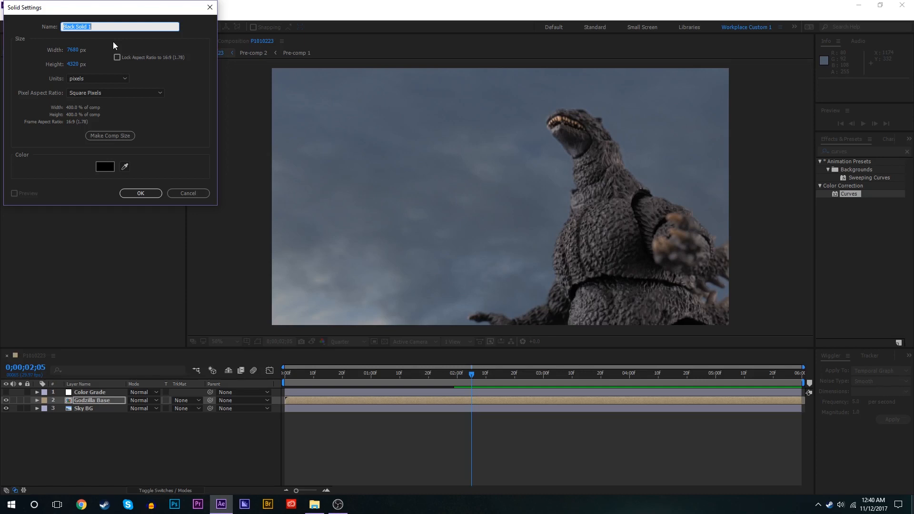
- Create a black 1920-wide solid named Ray above the Godzilla layer
type("Ray")
left_click(77, 50)
type("1920")
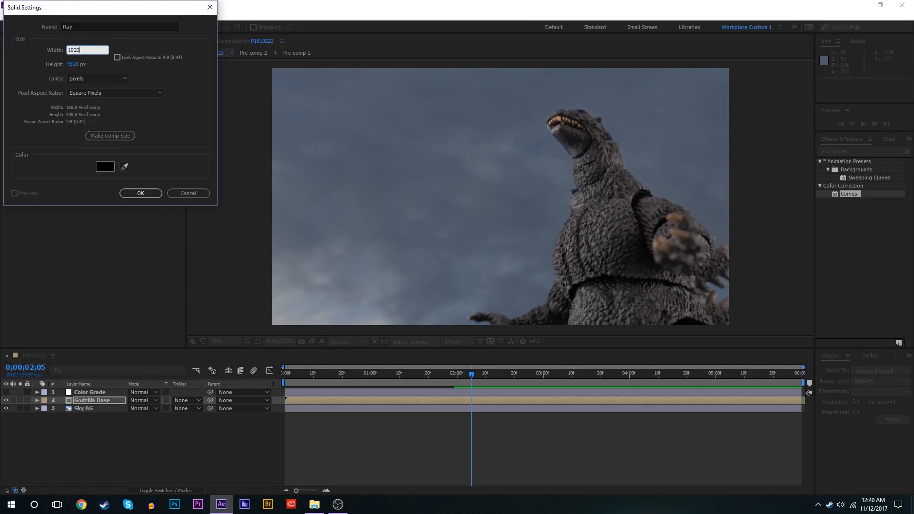
left_click(140, 193)
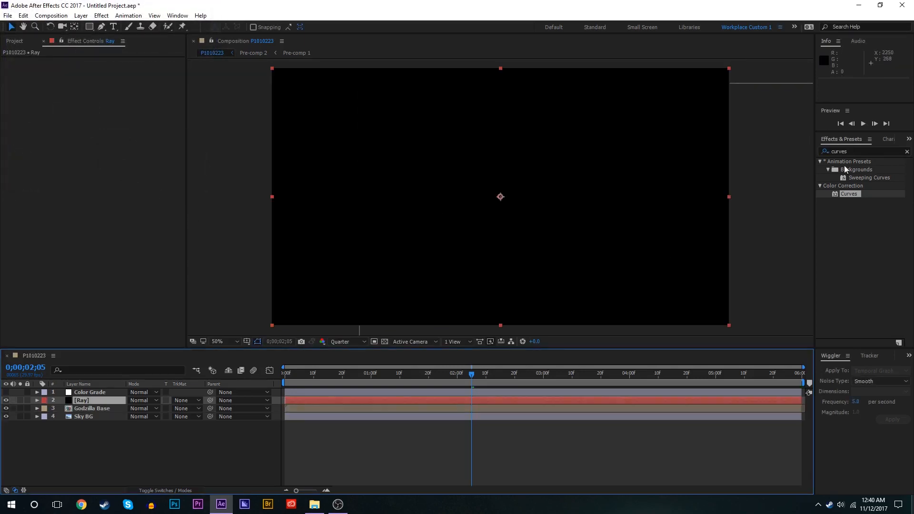
- Apply the Saber effect to the Ray layer and set its blend mode to Screen
triple_click(863, 152)
type("saber")
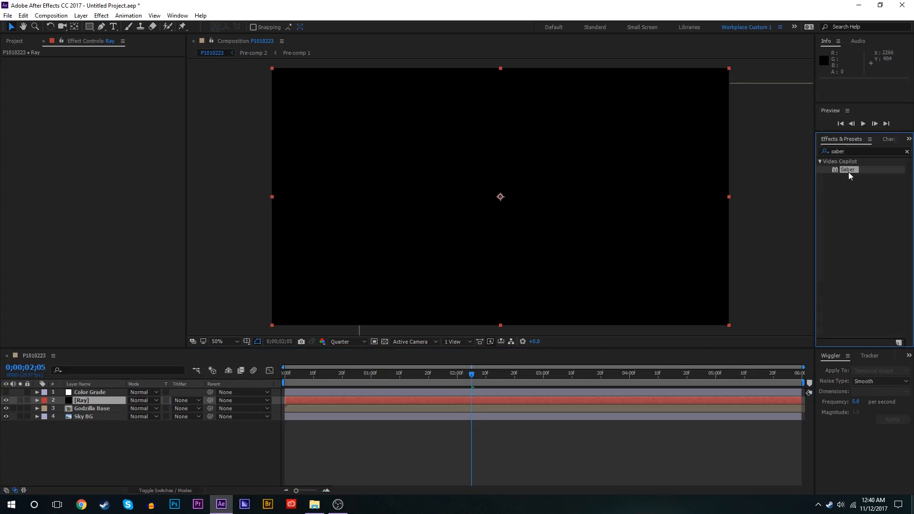
double_click(848, 169)
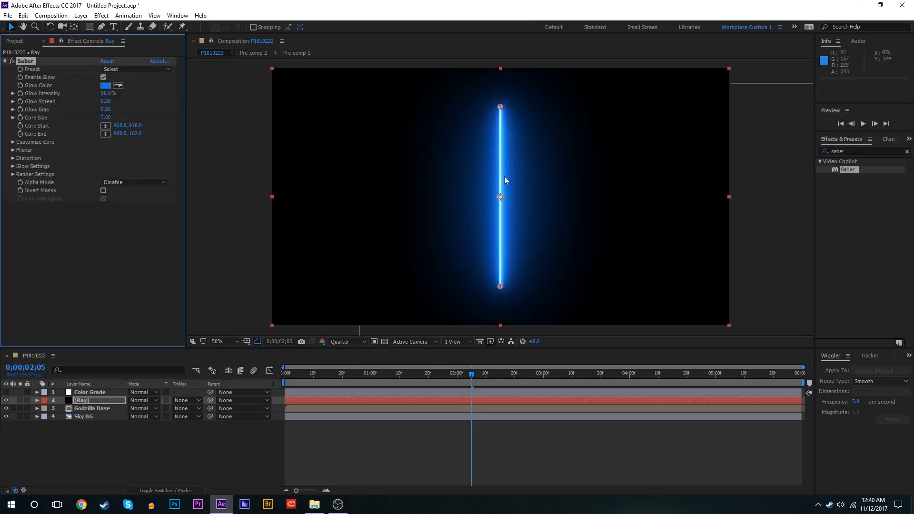
mouse_move(563, 166)
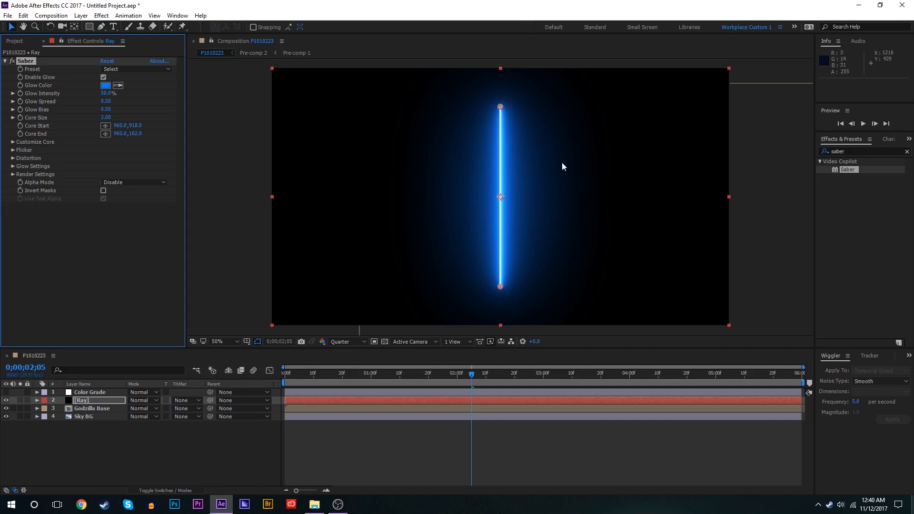
mouse_move(168, 399)
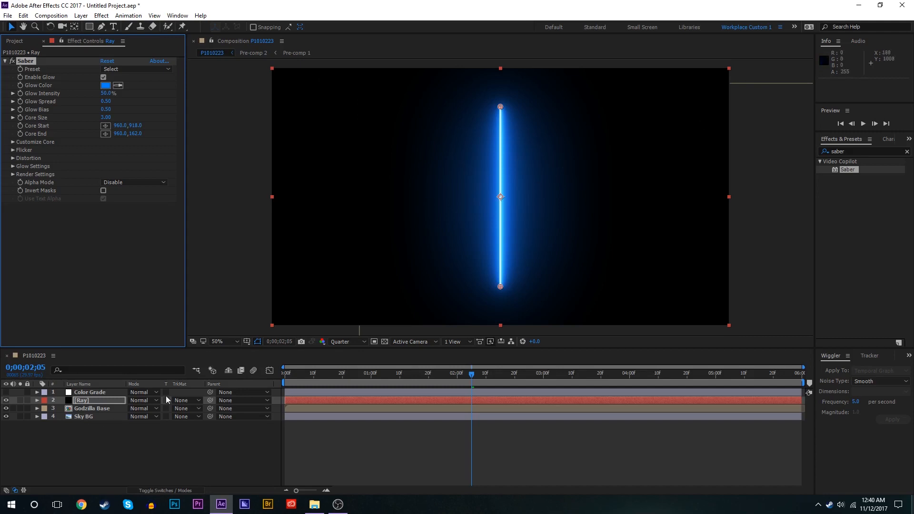
left_click(82, 401)
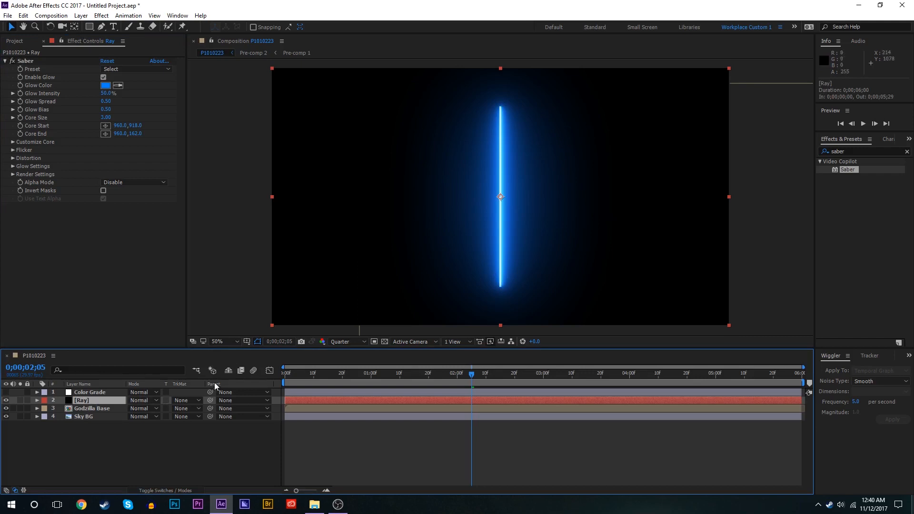
left_click(143, 401)
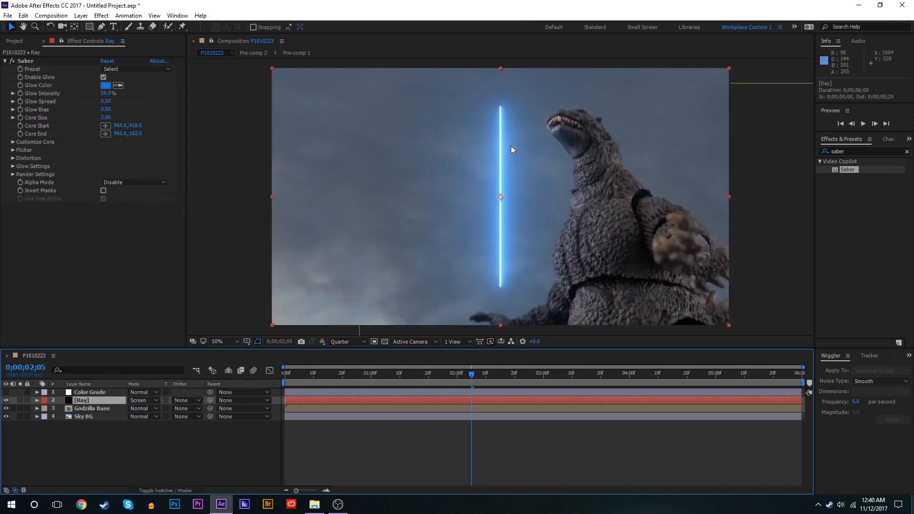
- Aim a thick Saber beam (Core Size 48.4) from Godzilla's mouth to the upper left, starting the Ray layer later
left_click(488, 374)
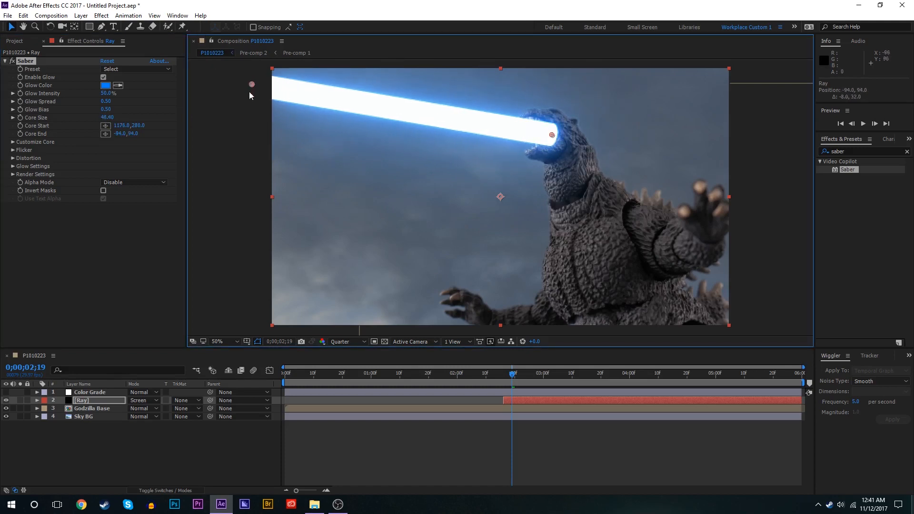
- Set the Saber glow colour to orange FF4800, preview at Half resolution and refine the Core End at Godzilla's mouth
left_click(105, 84)
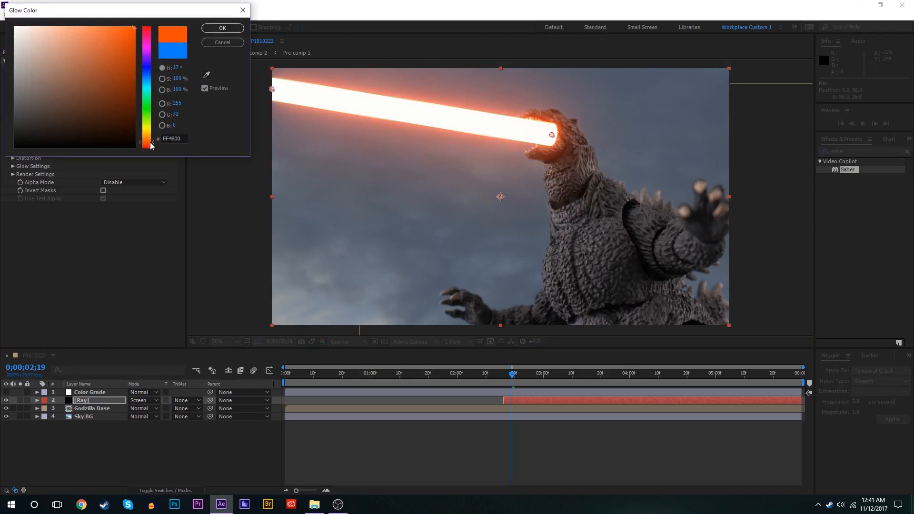
left_click(222, 27)
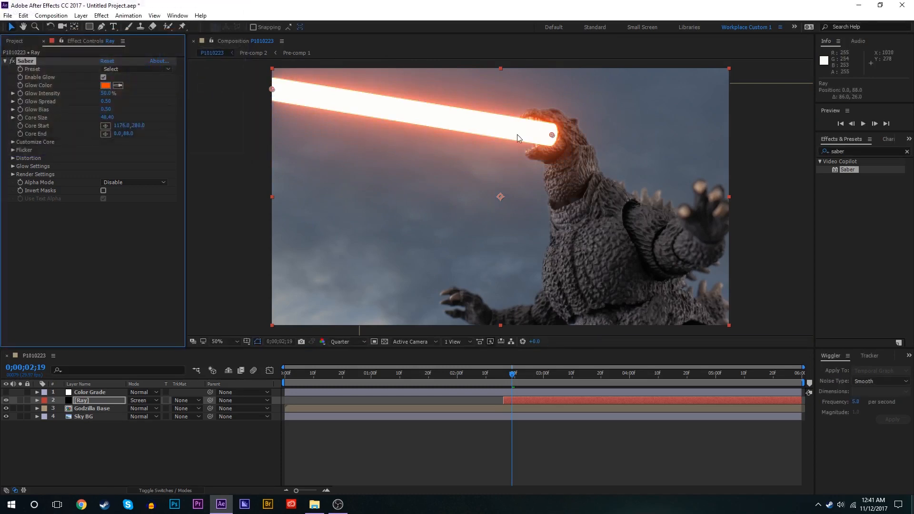
left_click(344, 341)
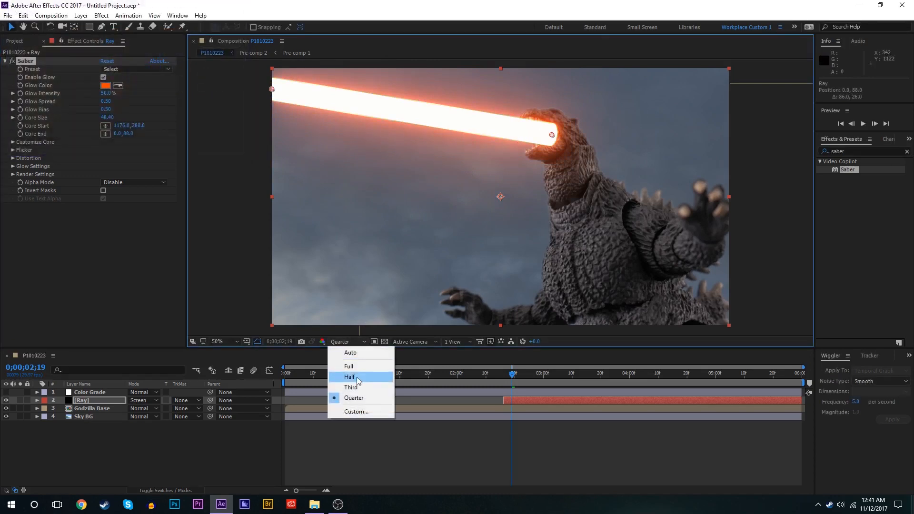
left_click(350, 377)
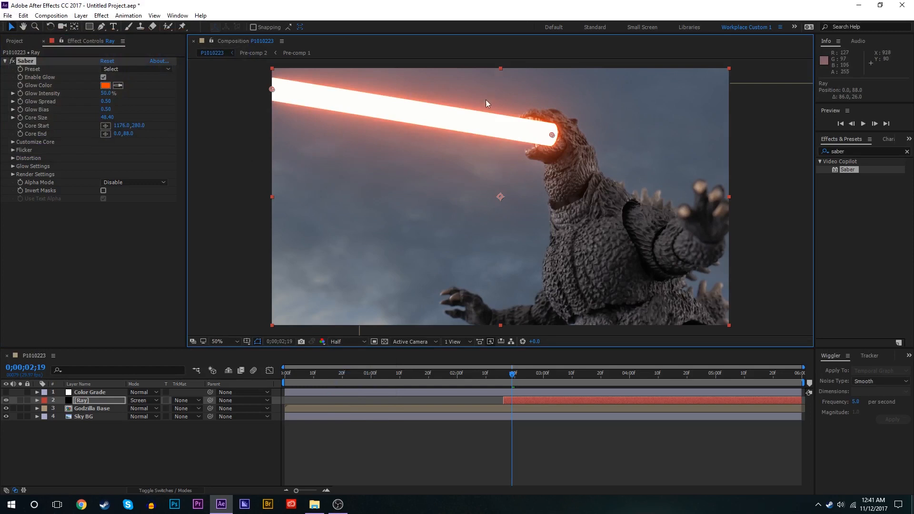
mouse_move(449, 135)
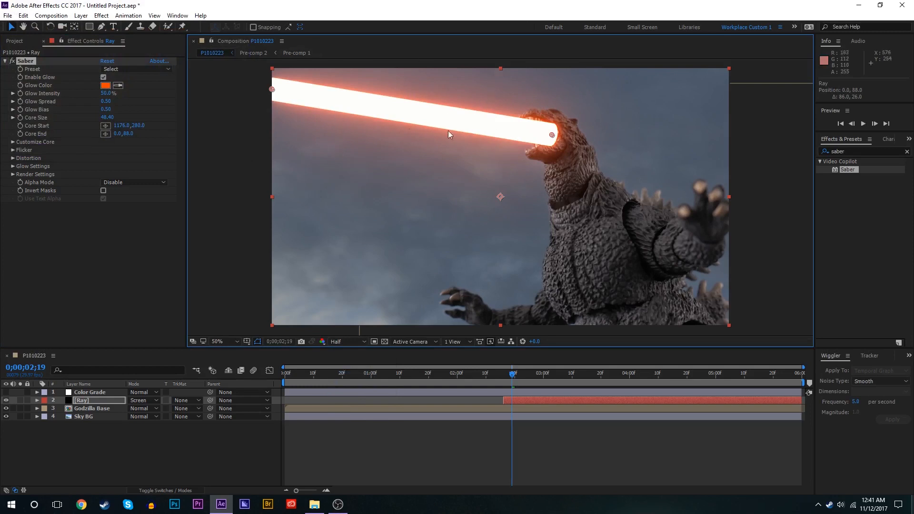
mouse_move(498, 142)
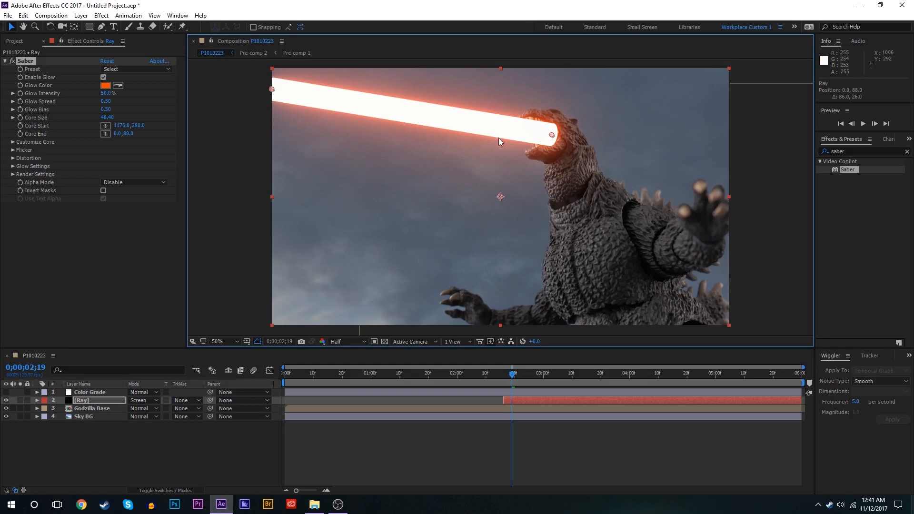
mouse_move(500, 164)
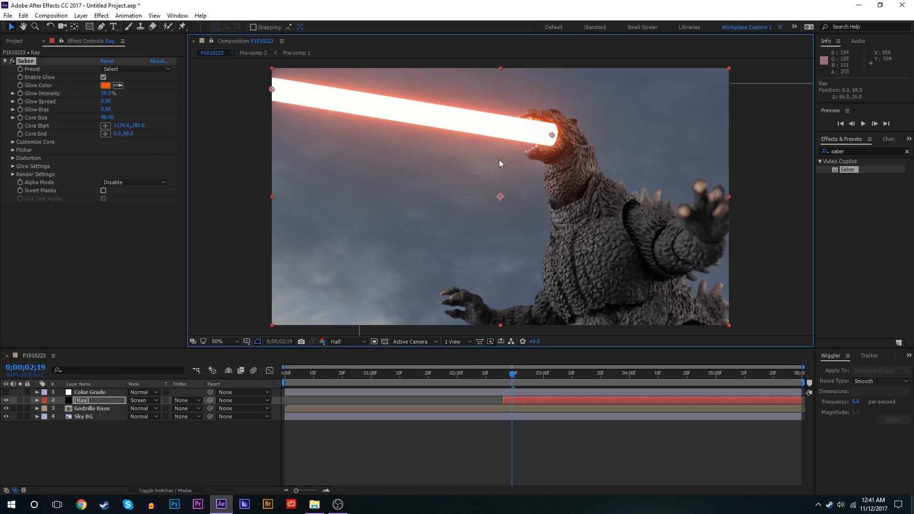
mouse_move(477, 108)
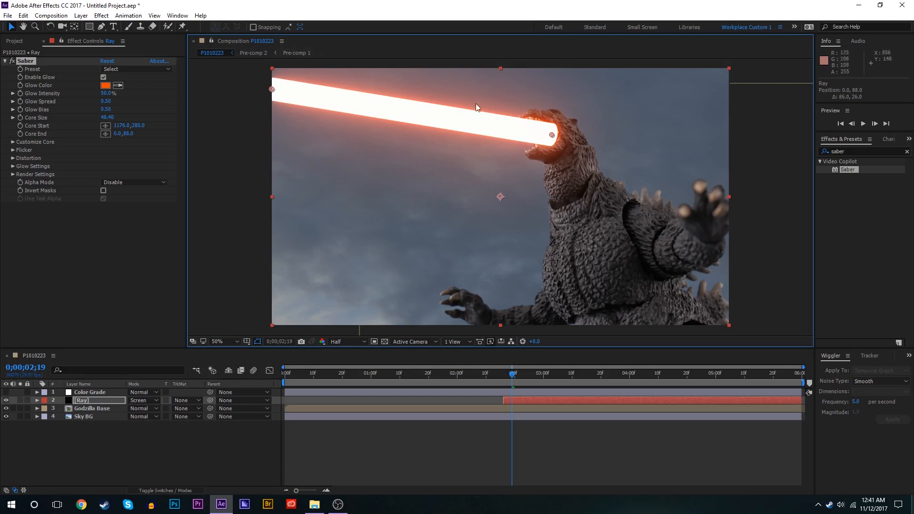
mouse_move(430, 147)
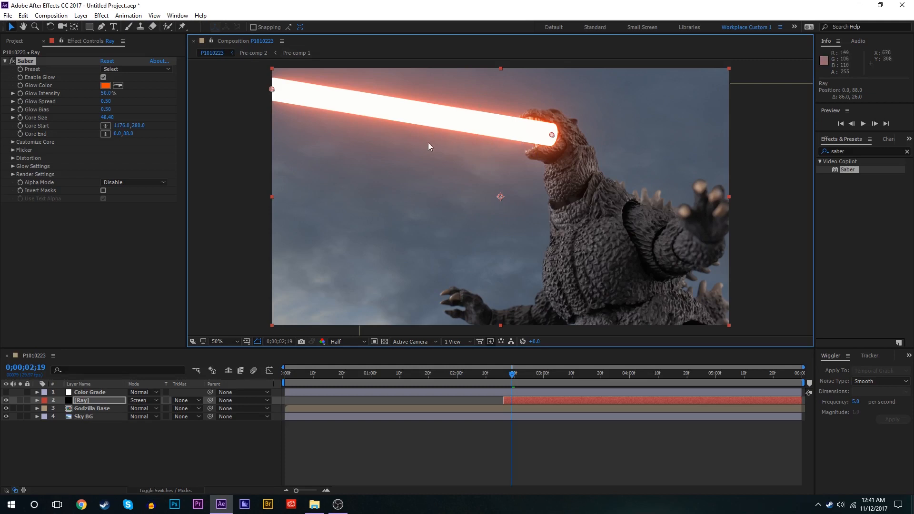
mouse_move(287, 113)
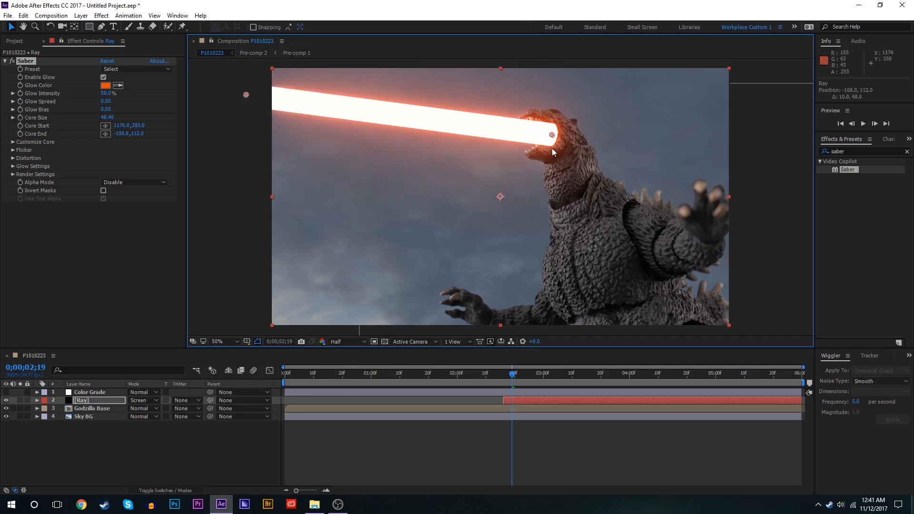
mouse_move(512, 138)
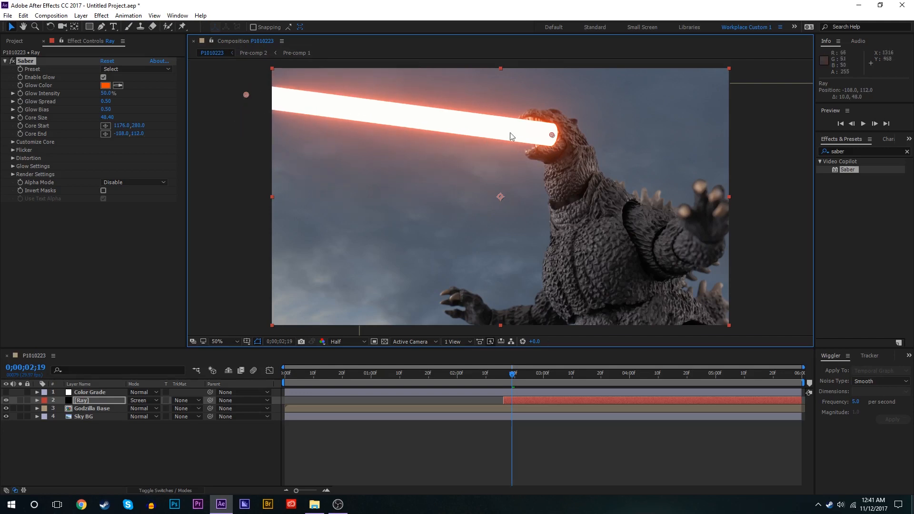
left_click(12, 142)
type("vc")
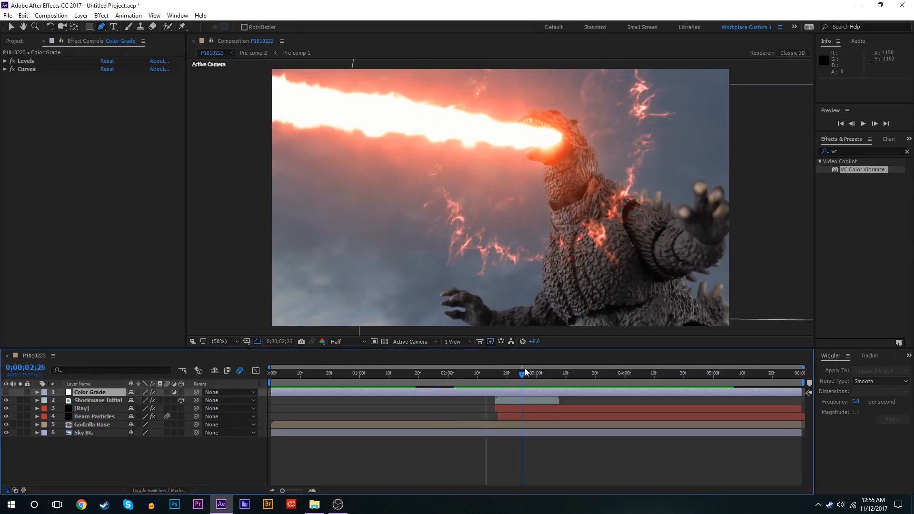
left_click(551, 372)
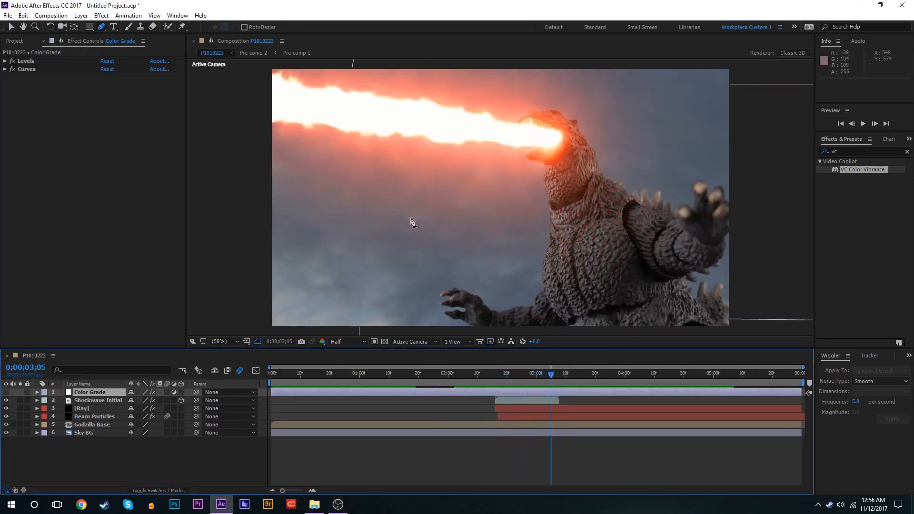
mouse_move(384, 133)
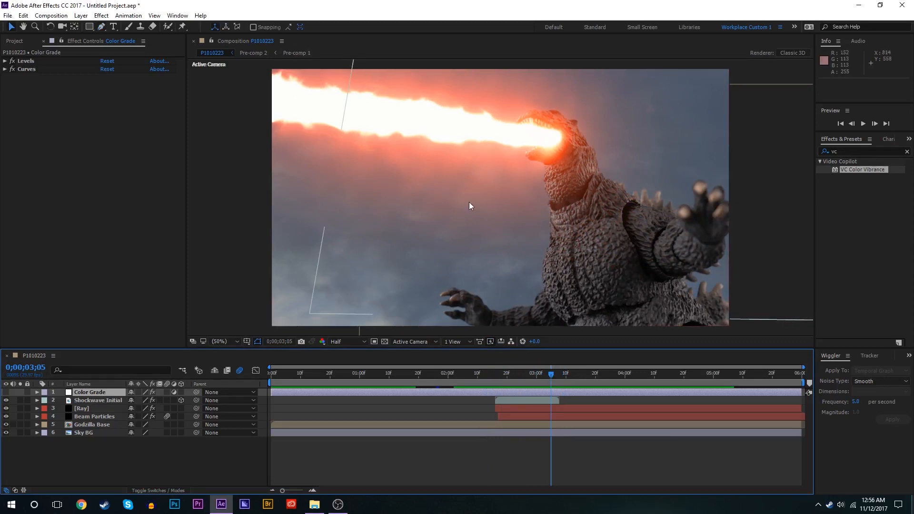
left_click(7, 425)
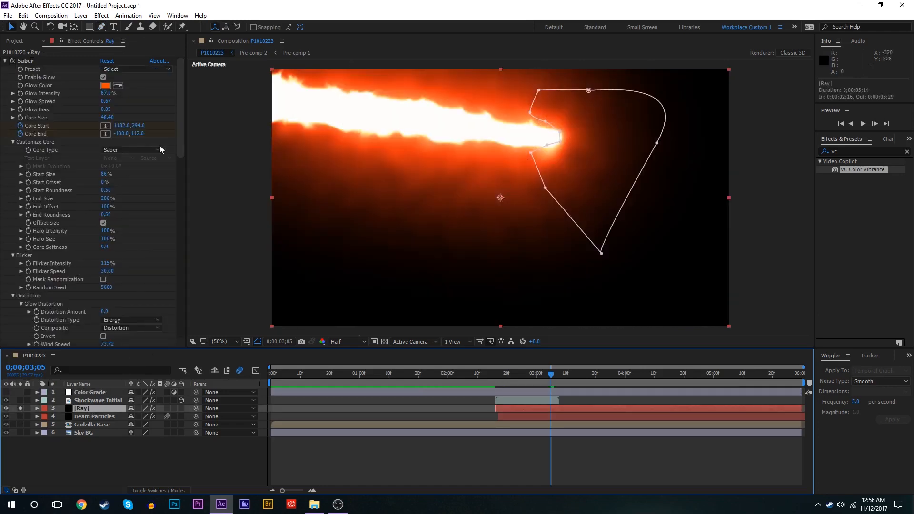
scroll("down", 3)
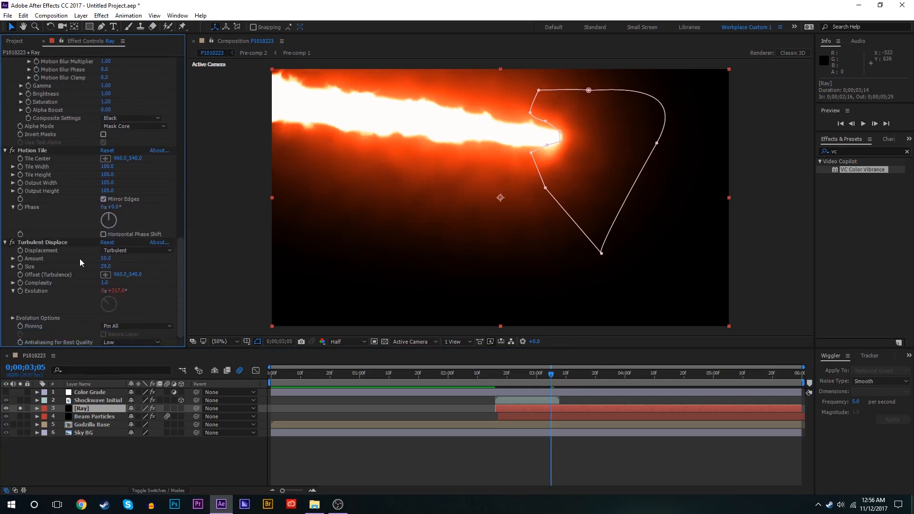
left_click(5, 425)
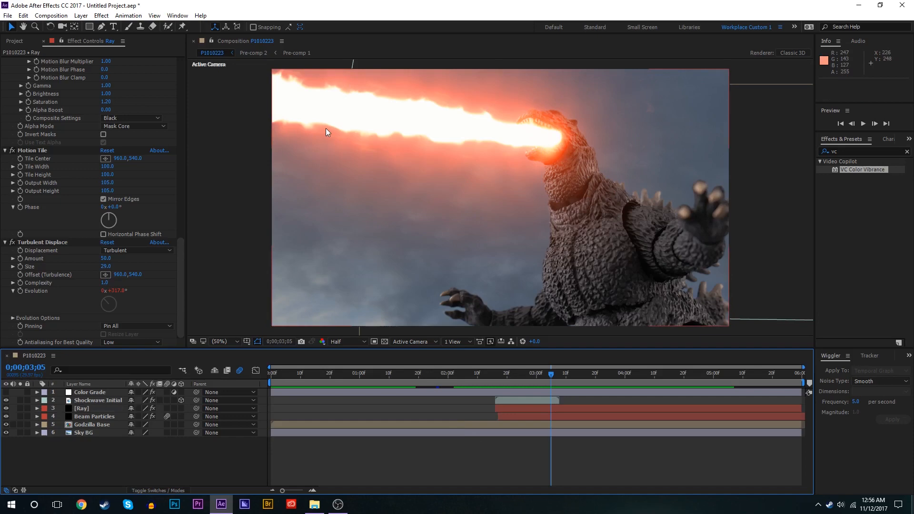
- Create a new composition named Spiral, 1920 wide and 1080*5 tall with aspect ratio unlocked
left_click(51, 15)
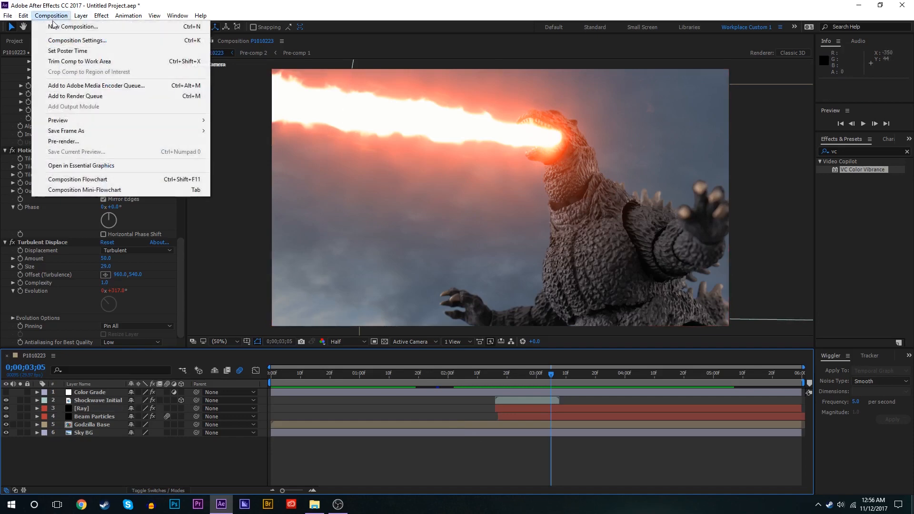
left_click(74, 27)
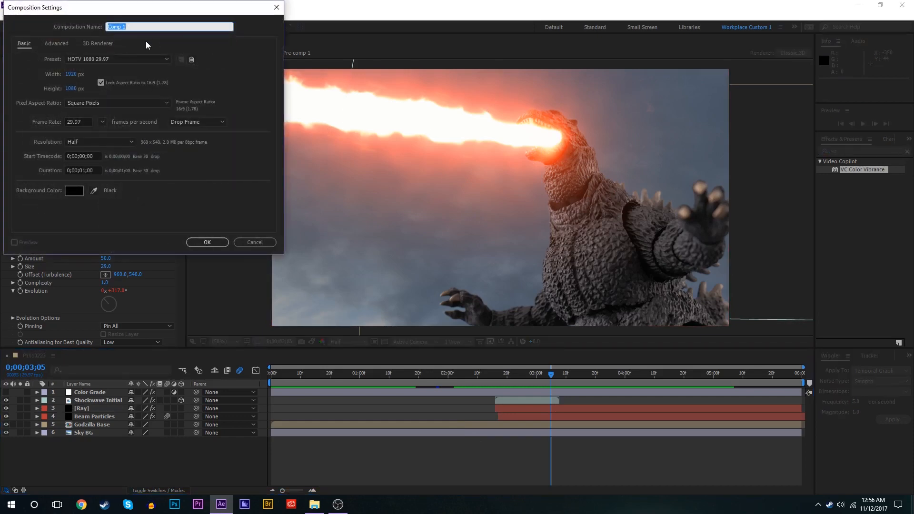
type("Spiral")
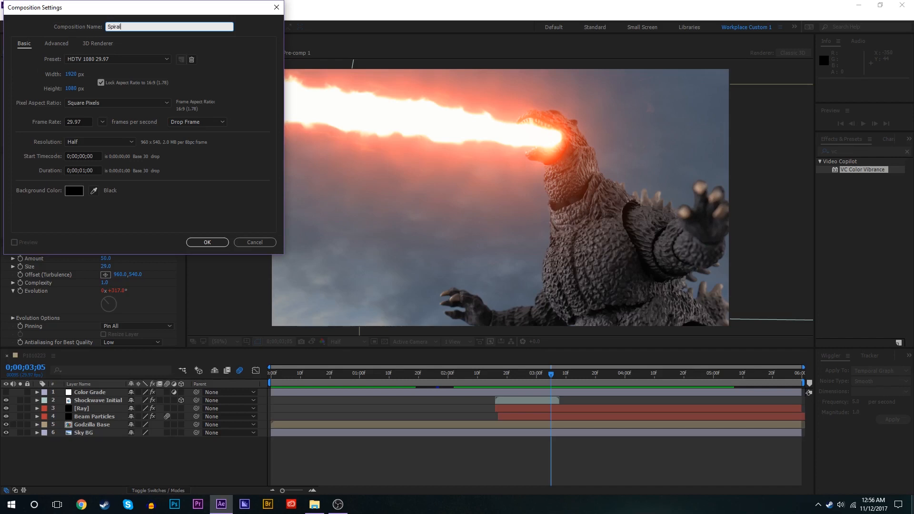
left_click(74, 74)
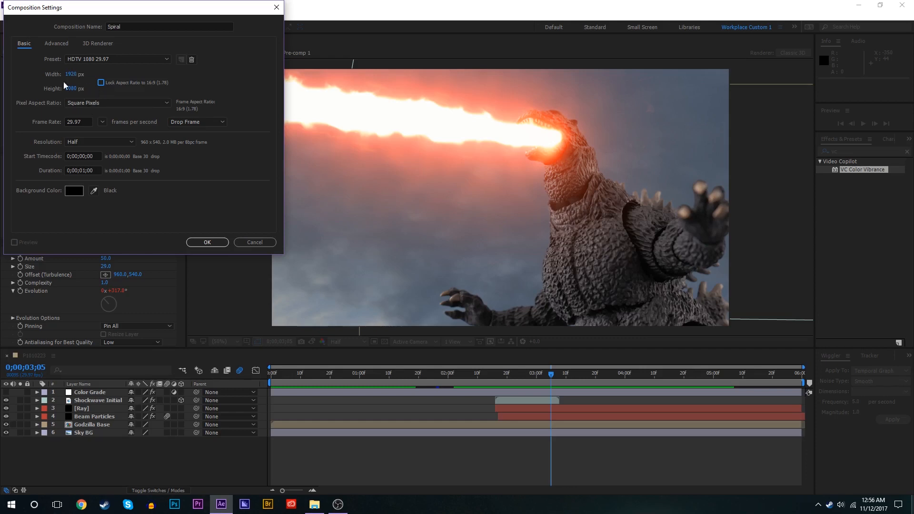
triple_click(76, 88)
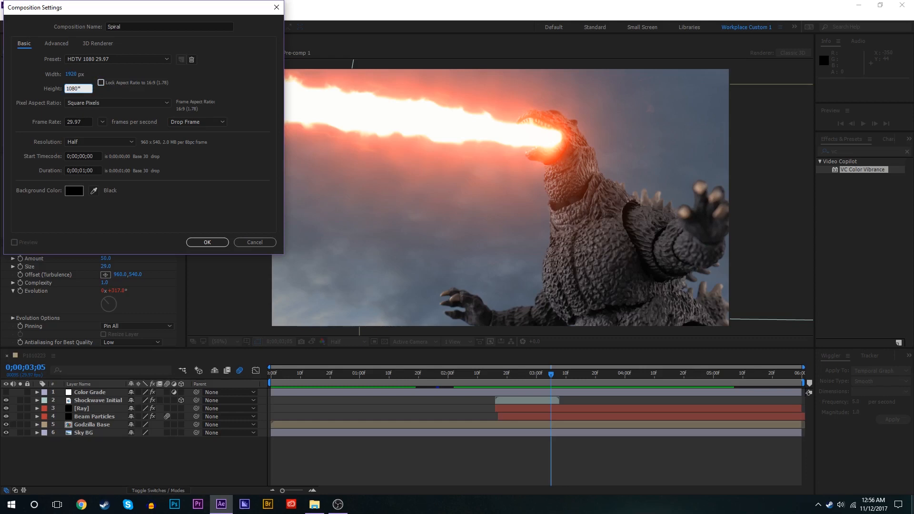
left_click(206, 242)
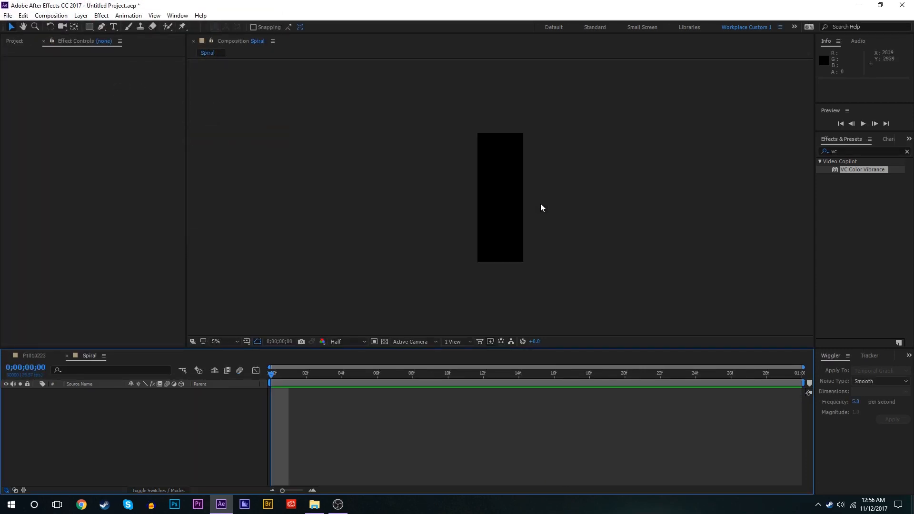
- Add a new black 1920 by 1080 solid to the Spiral composition
left_click(216, 341)
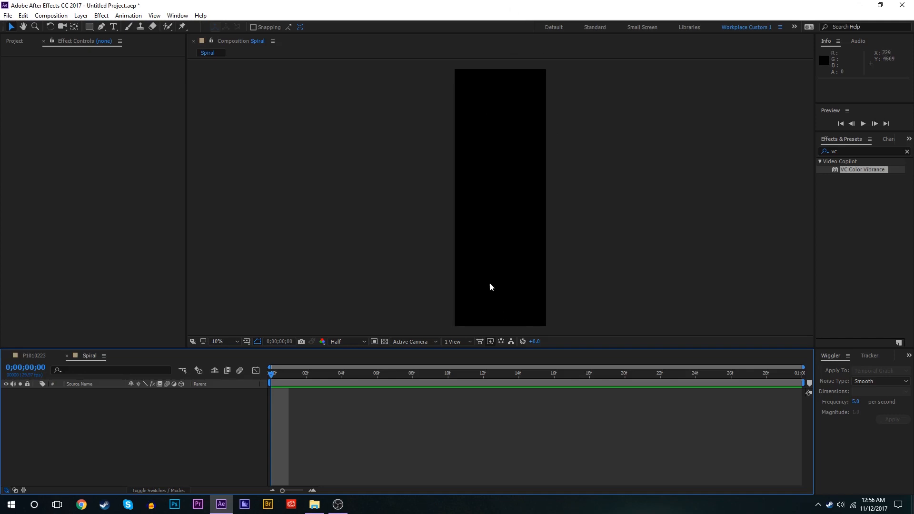
left_click(15, 41)
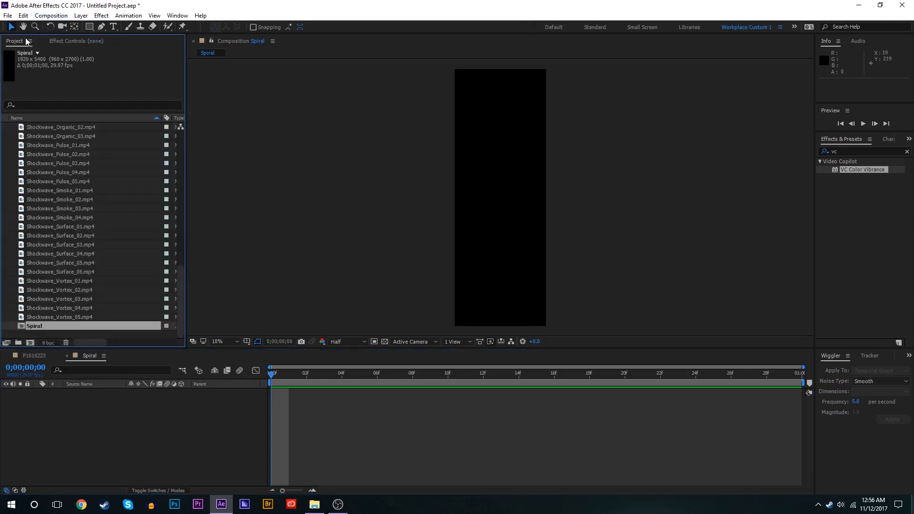
scroll("up", 3)
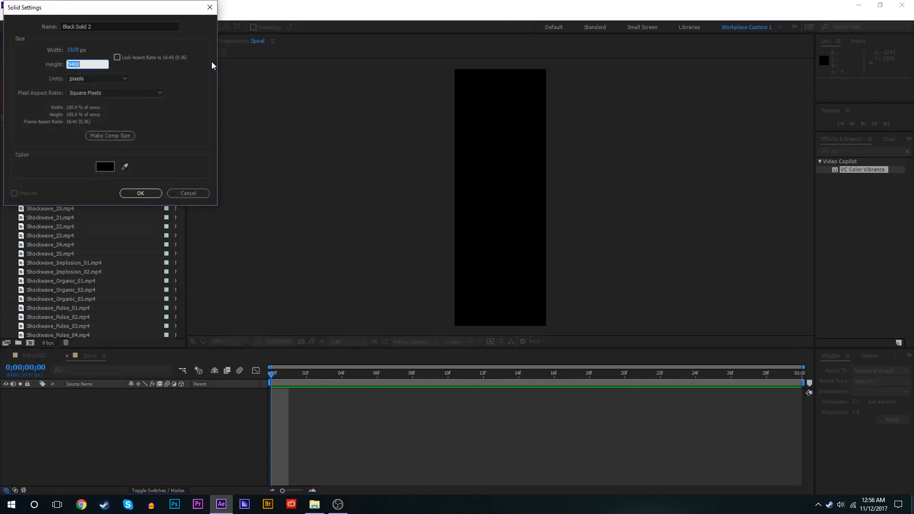
type("1080")
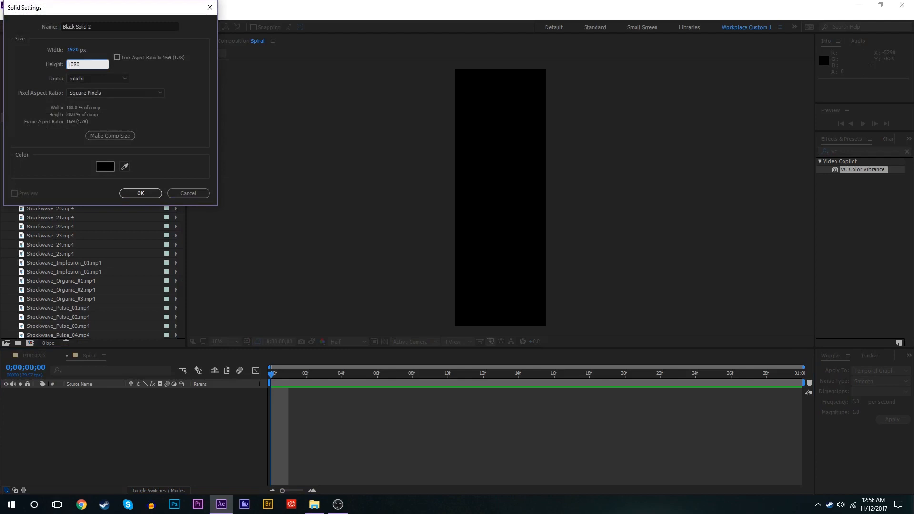
left_click(140, 193)
type("adva")
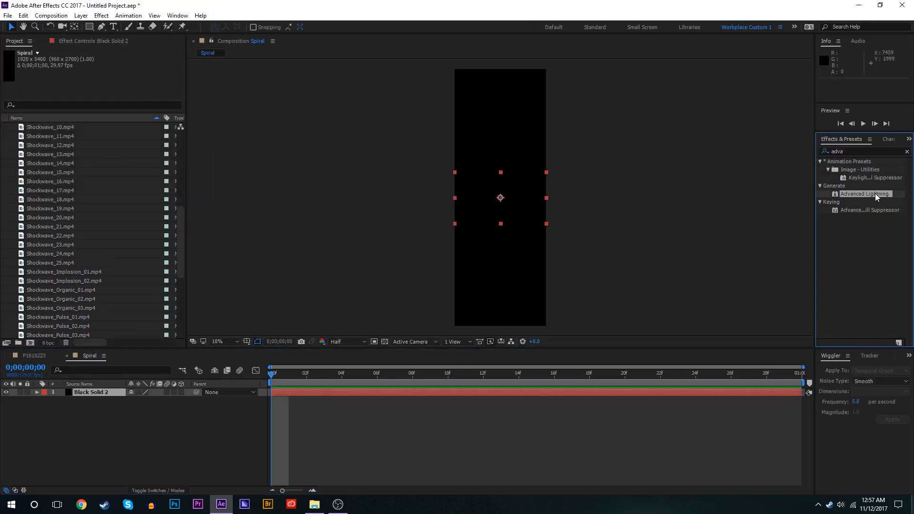
- Apply Advanced Lightning to the solid as a Strike bolt with Glow Opacity 0, previewing at Quarter resolution
double_click(865, 193)
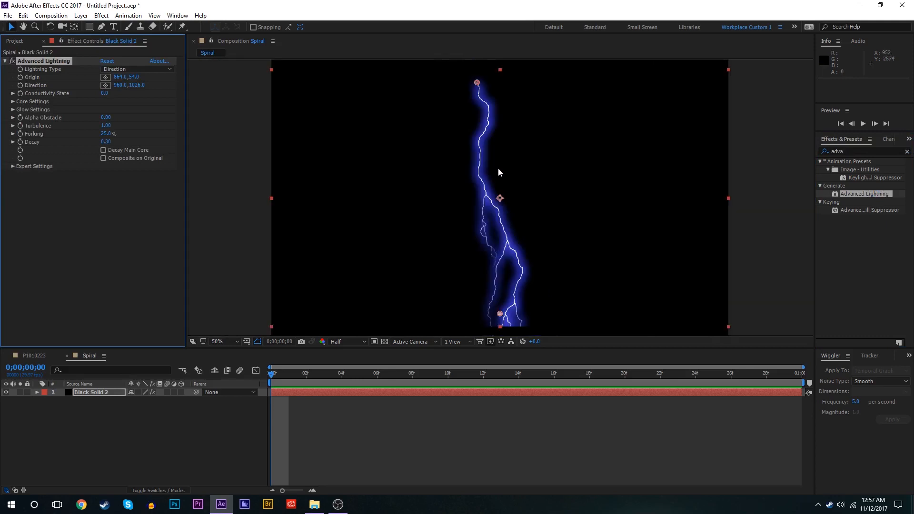
left_click(341, 341)
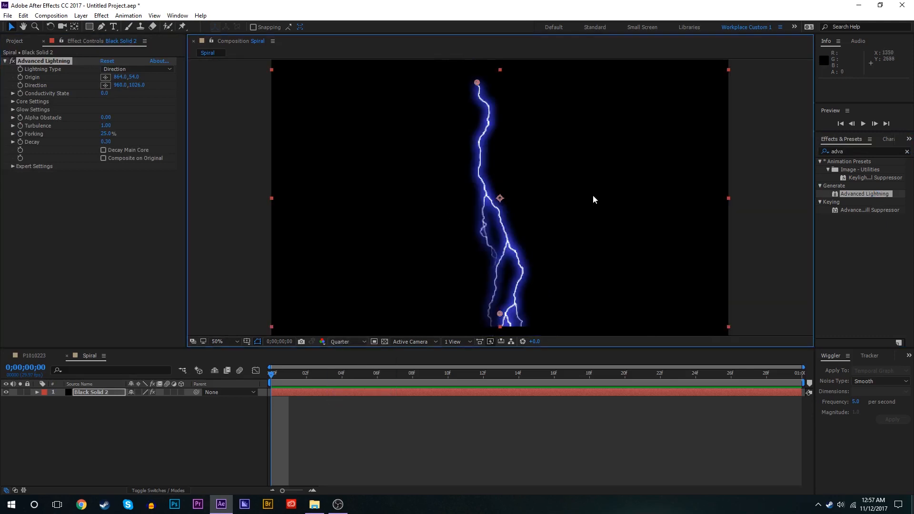
mouse_move(218, 82)
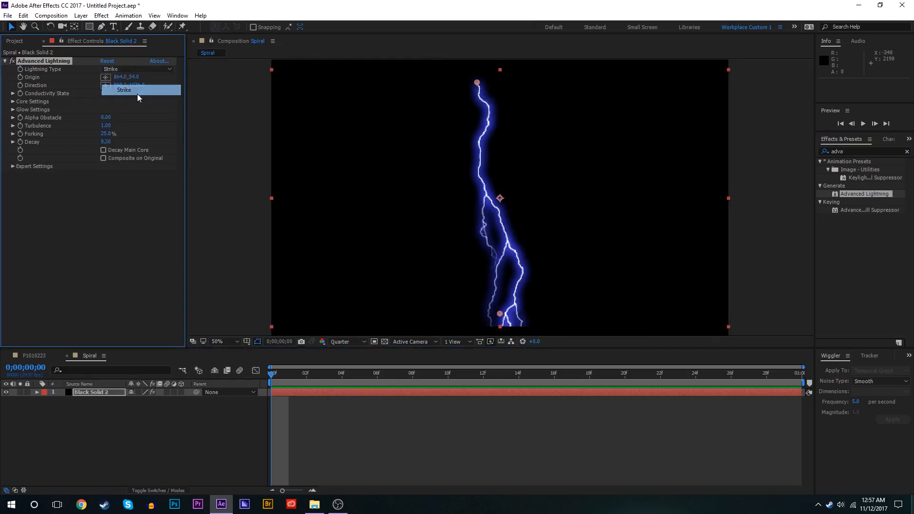
left_click(123, 90)
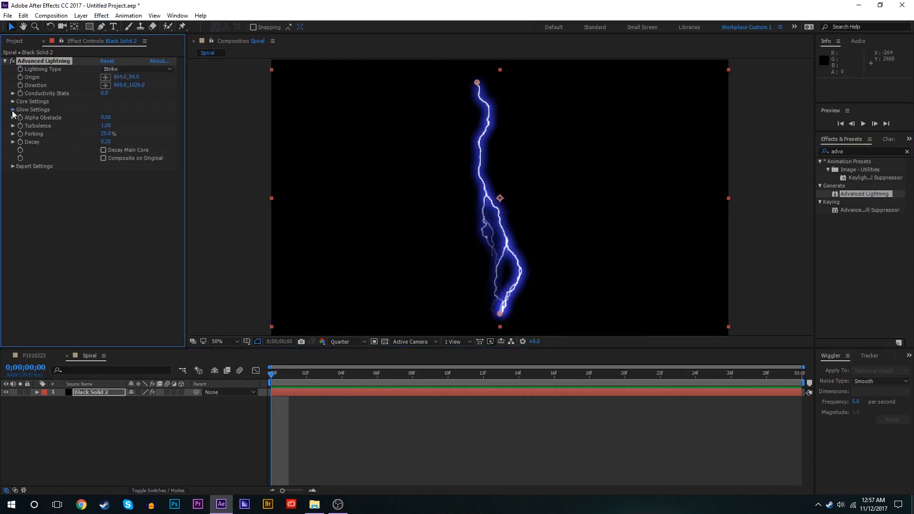
left_click(12, 110)
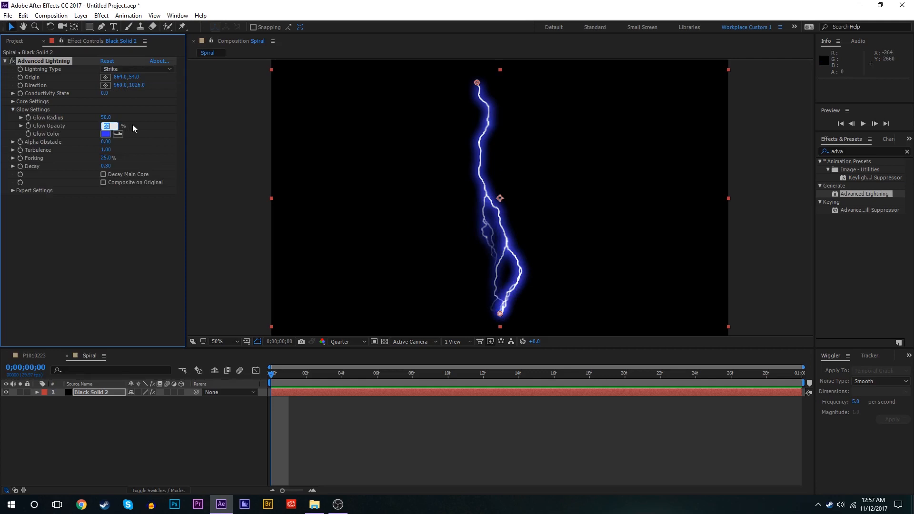
type("0")
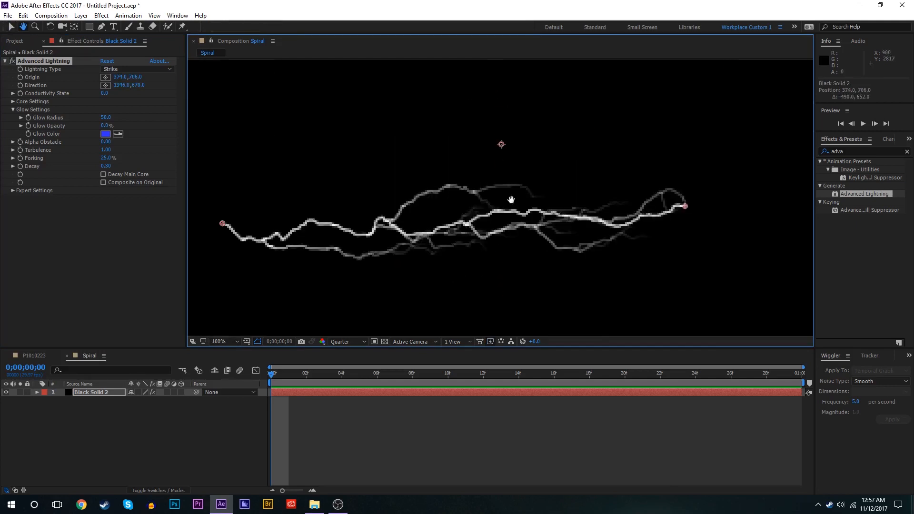
- Set Core Radius 7 and Core Opacity 100%, lower Turbulence and Decay, raise Forking, at Half resolution
left_click(344, 342)
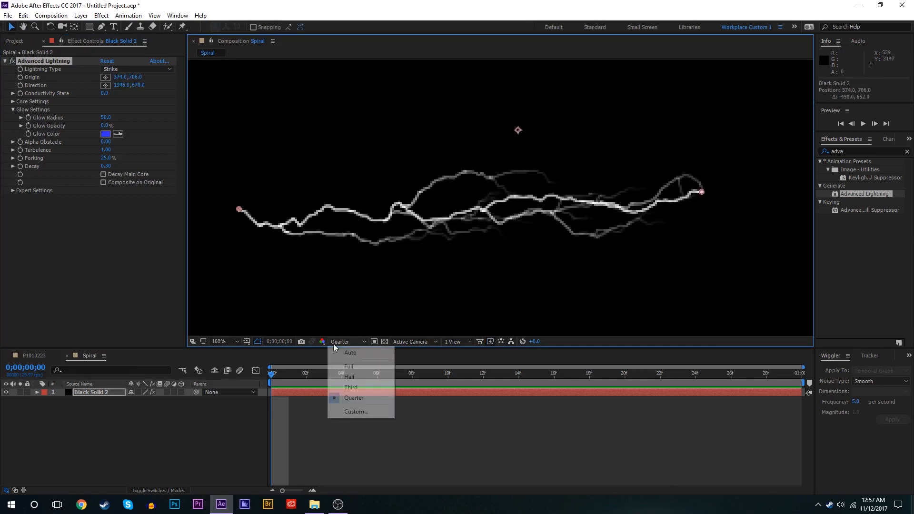
left_click(350, 377)
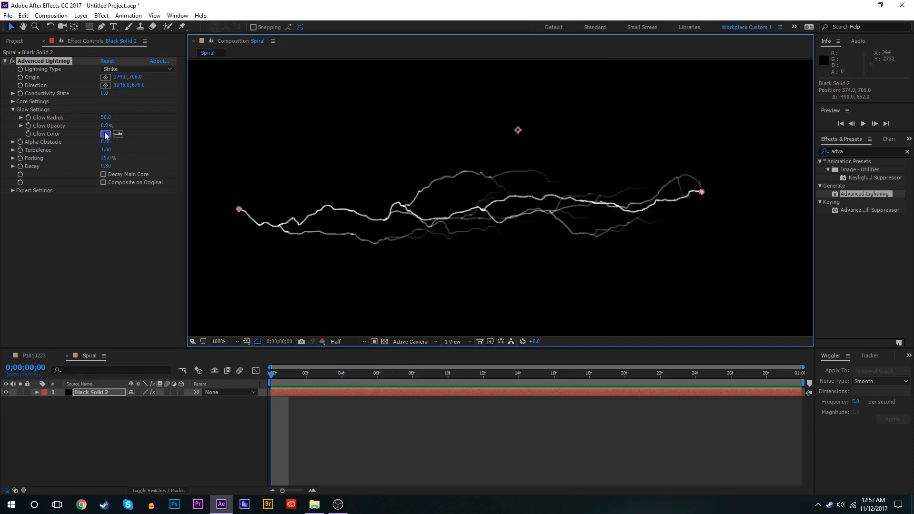
left_click(13, 101)
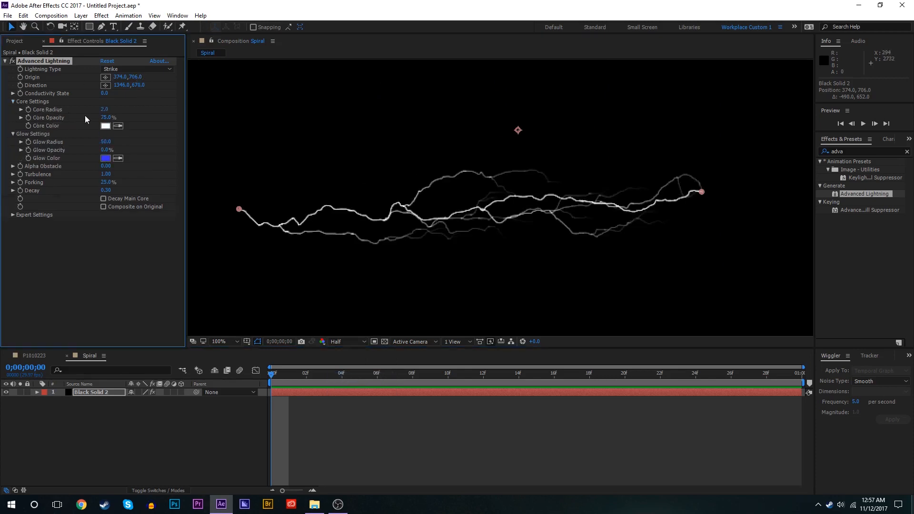
left_click_drag(105, 109, 116, 109)
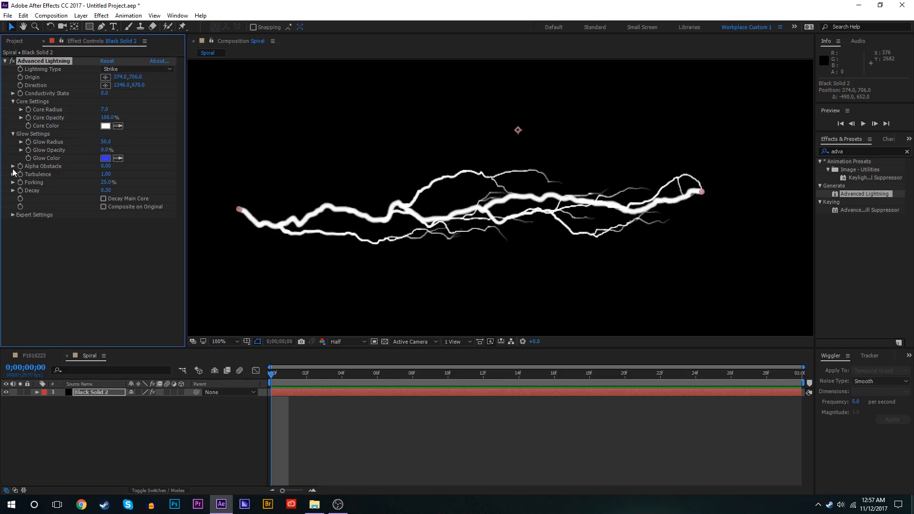
mouse_move(92, 182)
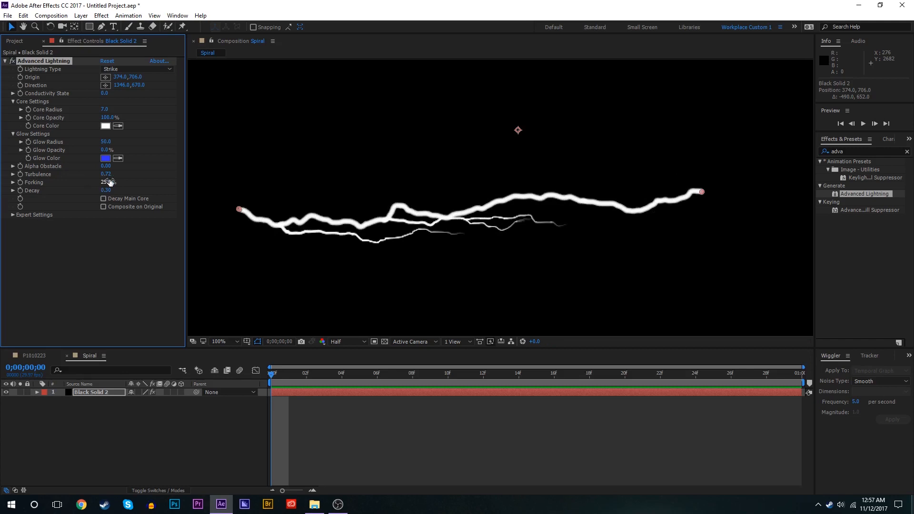
left_click_drag(107, 182, 114, 182)
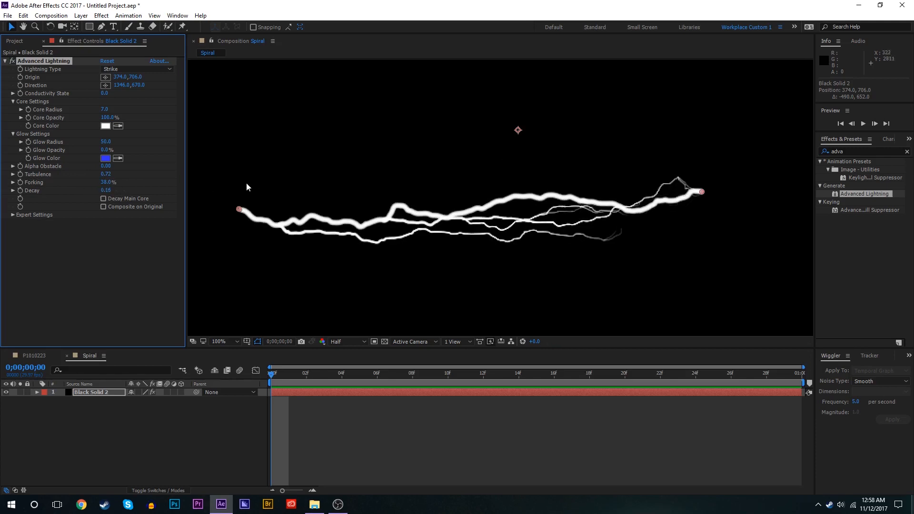
left_click(220, 341)
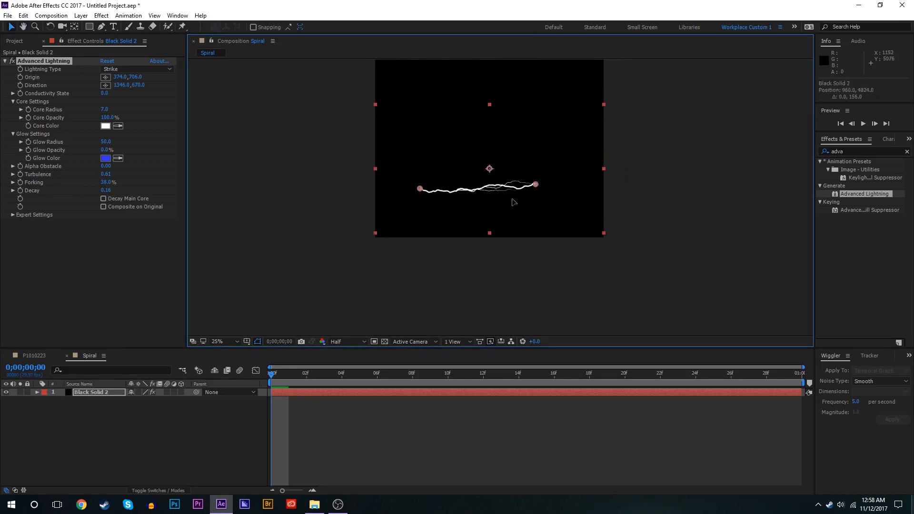
- Set the lightning Origin to 0,1080 and Direction to 1920,0, zooming out to see the diagonal bolt
left_click(217, 342)
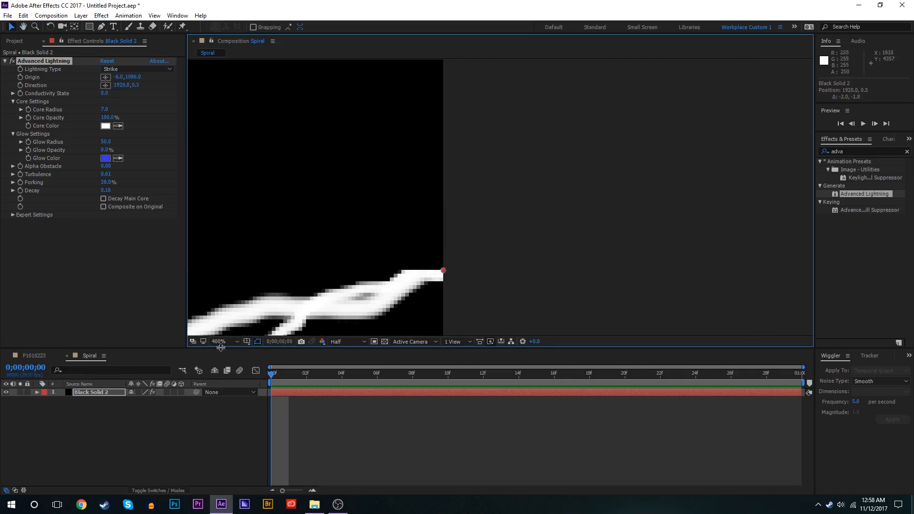
left_click(219, 342)
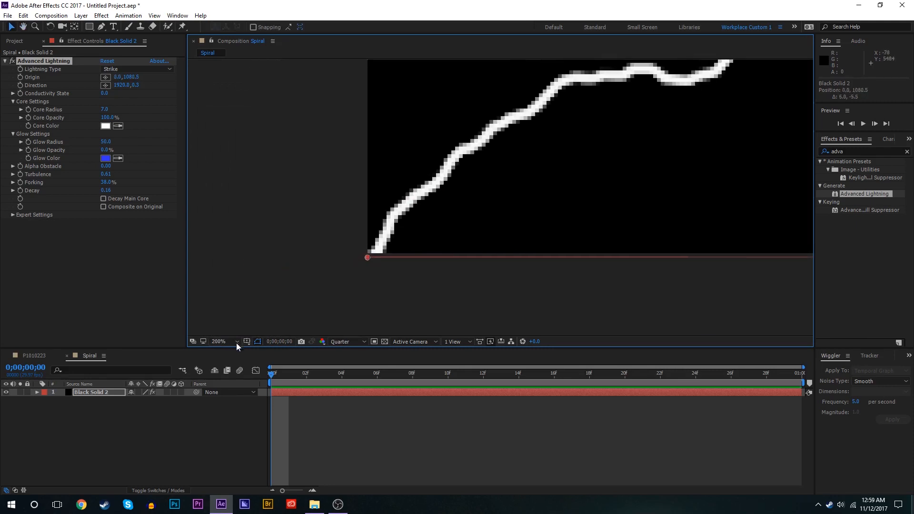
left_click(226, 341)
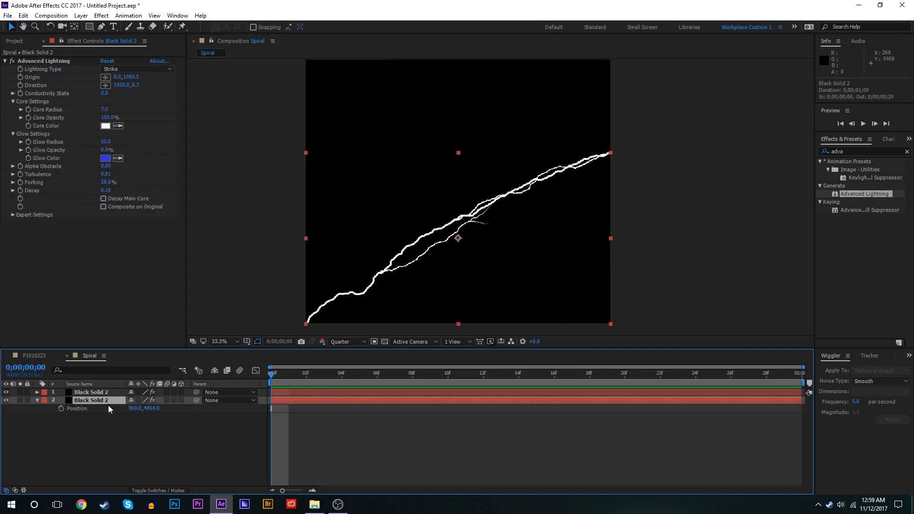
mouse_move(274, 408)
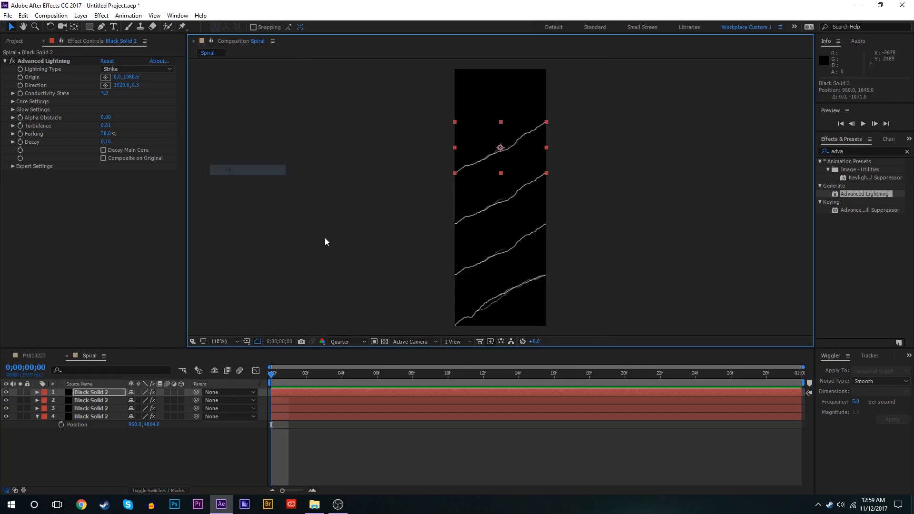
- Duplicate Black Solid 2 into four stacked solids, offsetting each Position downward and varying Conductivity State
left_click(91, 401)
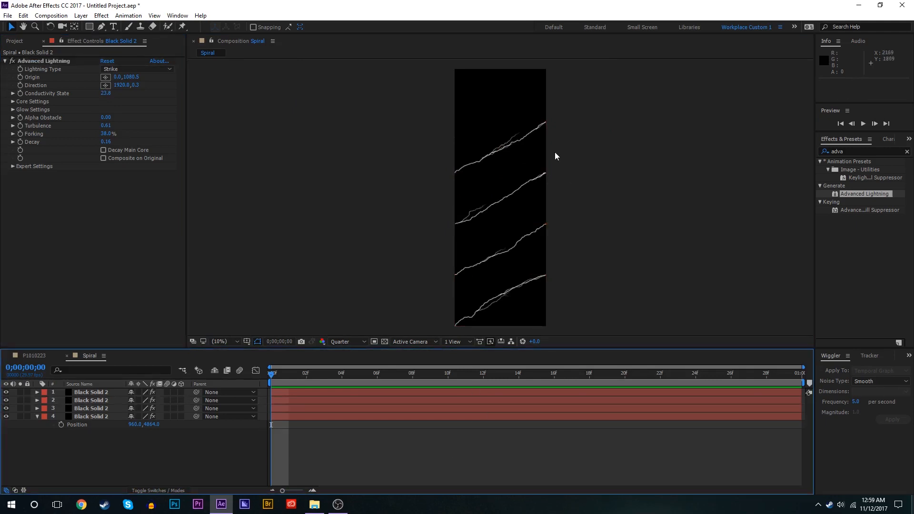
left_click(229, 342)
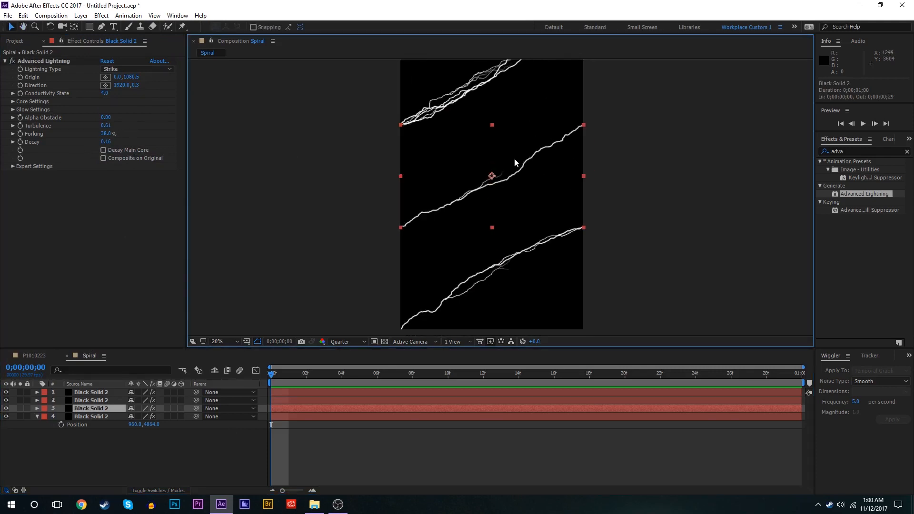
left_click(217, 341)
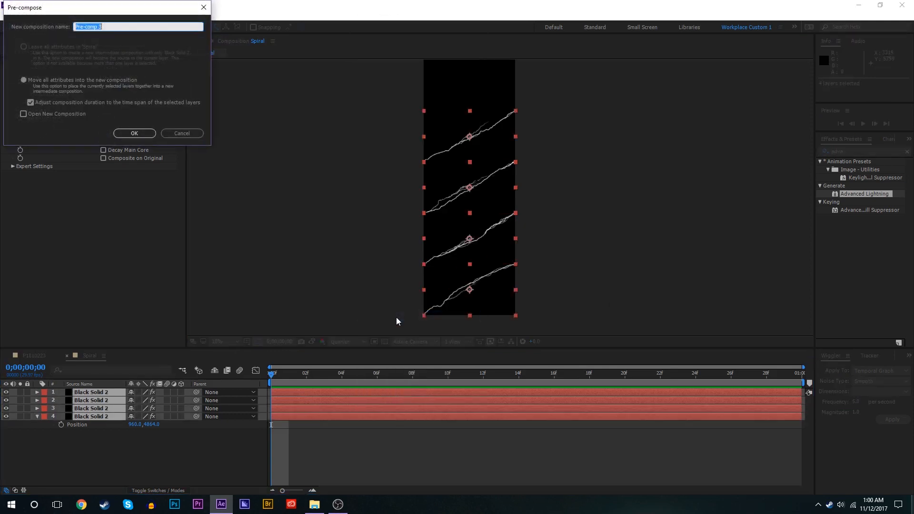
- Pre-compose the four lightning solids as Spiral Comp 1 and select the new layer
type("Spi")
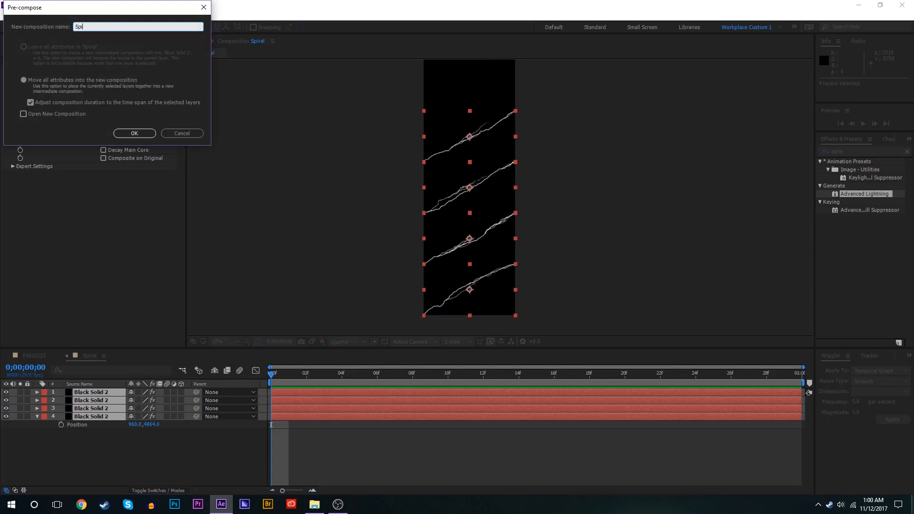
left_click(134, 133)
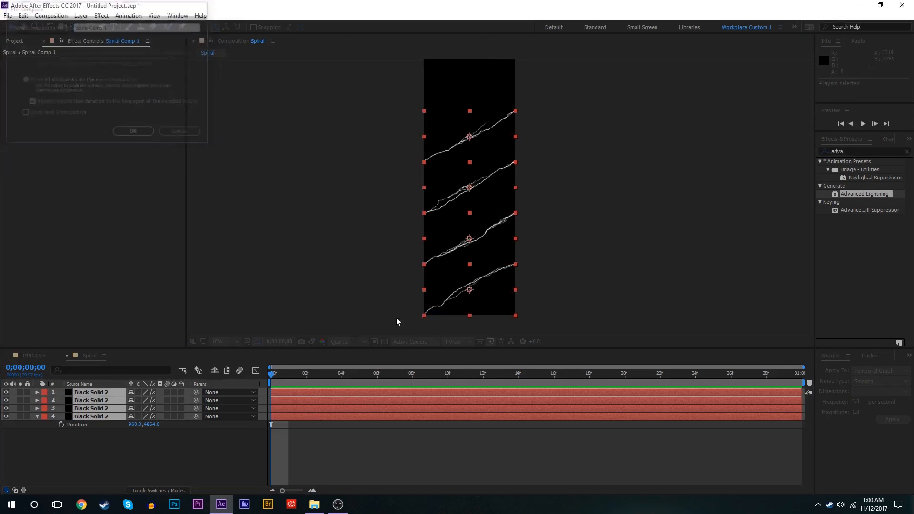
left_click(133, 130)
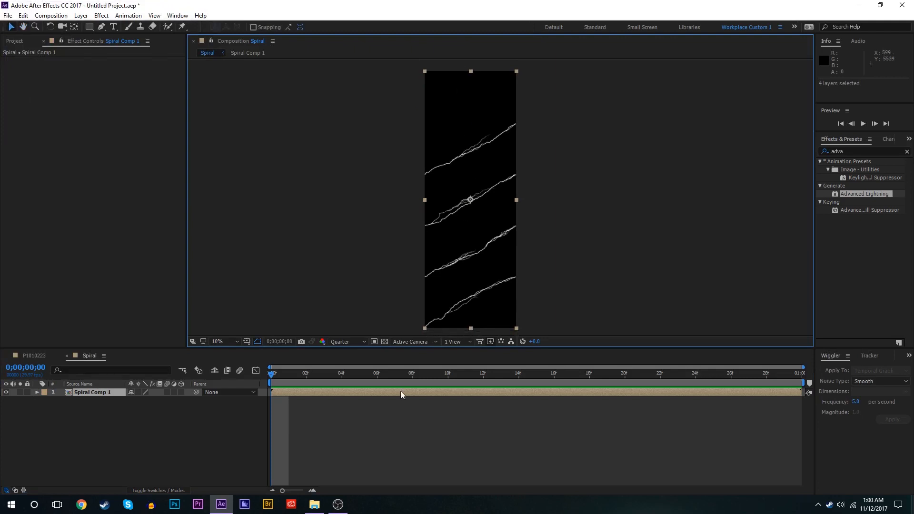
left_click(306, 372)
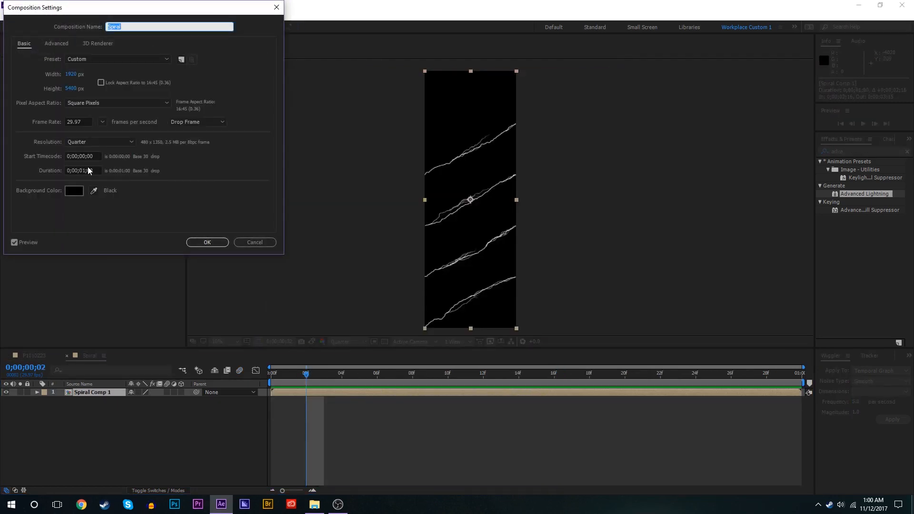
- Extend Spiral's duration, confirm Spiral Comp 1 settings, and return to the main Godzilla comp
left_click(207, 242)
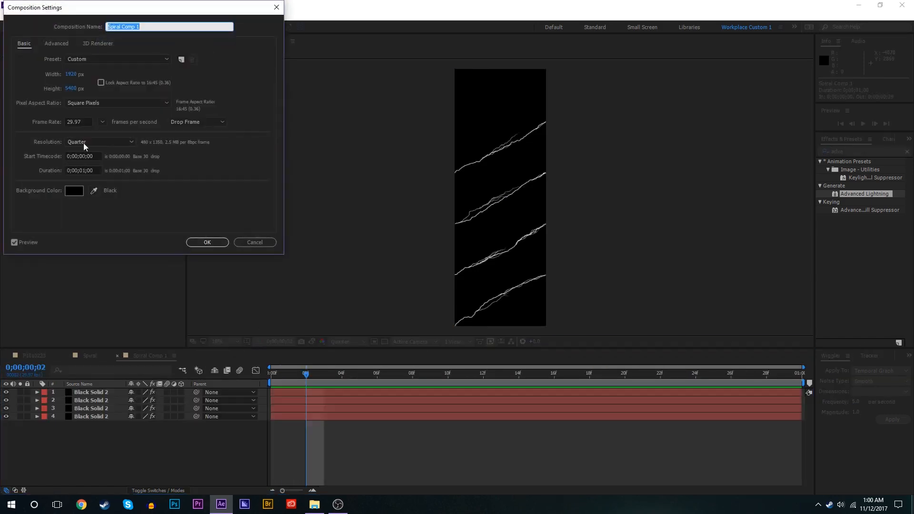
left_click(207, 242)
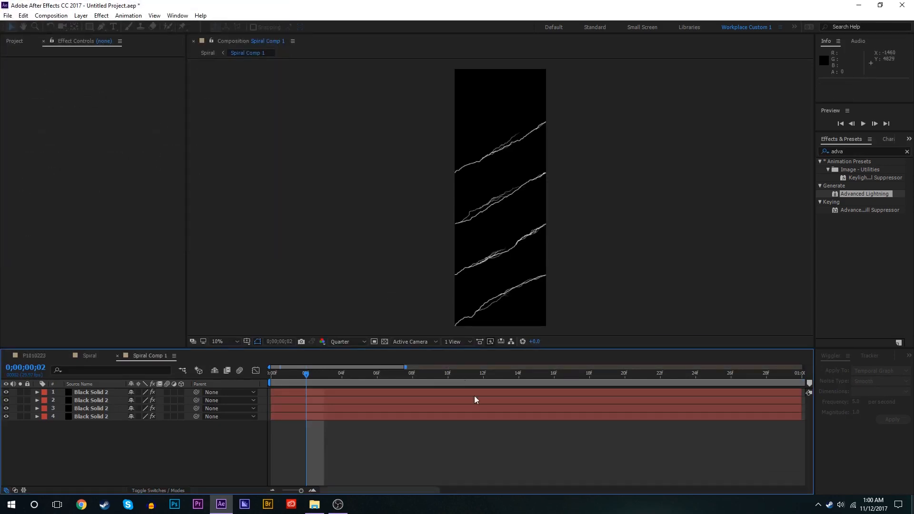
left_click(208, 53)
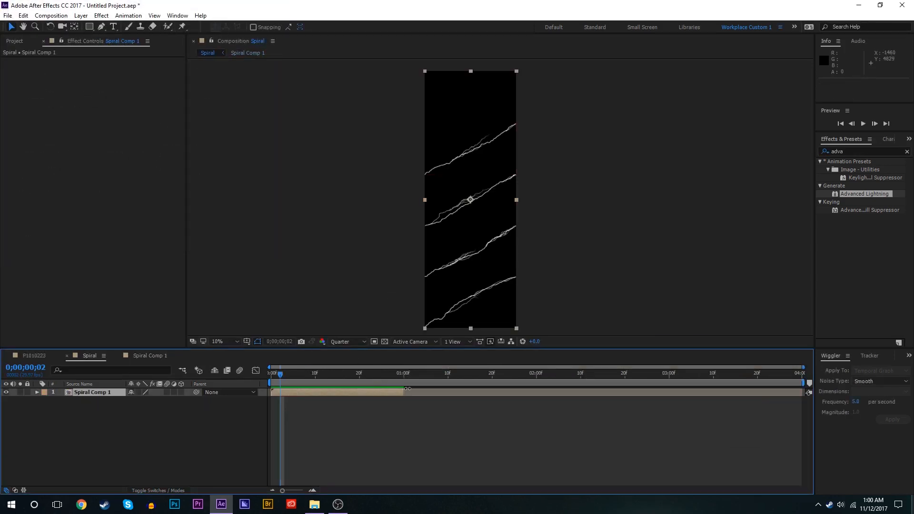
left_click(33, 355)
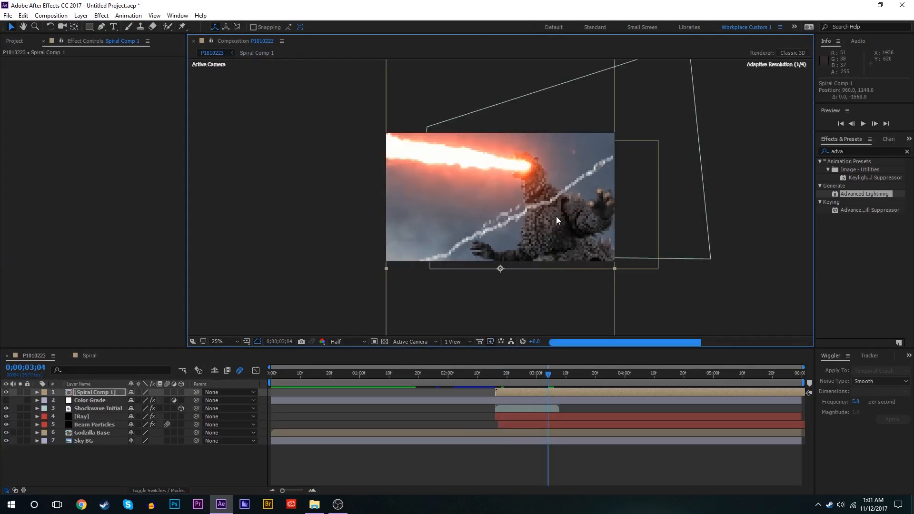
- Solo Spiral Comp 1 and apply CC Cylinder with Radius 115
left_click(217, 340)
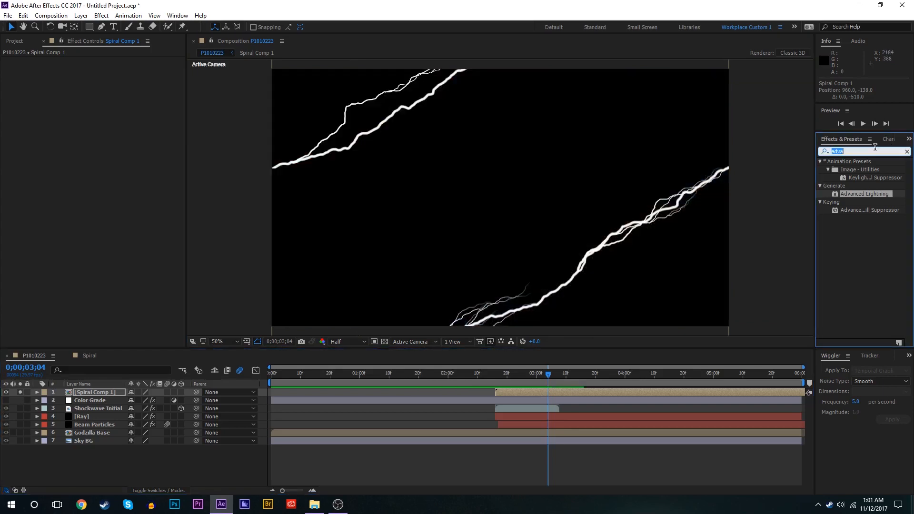
type("cc c")
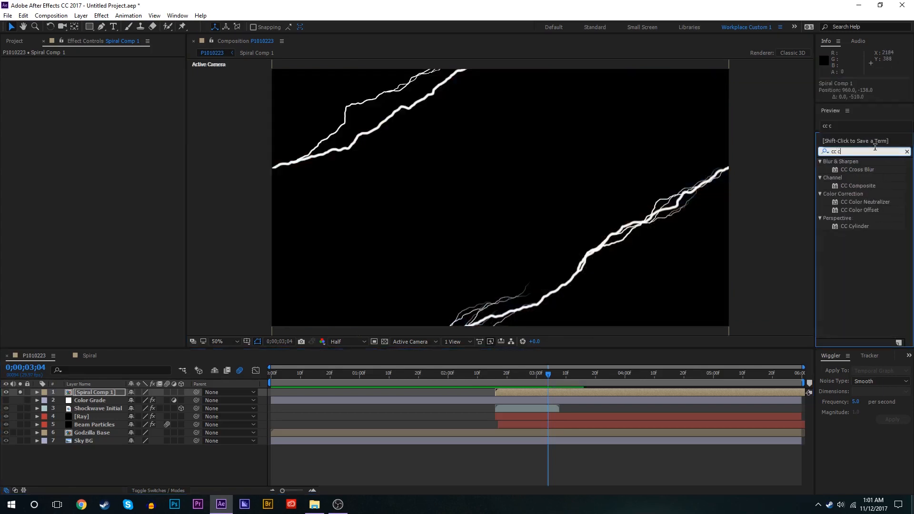
double_click(855, 227)
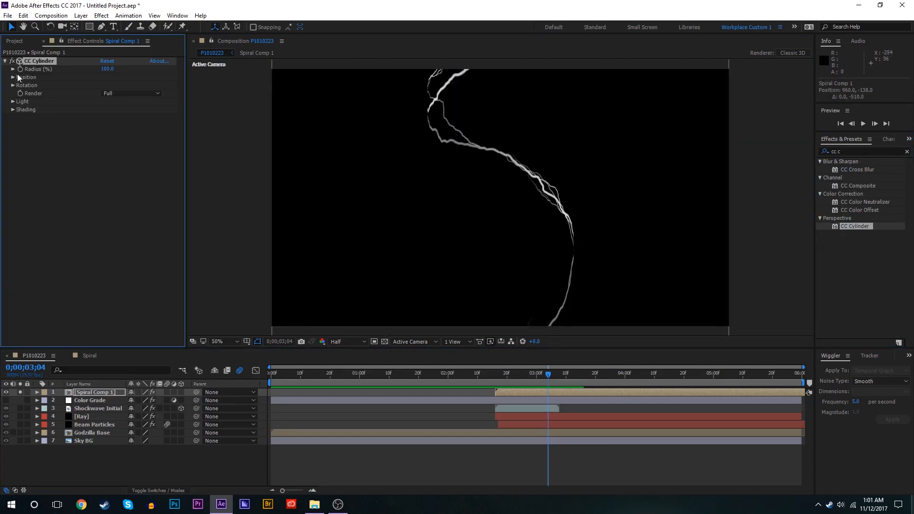
left_click_drag(106, 68, 120, 68)
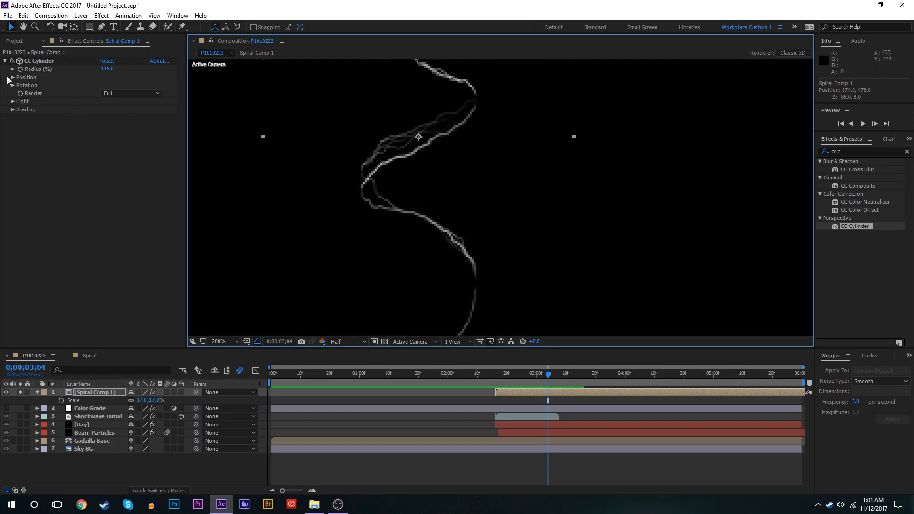
- Scale the layer to 17% and reveal the cylinder rotation controls, viewing the whole coil
left_click(12, 85)
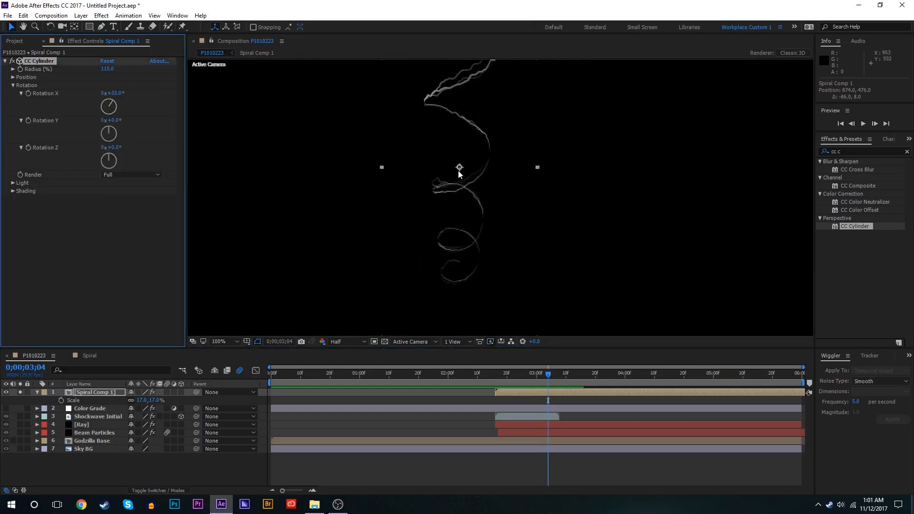
left_click(219, 341)
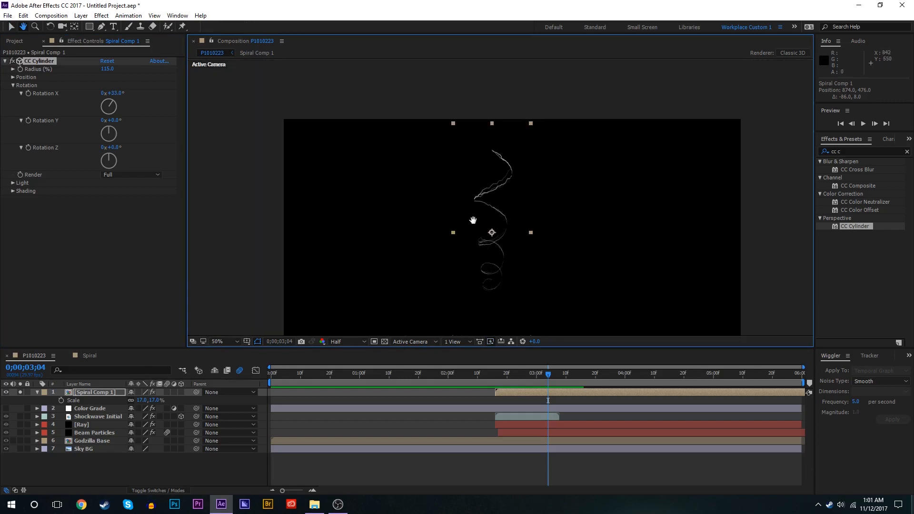
left_click(218, 341)
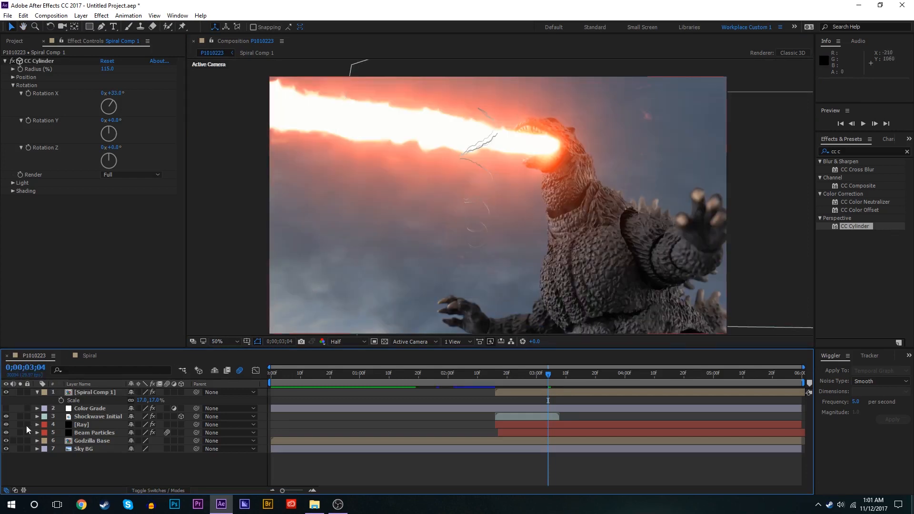
- Unsolo the layers and tilt the coil through several Rotation X and Z trials, setting Position Z to 4560
left_click(6, 416)
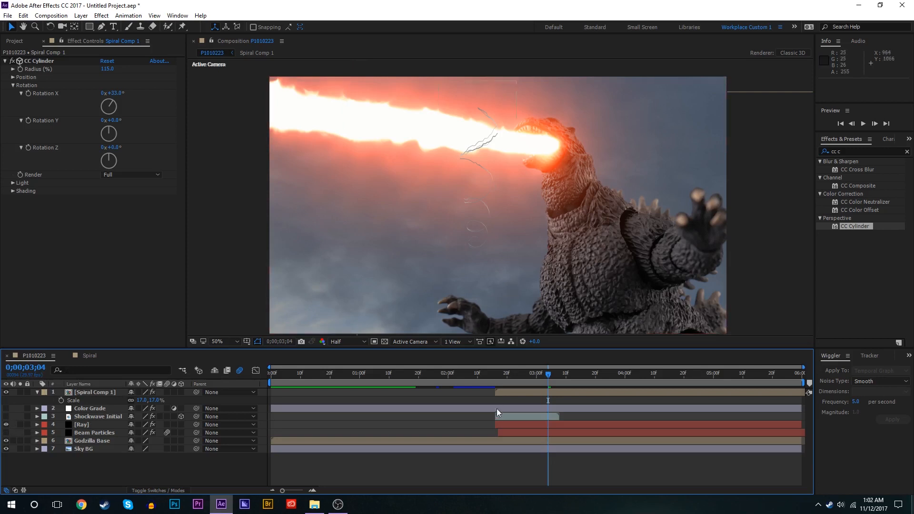
left_click(93, 392)
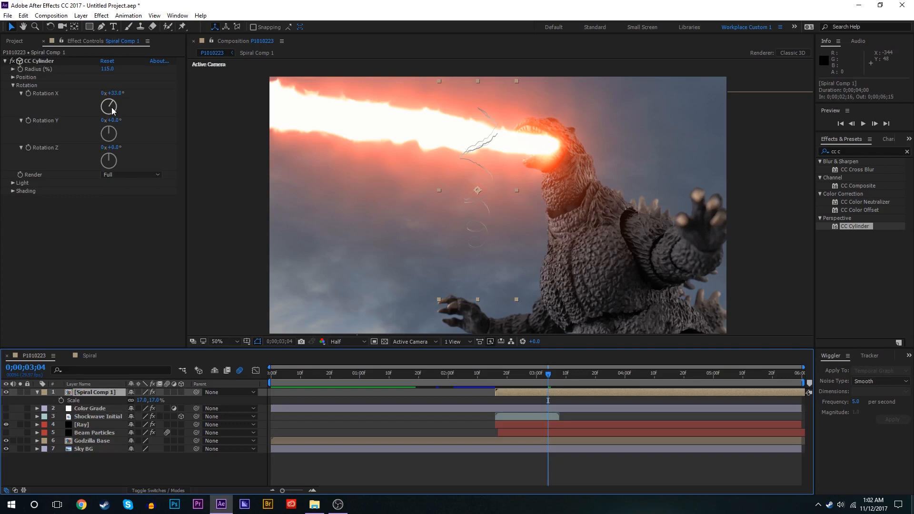
left_click_drag(110, 105, 120, 102)
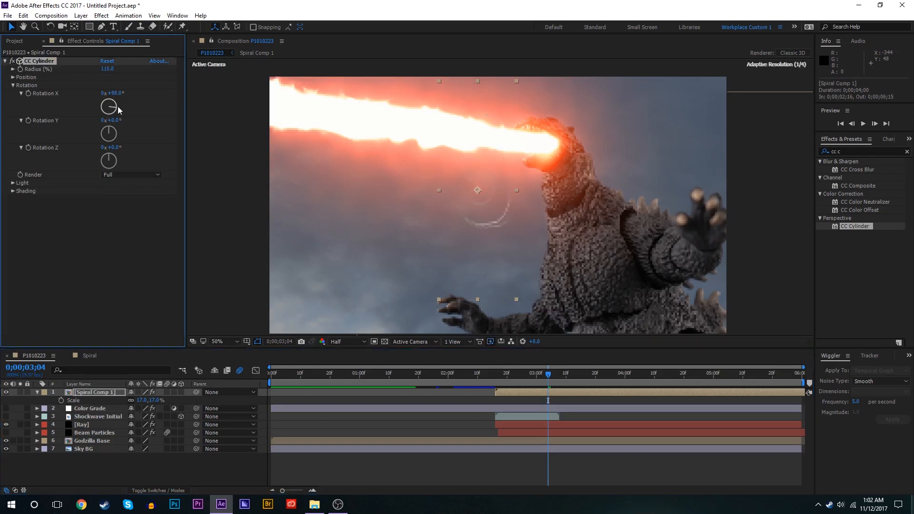
left_click_drag(115, 107, 108, 107)
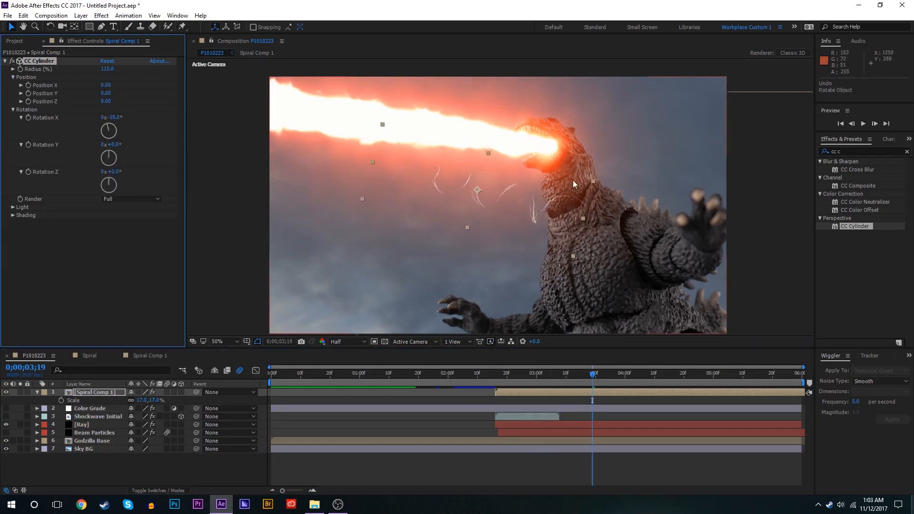
left_click_drag(108, 129, 116, 127)
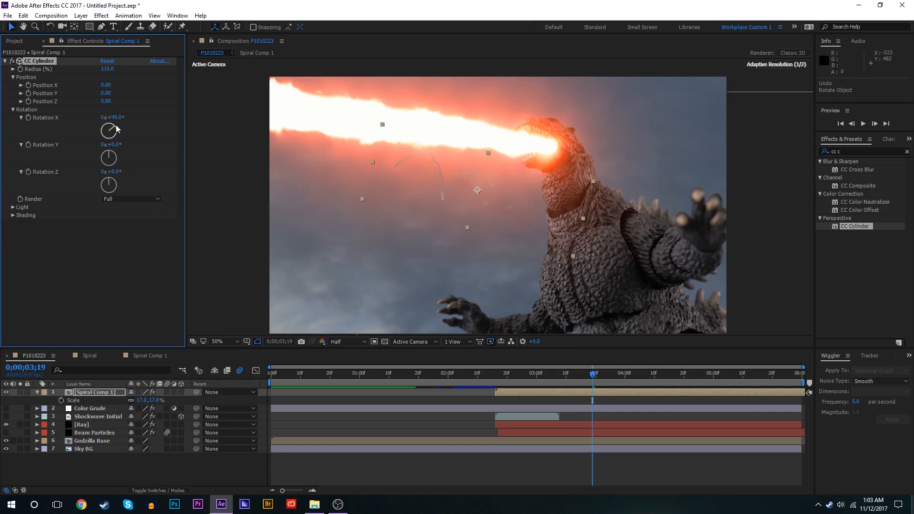
left_click_drag(109, 129, 108, 134)
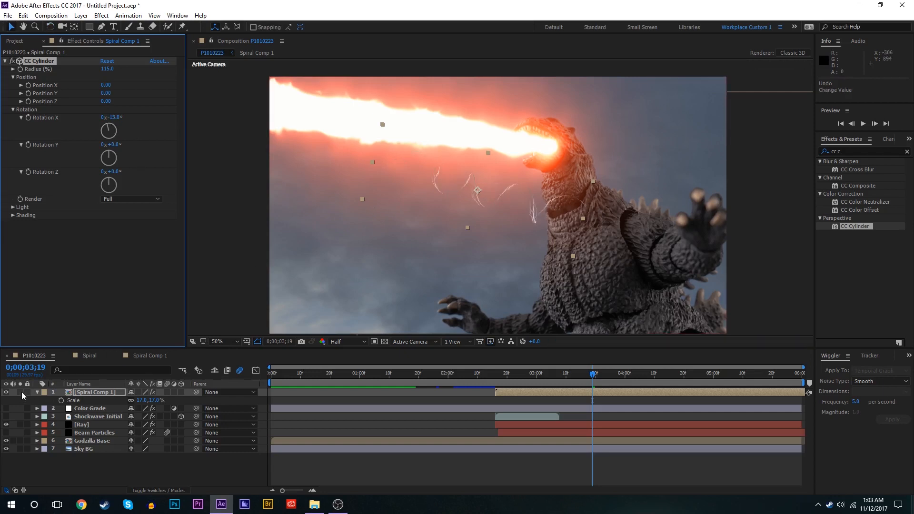
left_click_drag(109, 184, 123, 181)
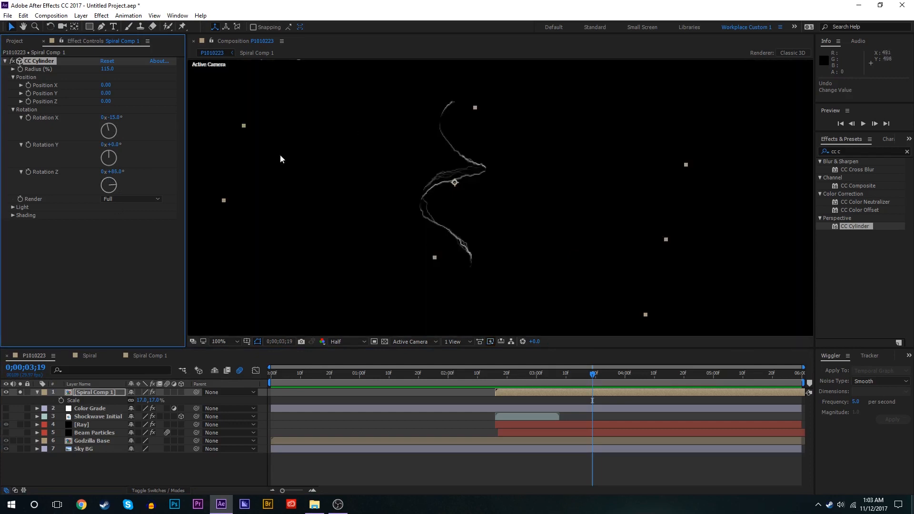
- Settle Rotation X near 55° and return Spiral Comp 1 to 100% scale around the beam
left_click(219, 341)
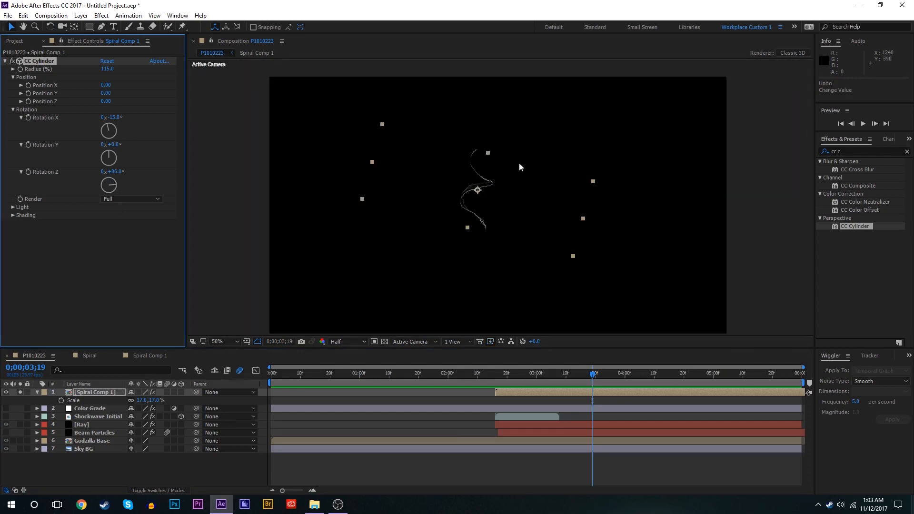
mouse_move(419, 180)
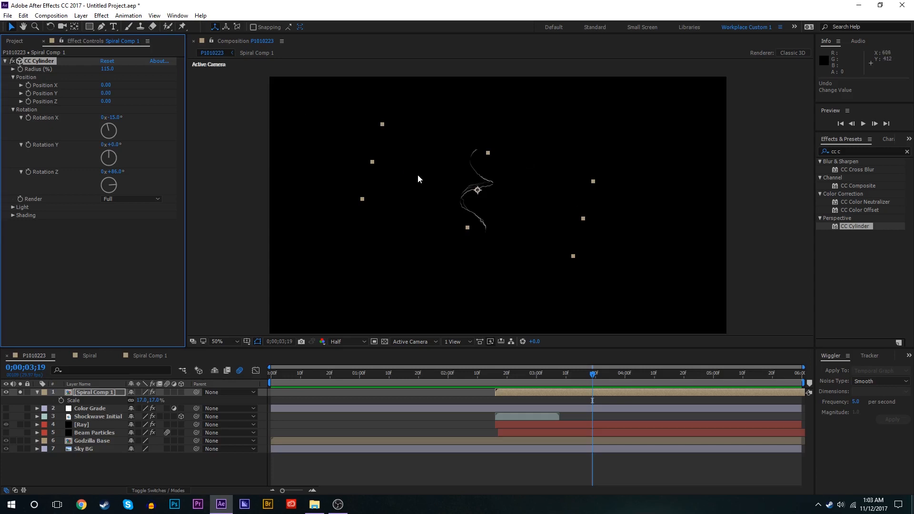
mouse_move(369, 183)
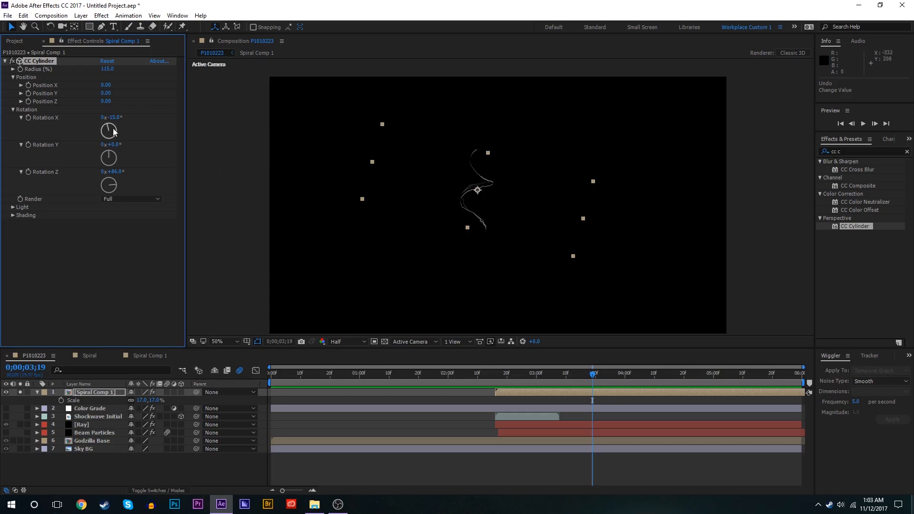
left_click_drag(107, 131, 107, 131)
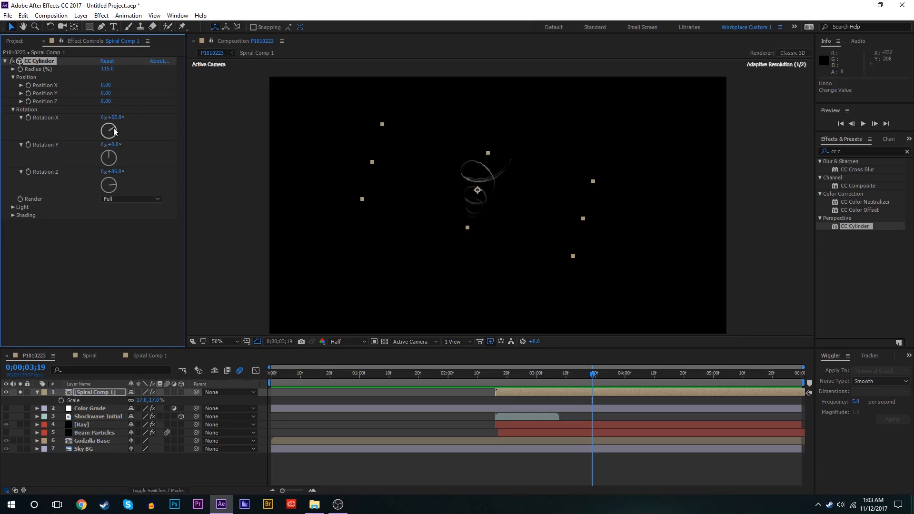
left_click_drag(111, 130, 108, 127)
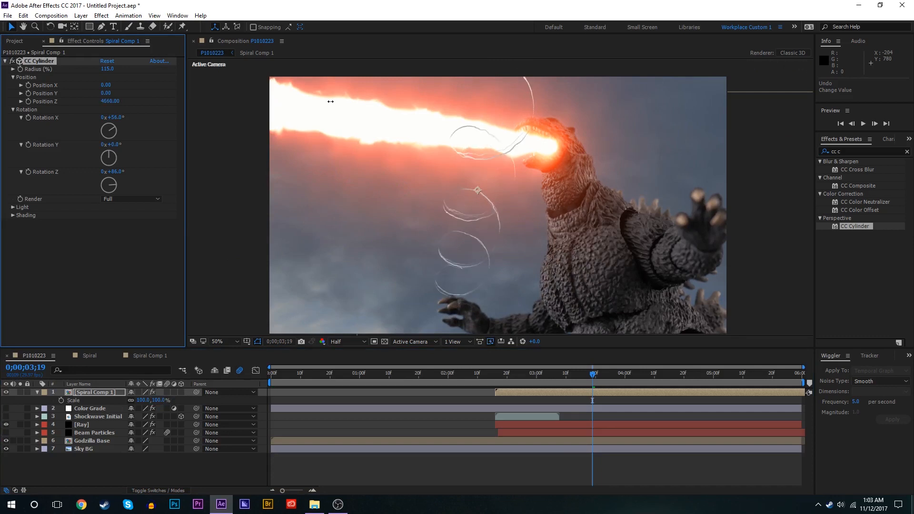
- Set CC Cylinder Radius 84, Position Z 1980 and Rotation X/Y/Z to 47°, 28° and -7°
left_click_drag(109, 130, 109, 130)
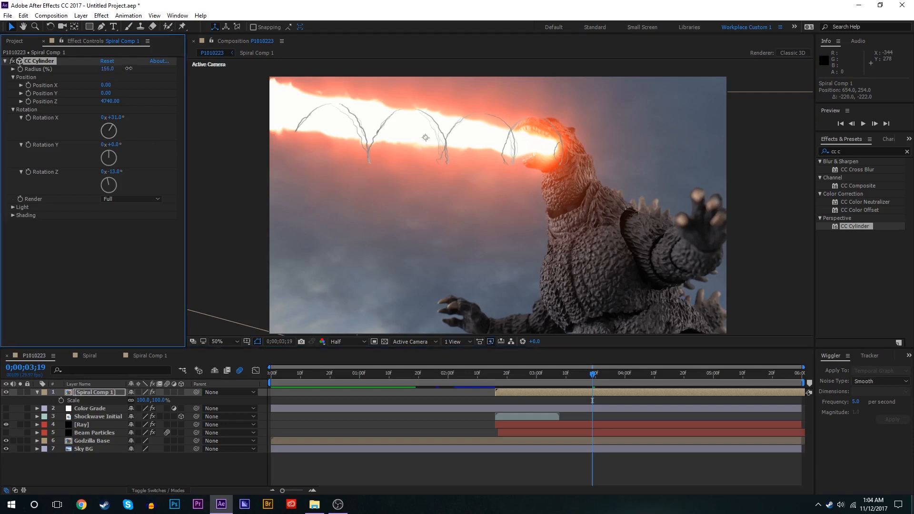
left_click_drag(107, 69, 77, 69)
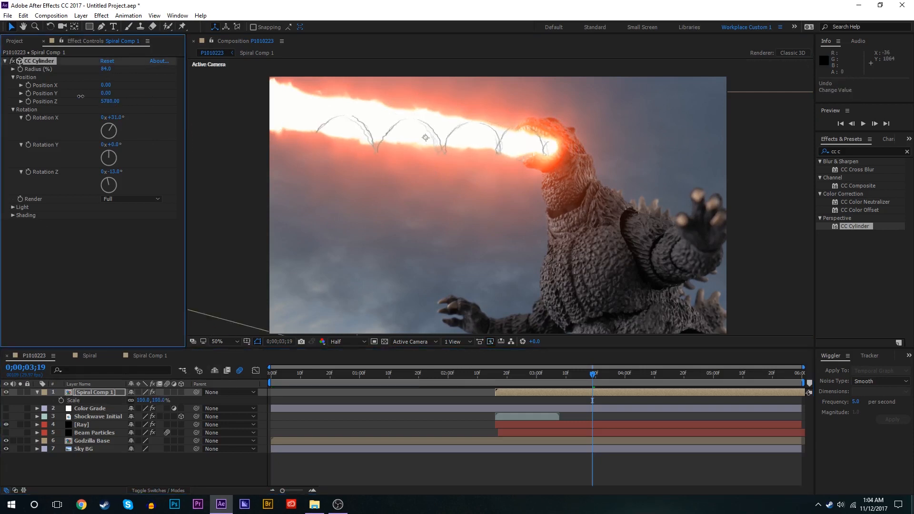
left_click_drag(111, 101, 111, 101)
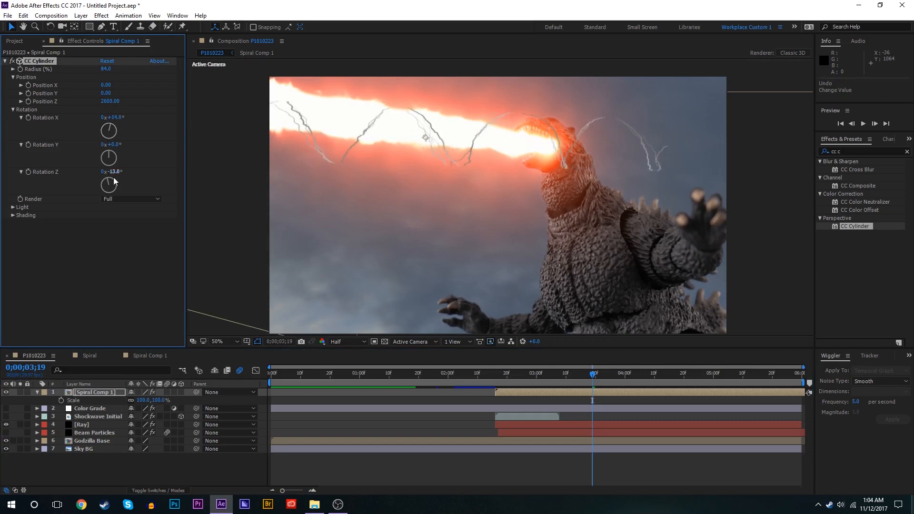
left_click_drag(108, 184, 109, 175)
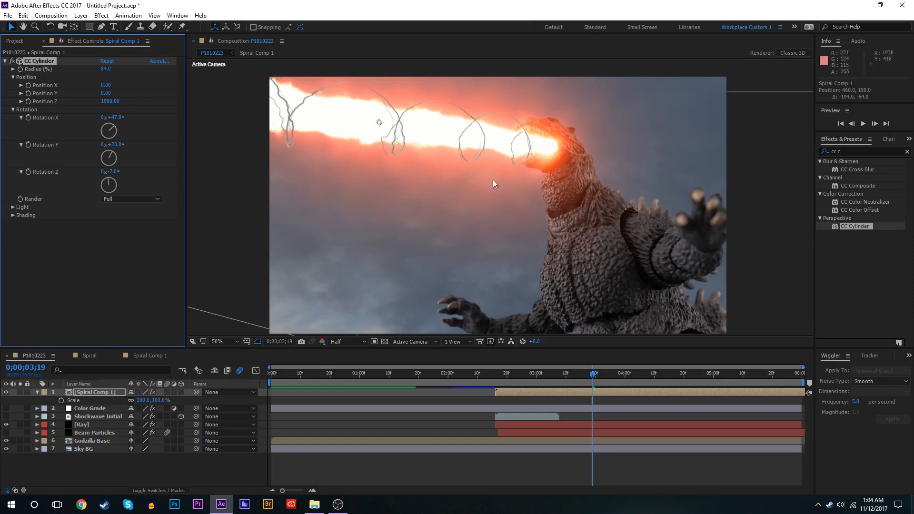
mouse_move(3, 424)
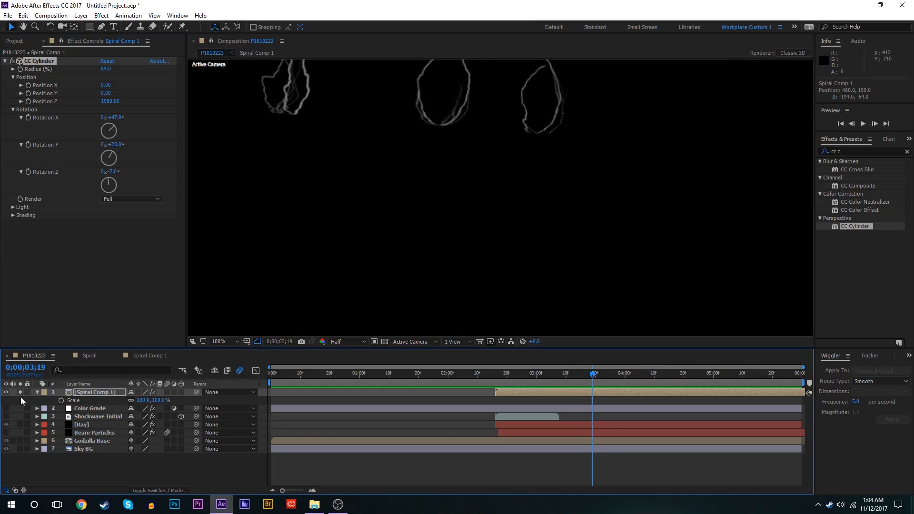
- Turn off Solo on Spiral Comp 1 so the full Godzilla scene displays again
left_click(6, 392)
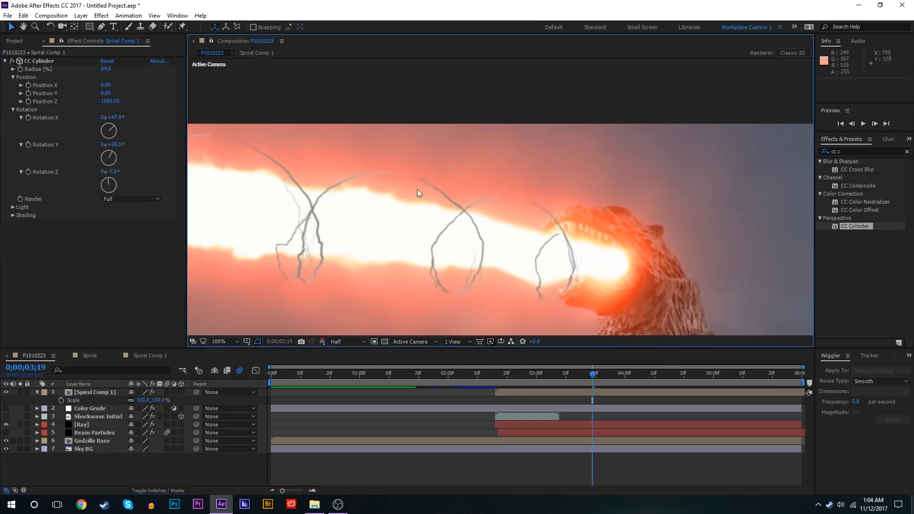
mouse_move(412, 170)
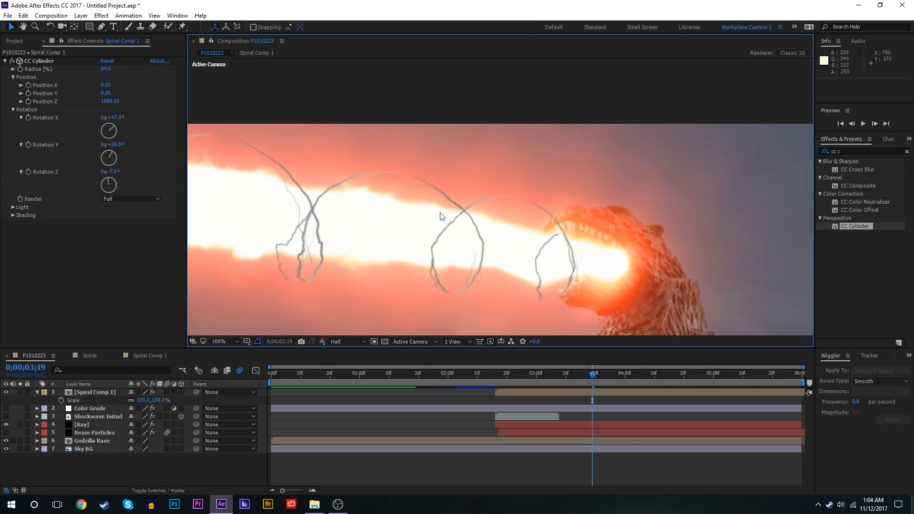
mouse_move(479, 207)
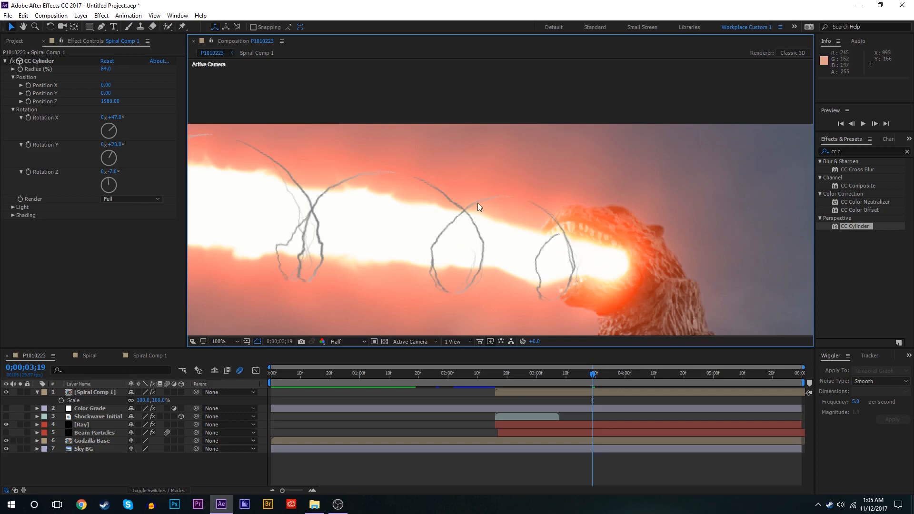
mouse_move(435, 229)
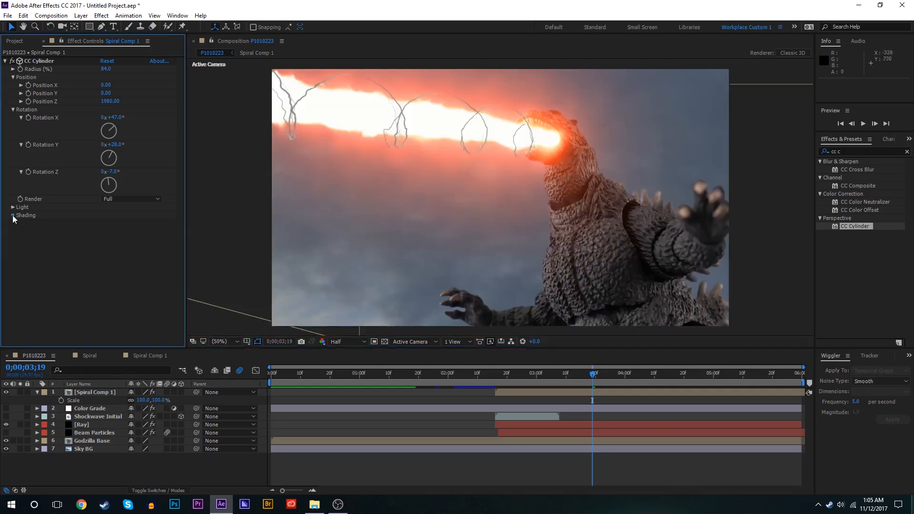
- Raise CC Cylinder Ambient to 200 and blend Spiral Comp 1 in Screen mode below Color Grade
left_click(13, 215)
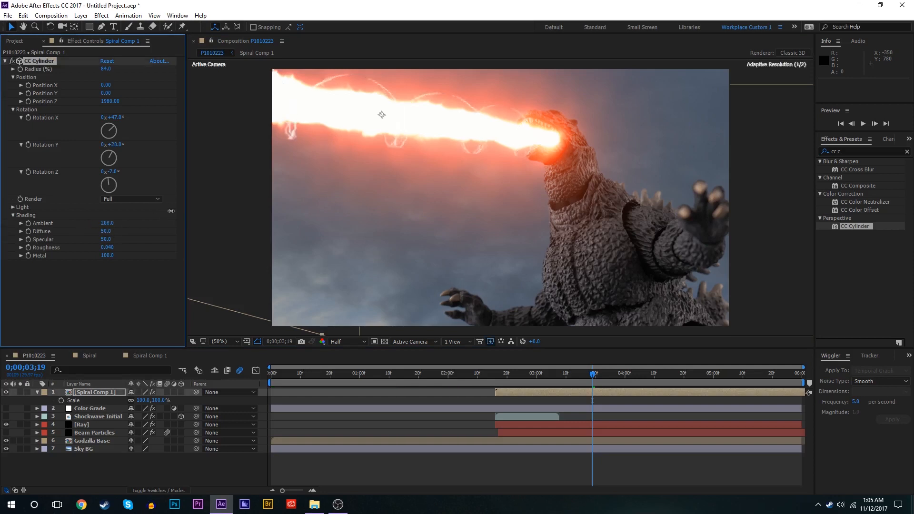
mouse_move(520, 163)
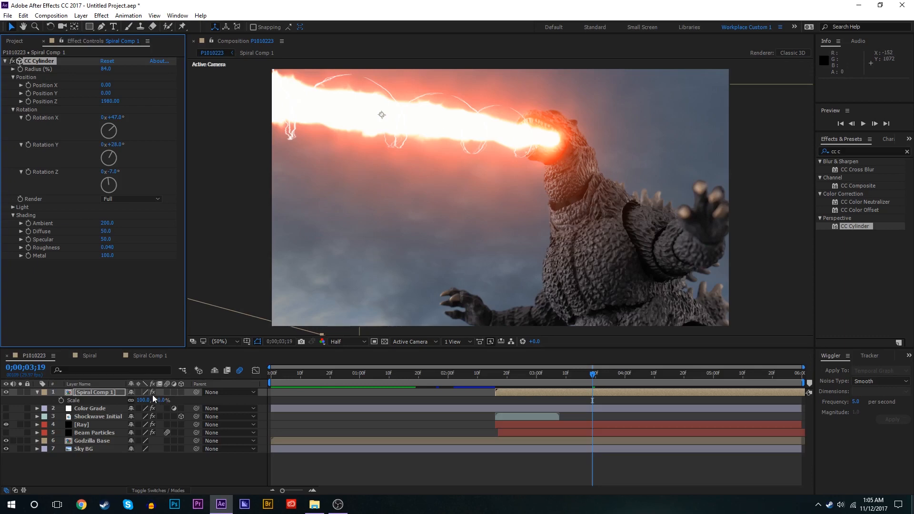
left_click(139, 391)
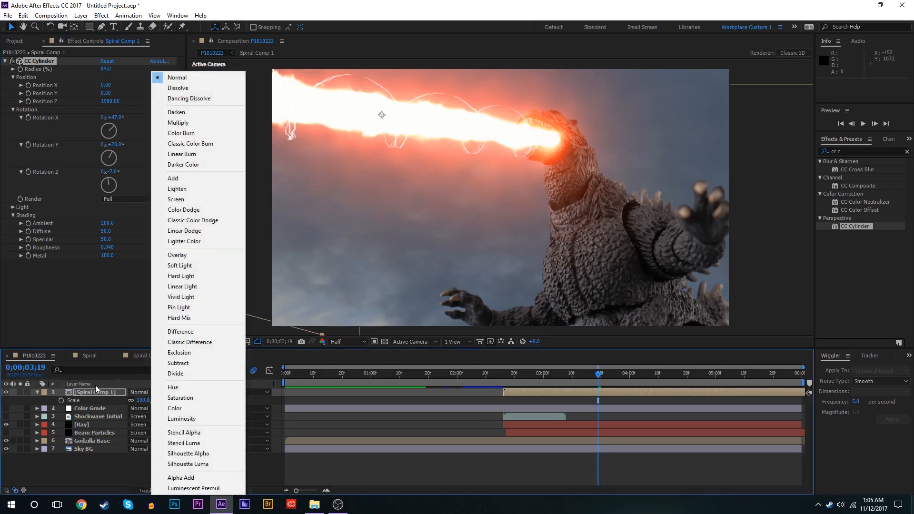
mouse_move(176, 199)
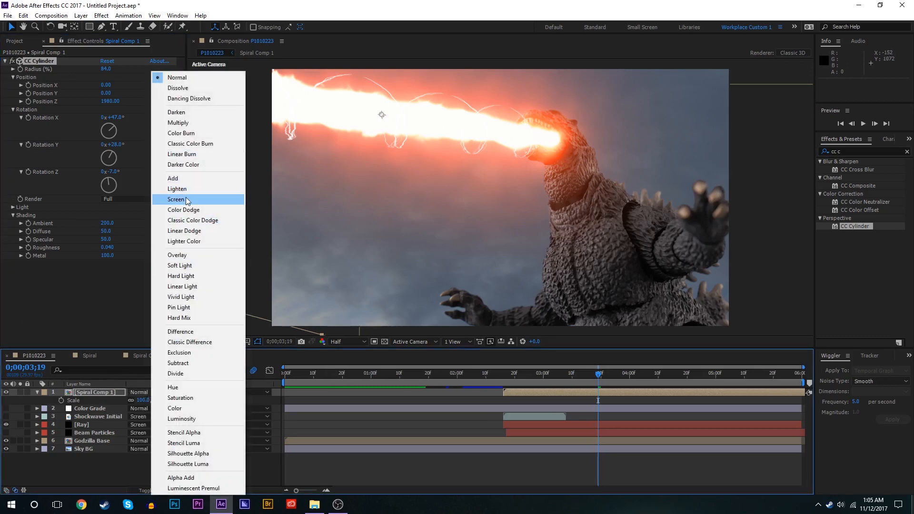
left_click(177, 199)
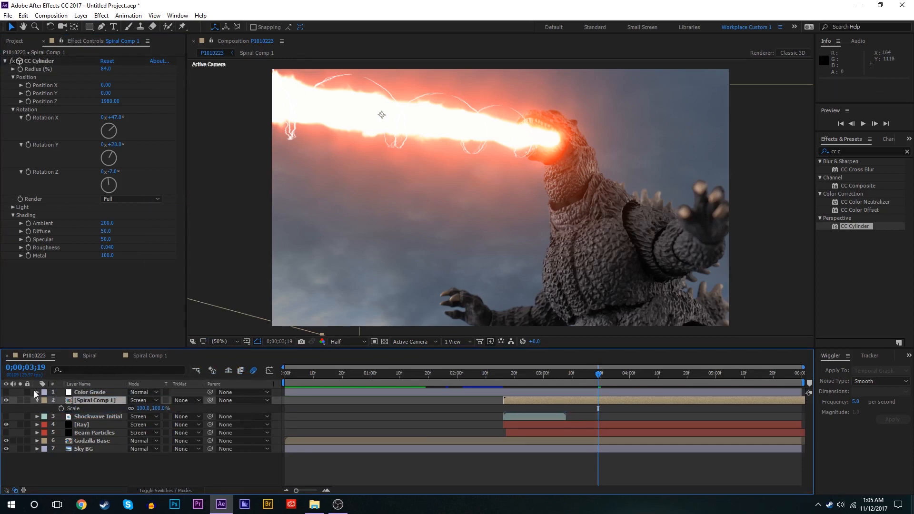
mouse_move(498, 186)
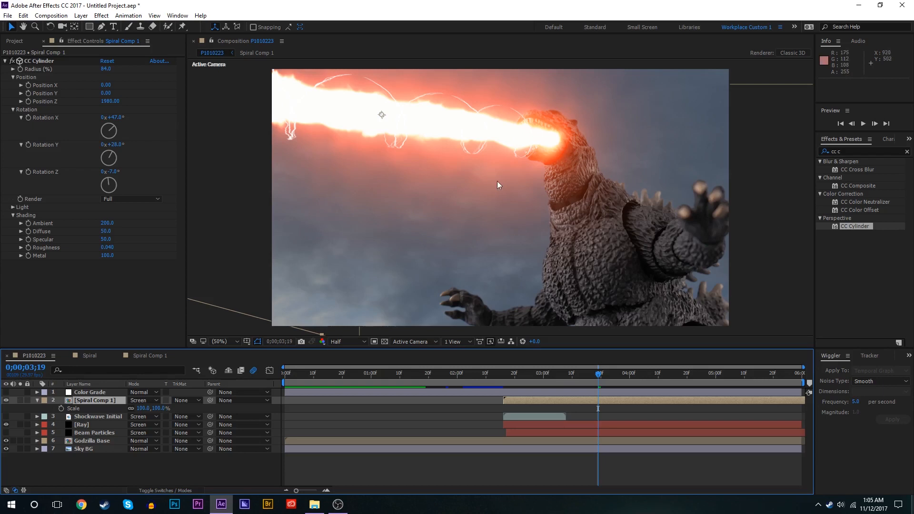
mouse_move(425, 356)
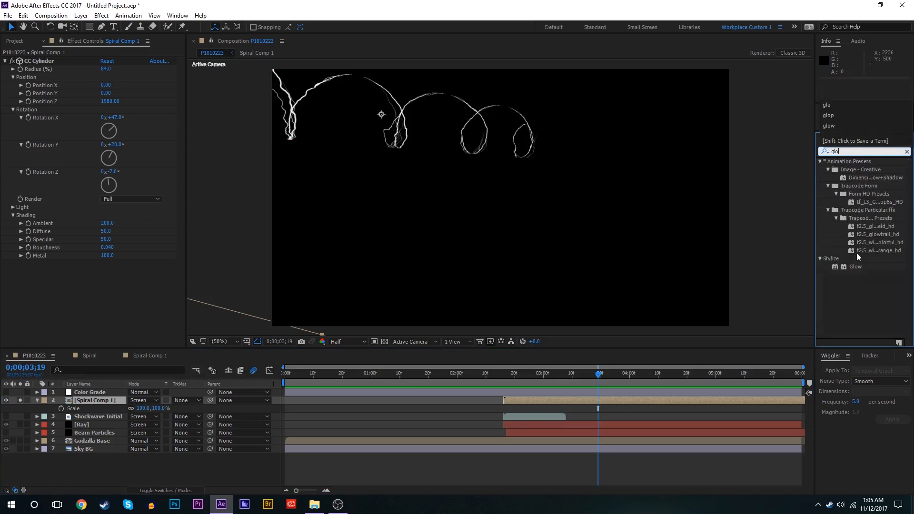
- Add Glow effects and a VC Color Vibrance tint of FF6600 orange to the spiral
double_click(855, 266)
type("vc")
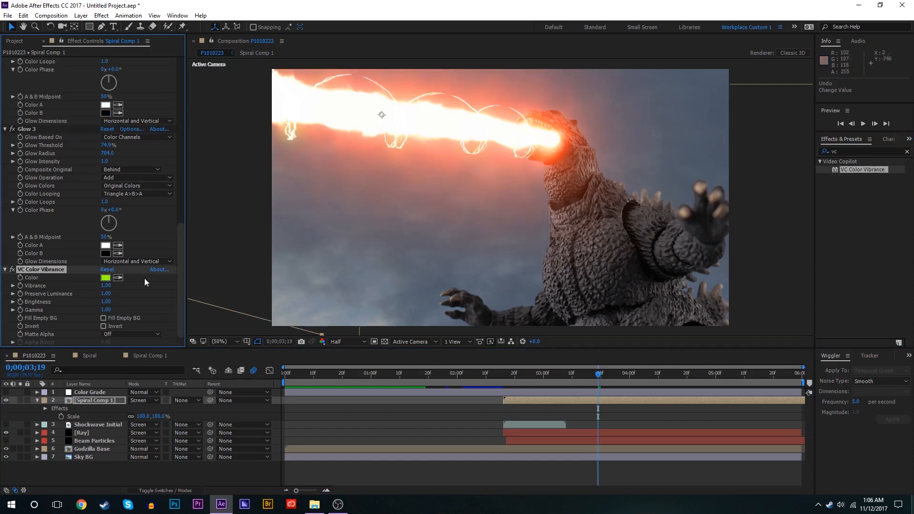
left_click(6, 391)
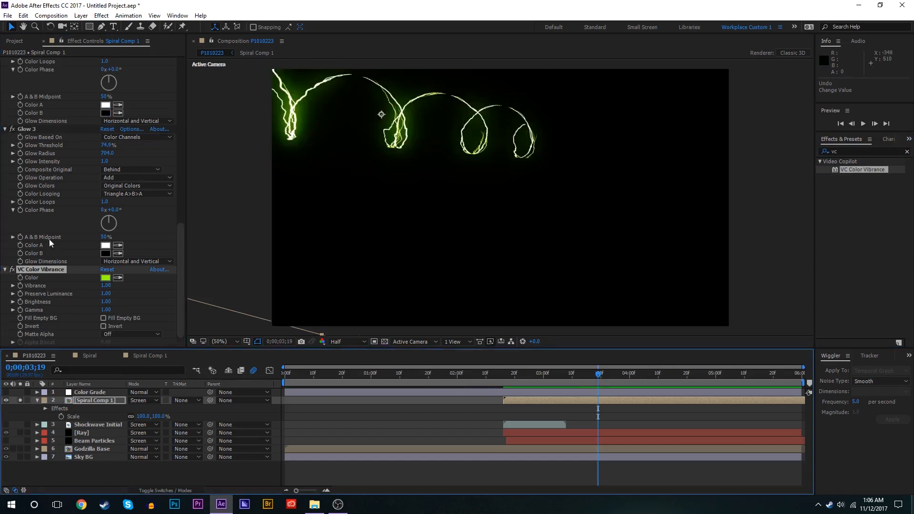
left_click(105, 277)
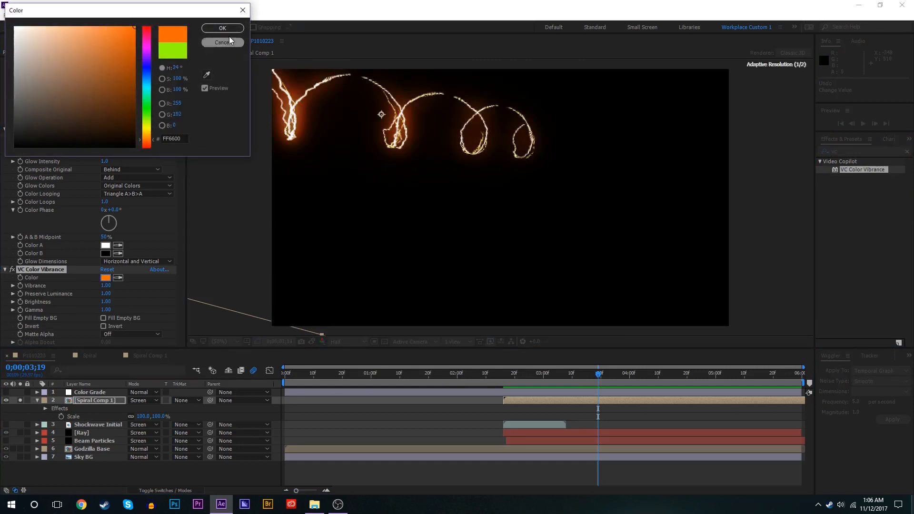
left_click(222, 28)
type("glo")
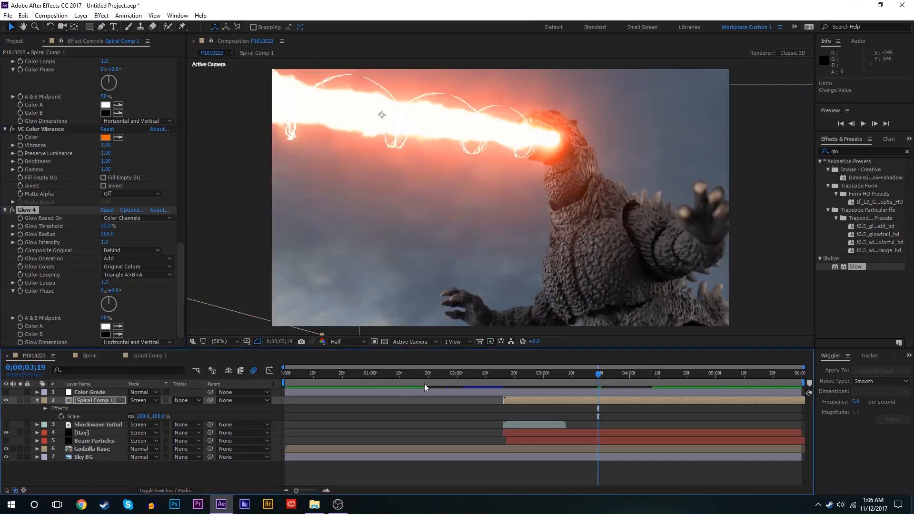
mouse_move(384, 121)
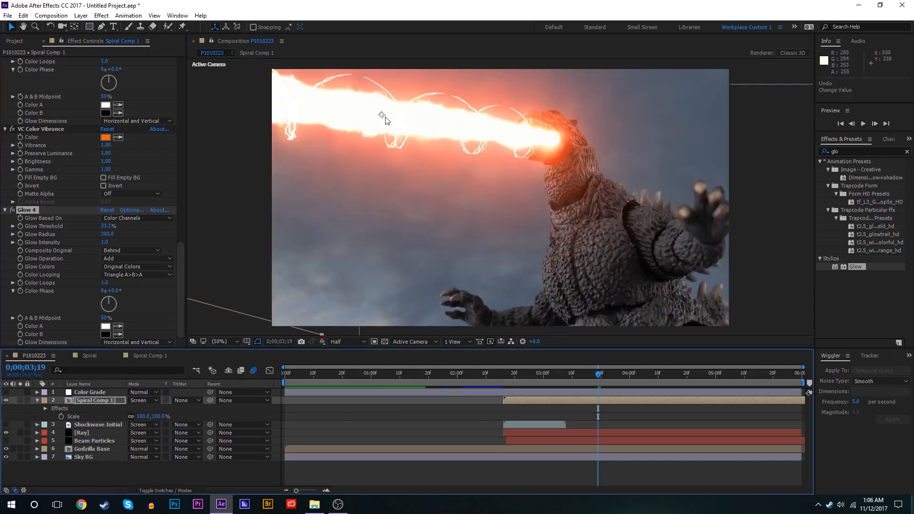
mouse_move(706, 295)
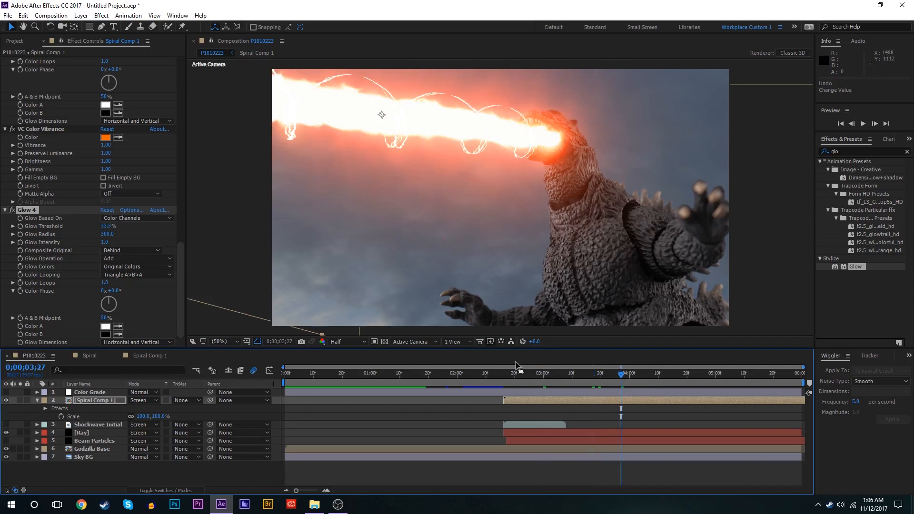
- Keyframe CC Cylinder Rotation Y from 2;16 to 7x+28° at the end, scrubbing soloed to check the spin
left_click(505, 374)
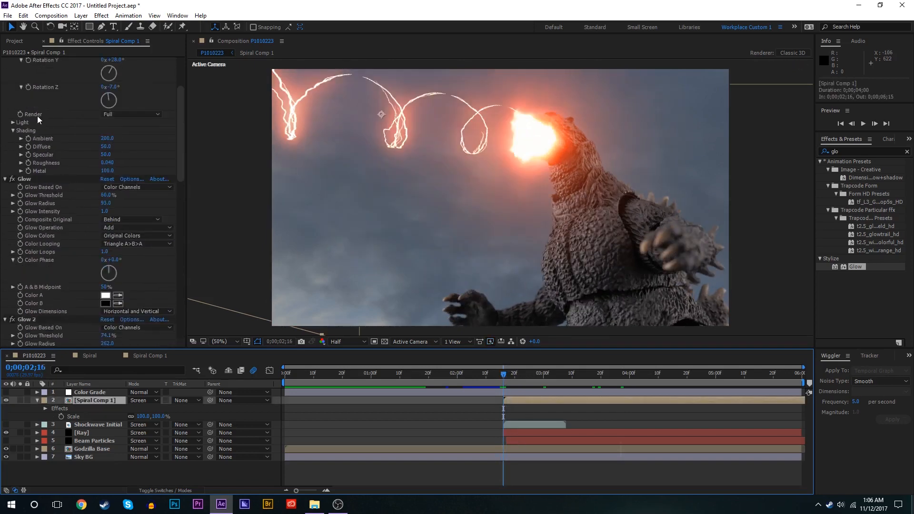
scroll("up", 3)
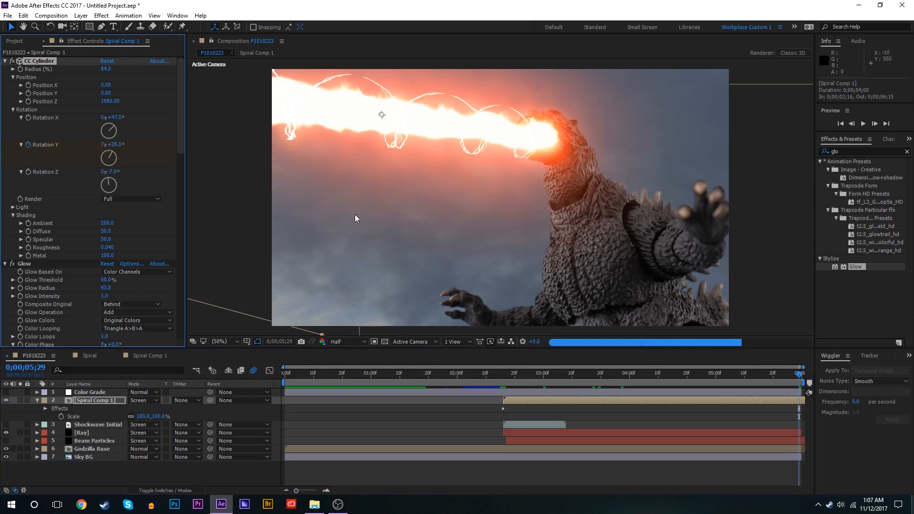
left_click(6, 392)
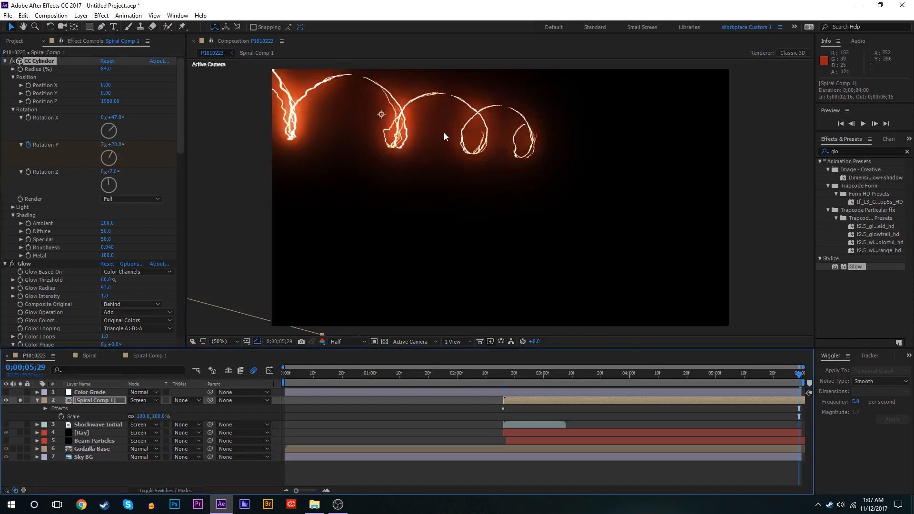
left_click(682, 374)
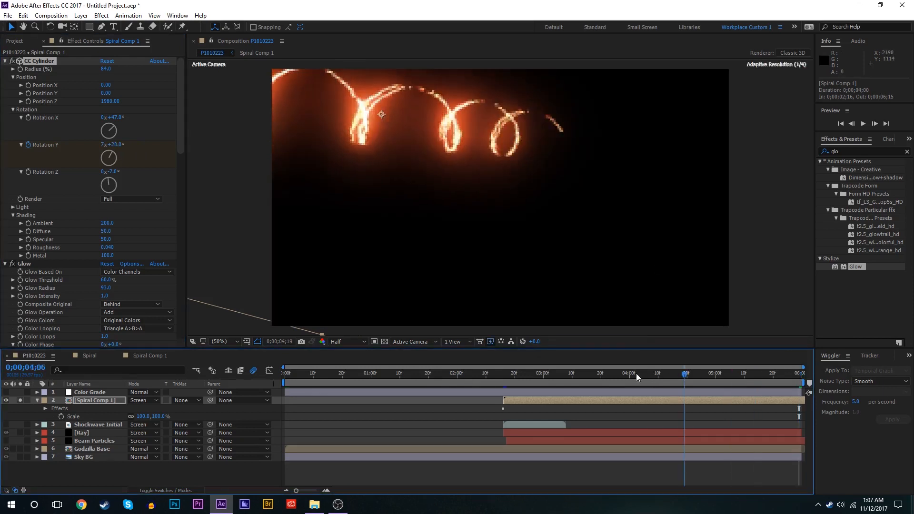
left_click(543, 374)
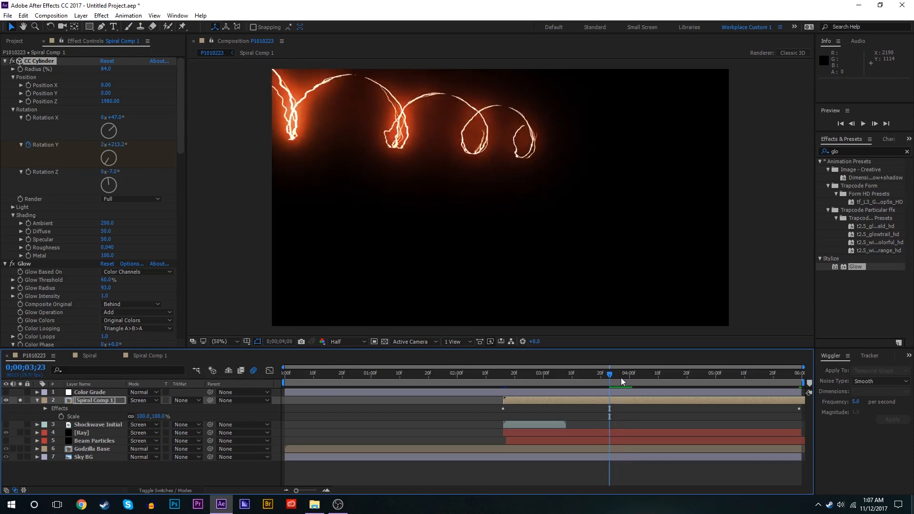
left_click(615, 374)
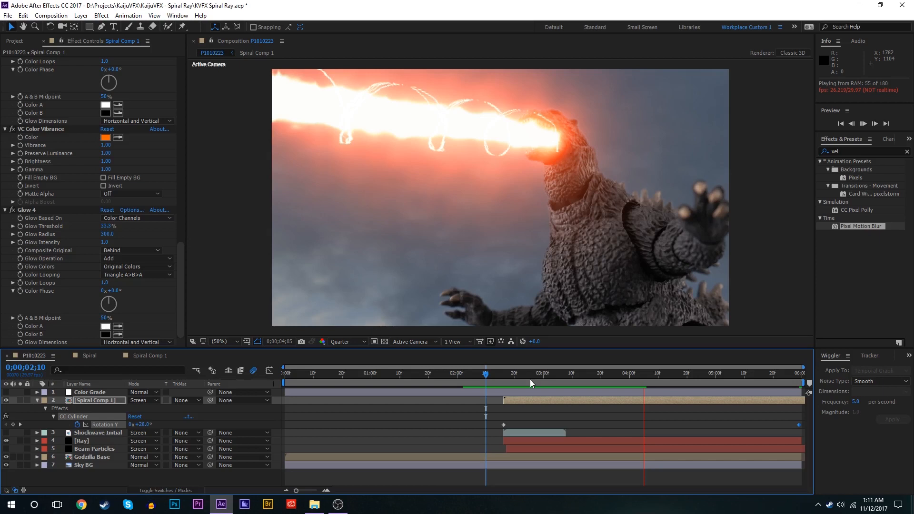
- Lower CC Cylinder Diffuse and Specular to 30 and collapse the effect settings
left_click(582, 373)
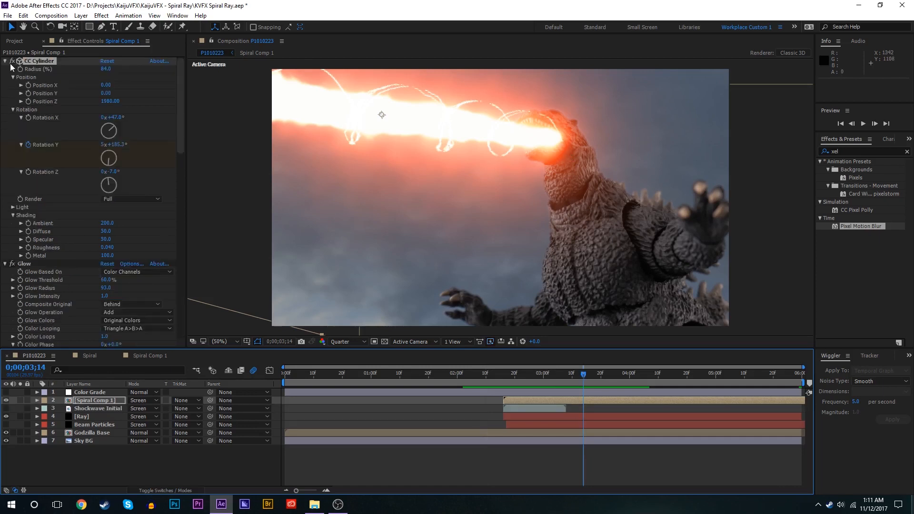
left_click(5, 61)
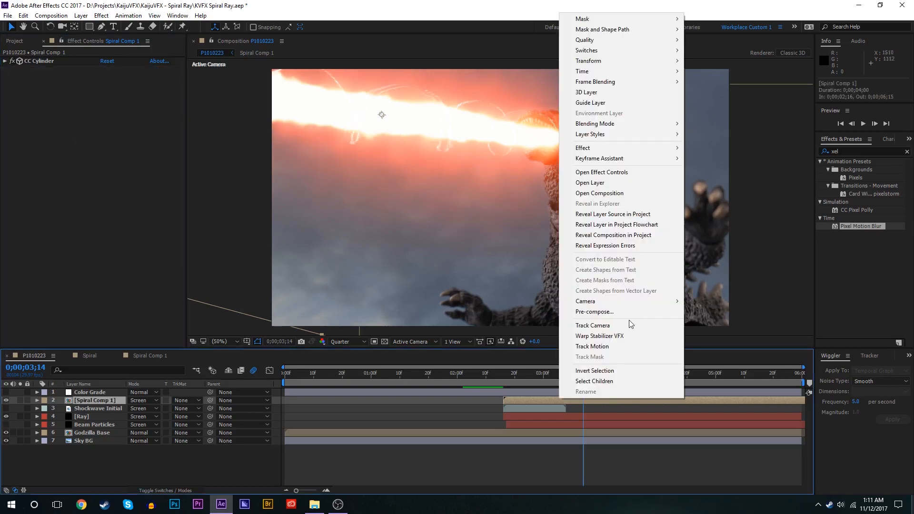
- Pre-compose the spiral layer into Spiral Comp 2, moving all attributes into the new composition
left_click(594, 311)
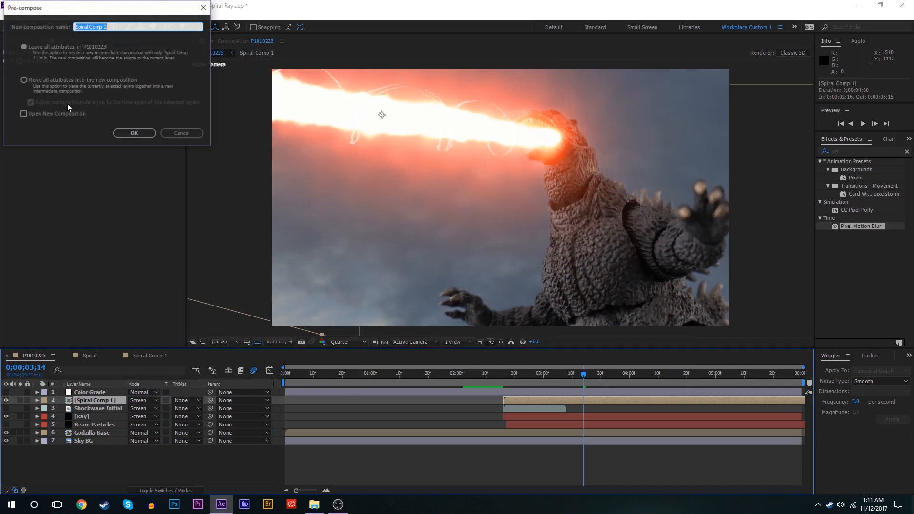
left_click(23, 80)
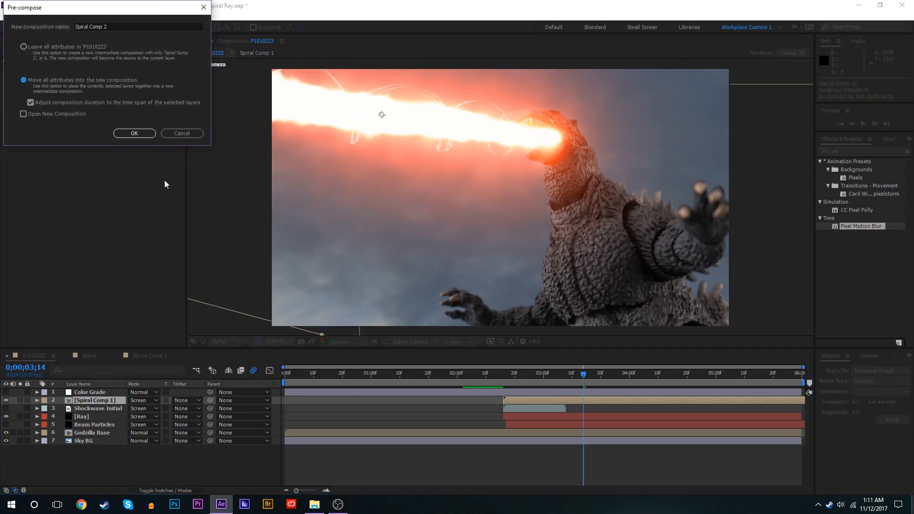
left_click(134, 134)
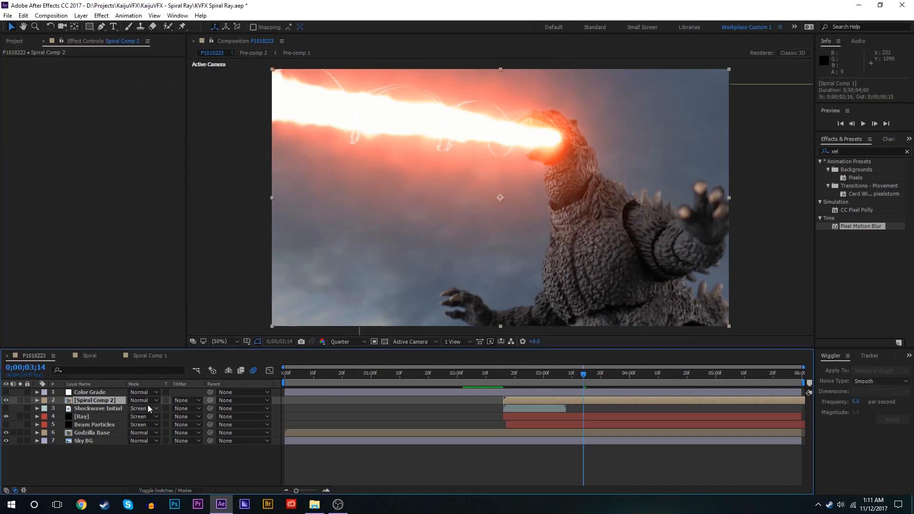
- Set Spiral Comp 2's blending mode to Screen and return to where the beam begins
left_click(144, 409)
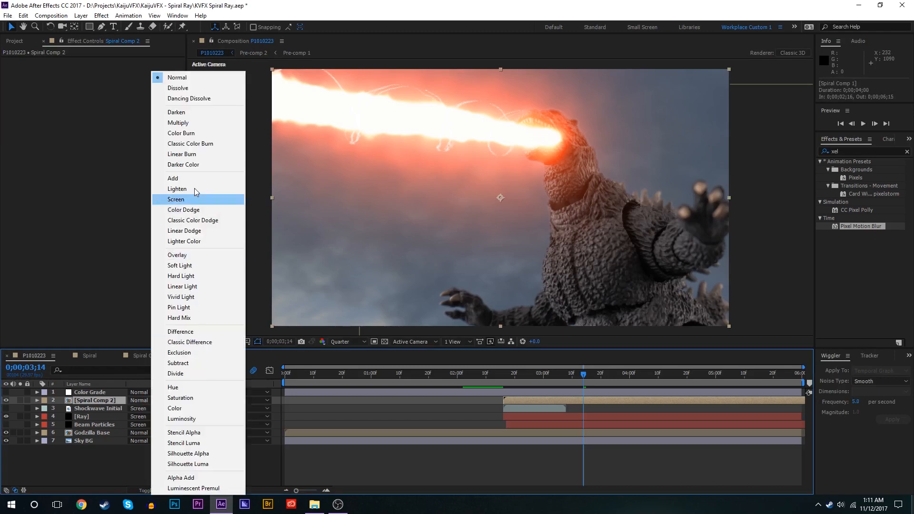
left_click(175, 199)
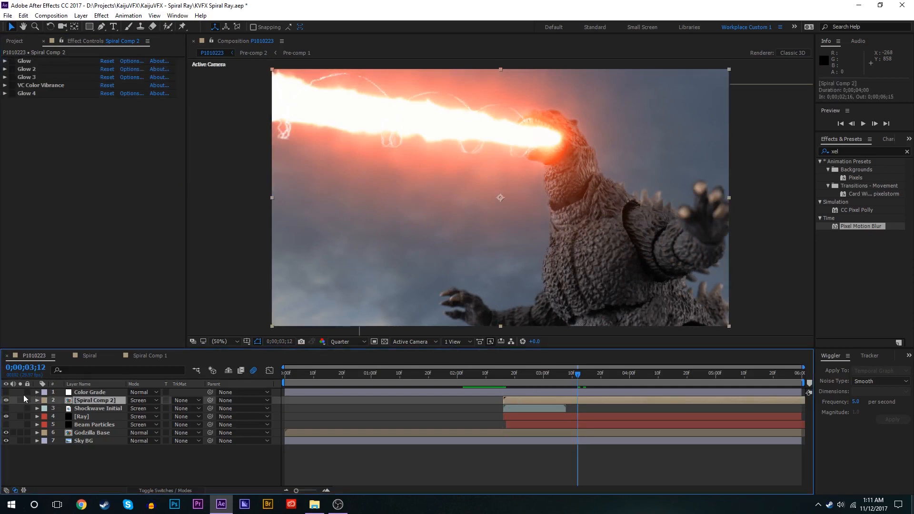
left_click(503, 373)
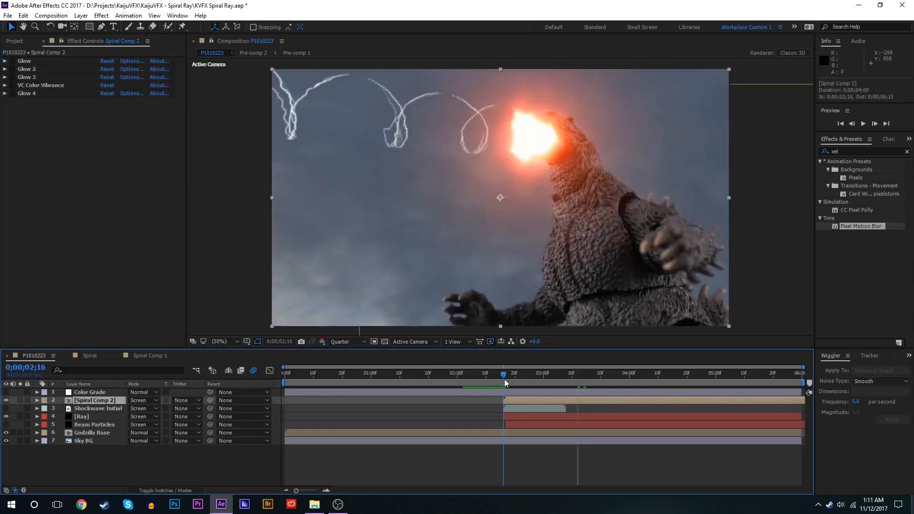
- Draw Mask 1 around the mouth flare at 2;16 and enable the Mask Path stopwatch to animate it
left_click(514, 99)
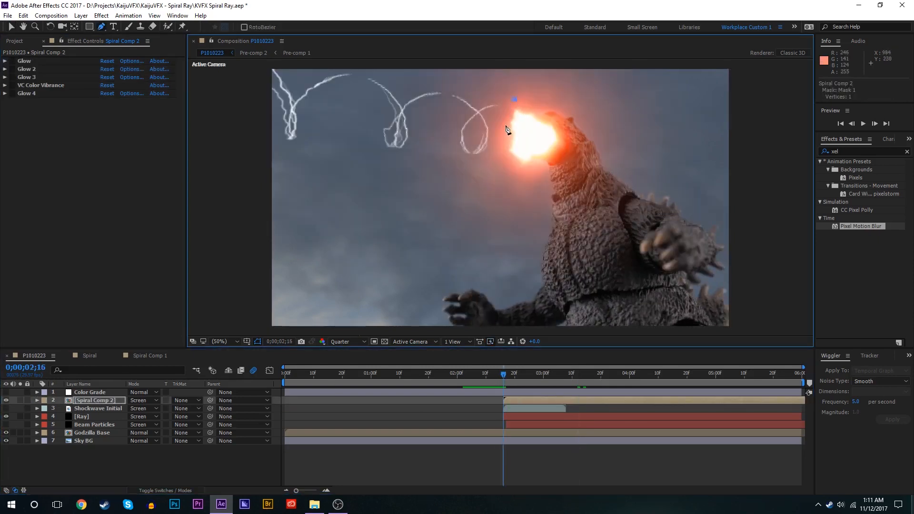
left_click(521, 98)
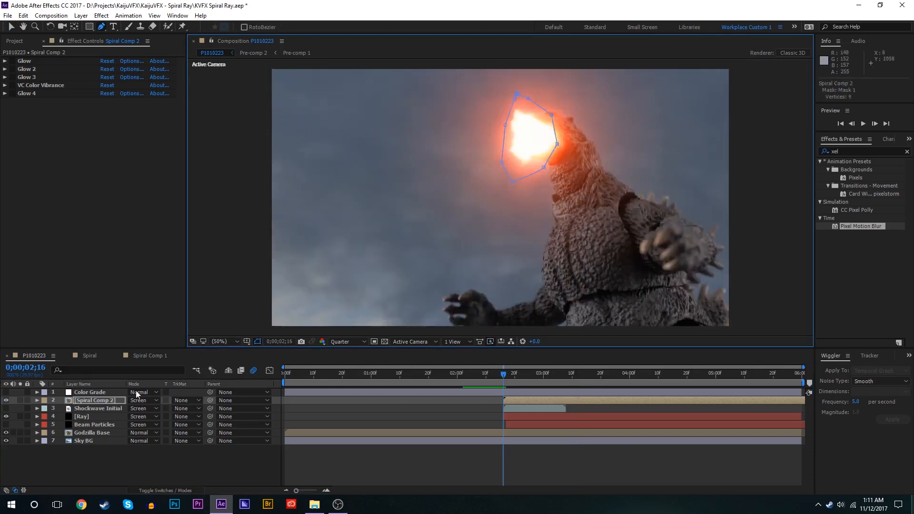
left_click(37, 400)
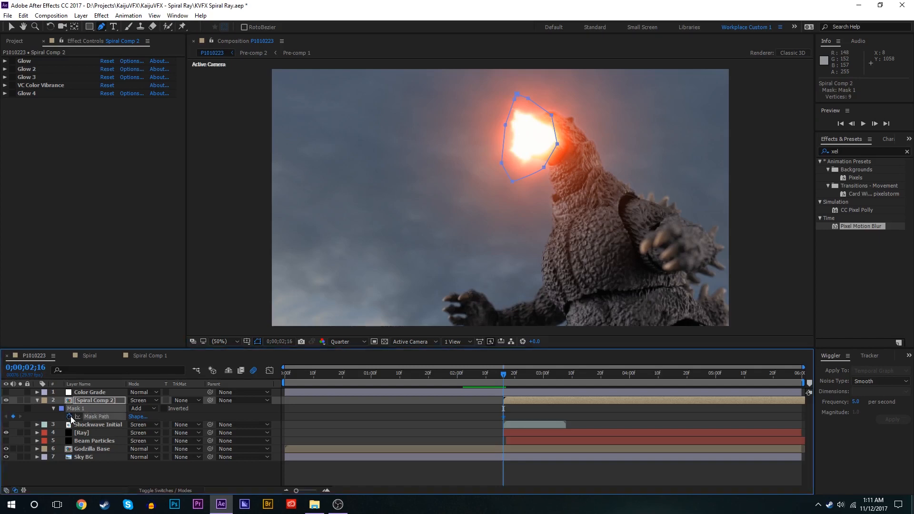
left_click(506, 372)
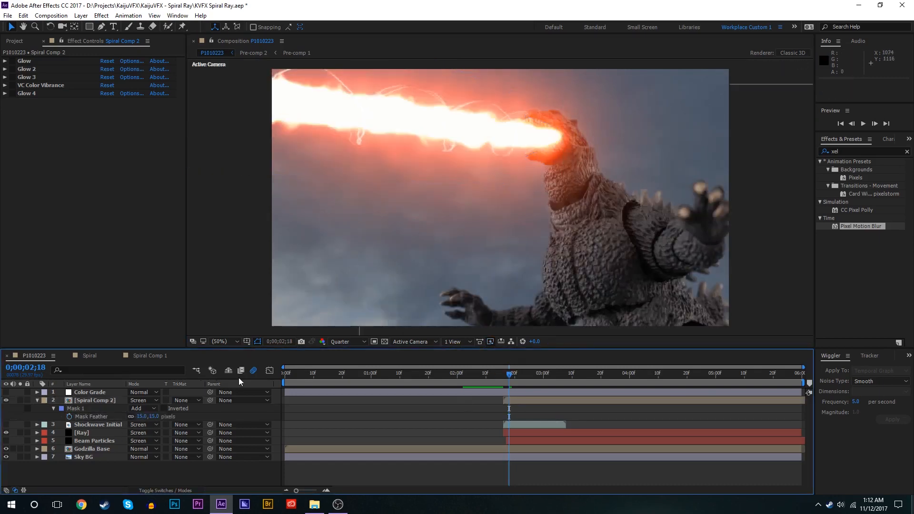
- Set the Mask Feather to 45 px, compare the glow toggled off, and open the nested Spiral Comp 2
double_click(142, 417)
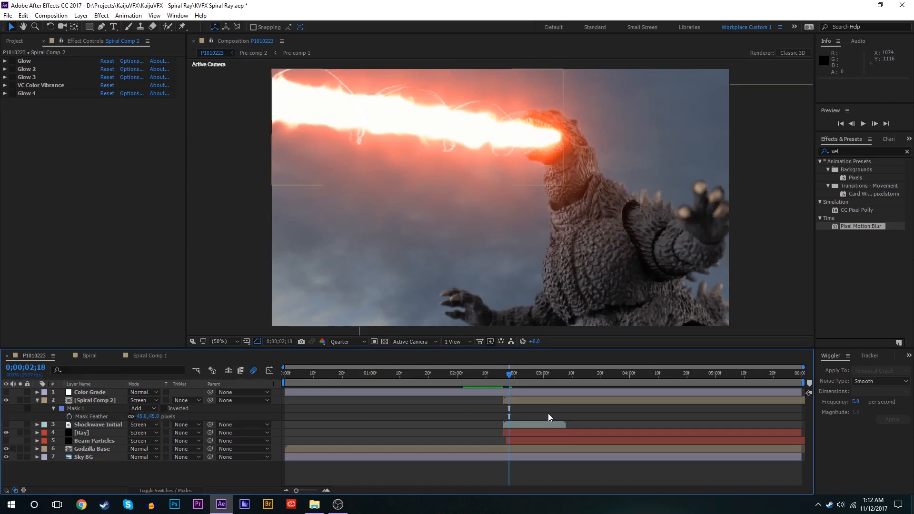
mouse_move(511, 382)
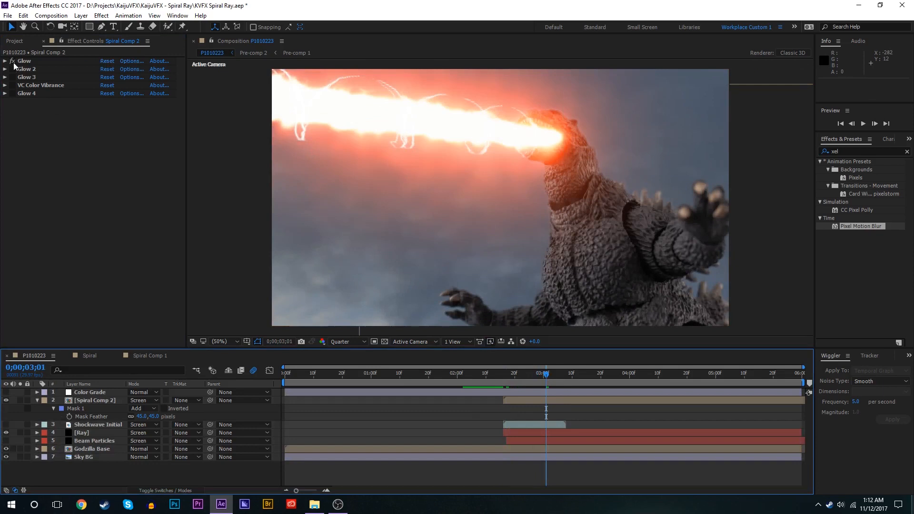
left_click(95, 400)
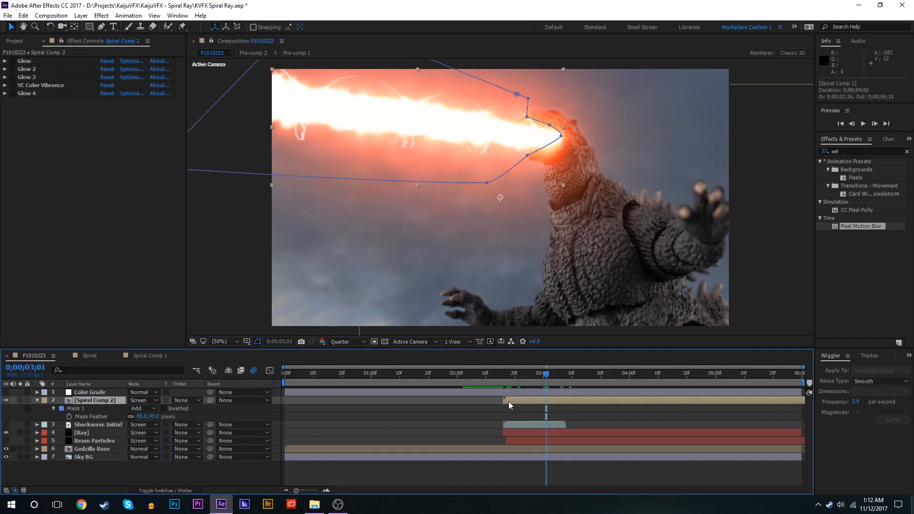
double_click(96, 400)
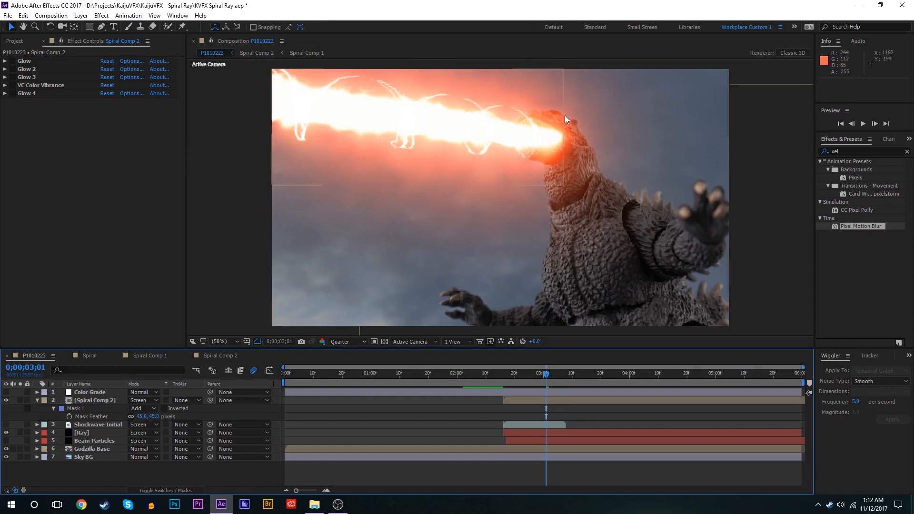
mouse_move(532, 173)
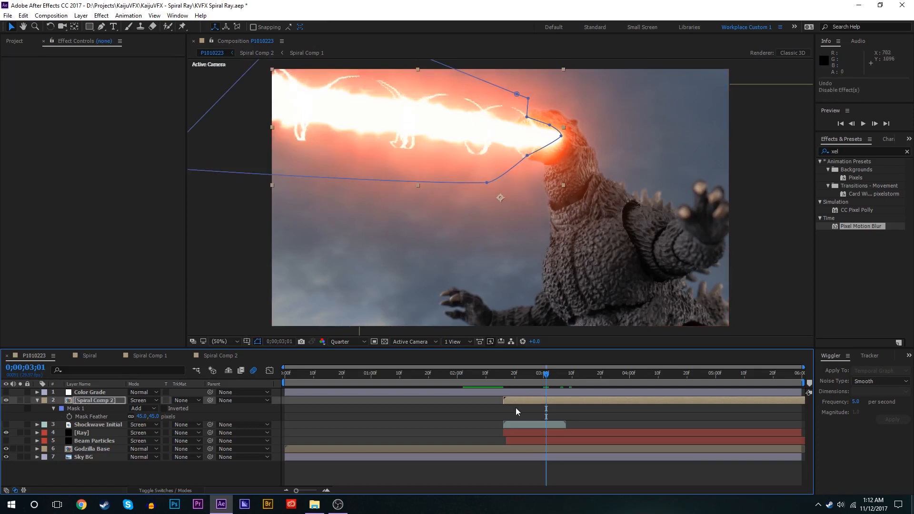
left_click(95, 401)
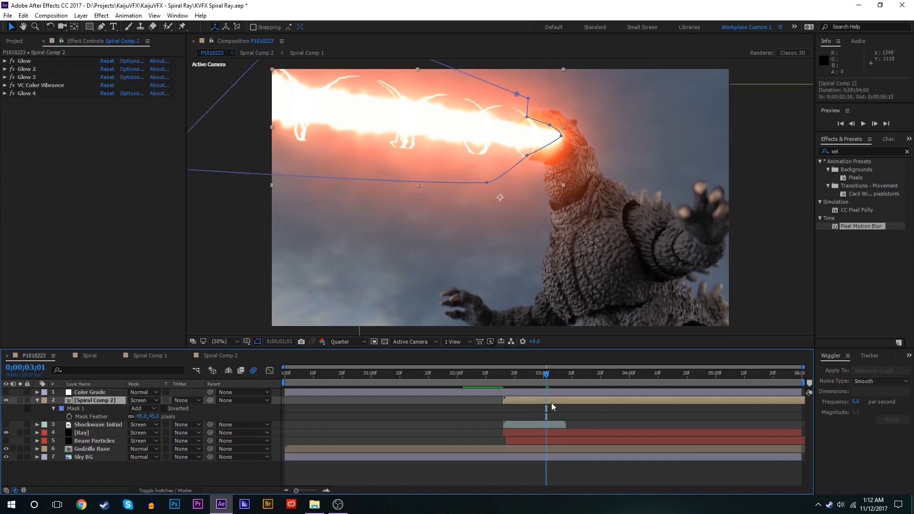
mouse_move(860, 226)
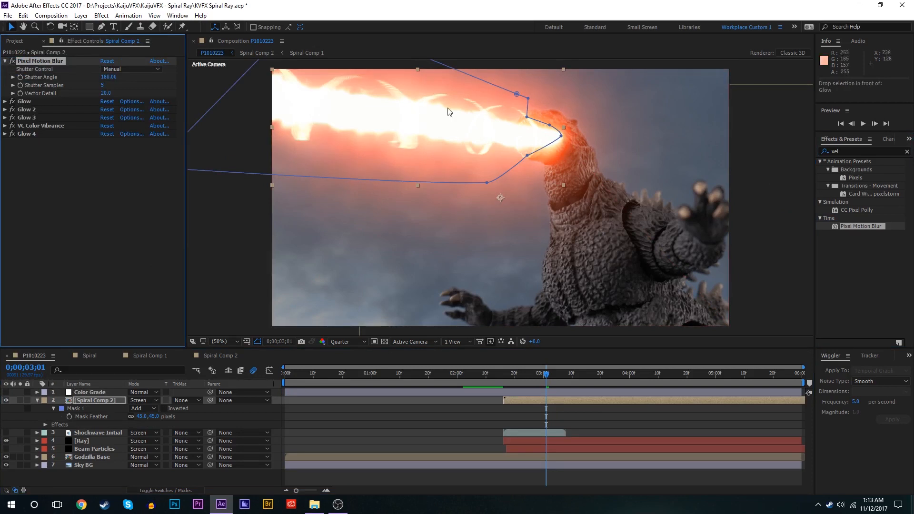
- Scrub further into the beam and toggle the Pixel Motion Blur to compare its smearing
left_click(561, 373)
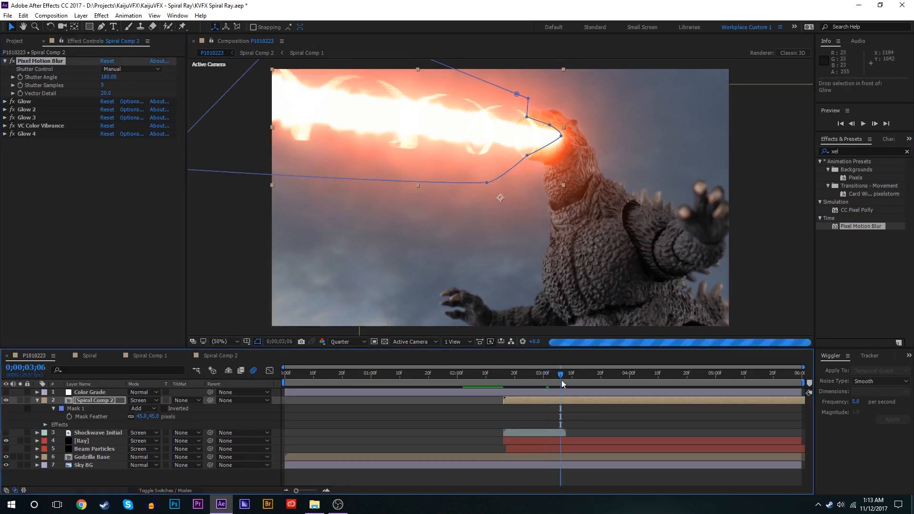
left_click(580, 374)
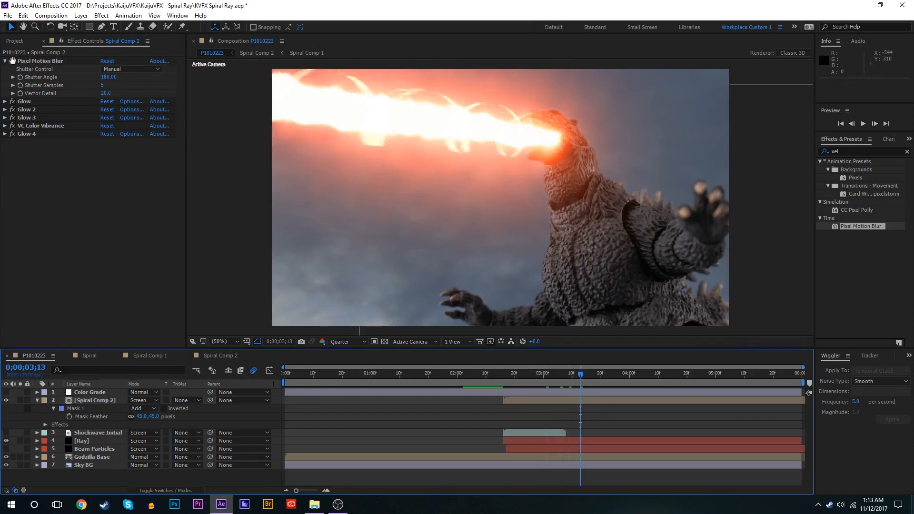
left_click(875, 123)
type("vec")
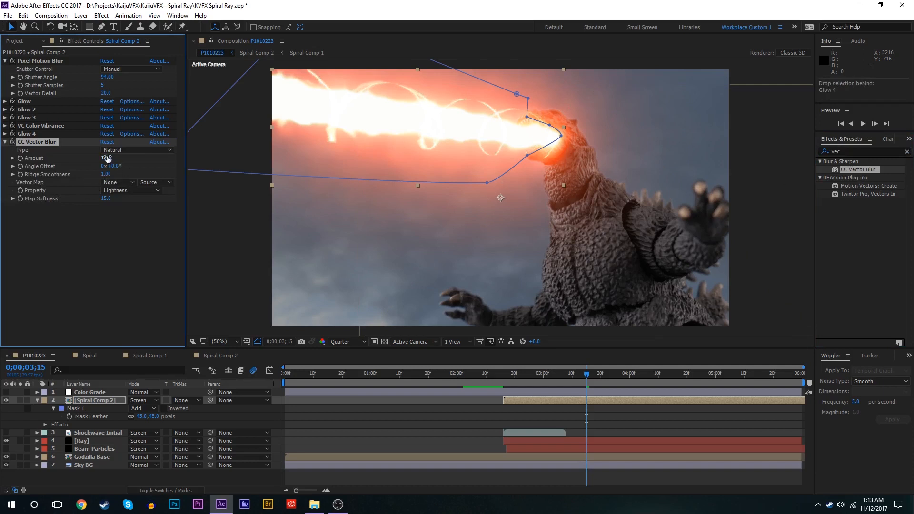
- Try the CC Vector Blur type on Perpendicular, keep Natural, and choose a different preview resolution
left_click(105, 158)
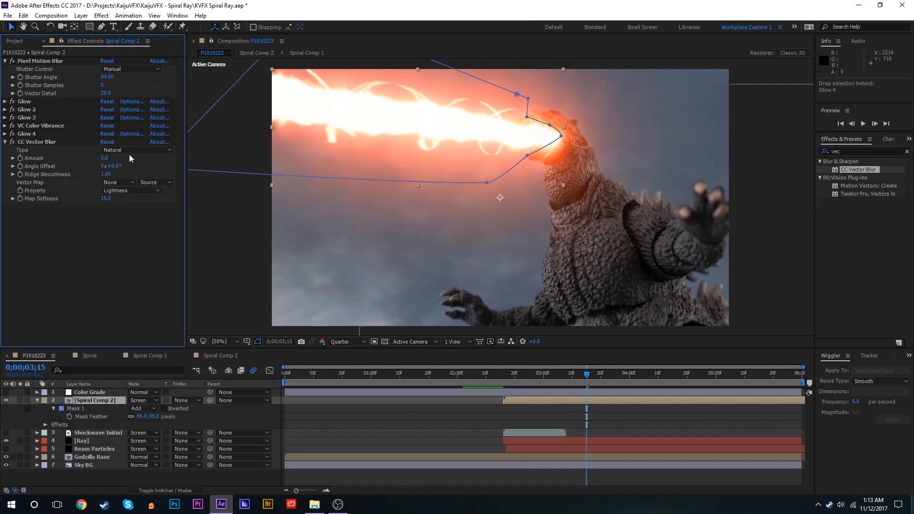
left_click(137, 150)
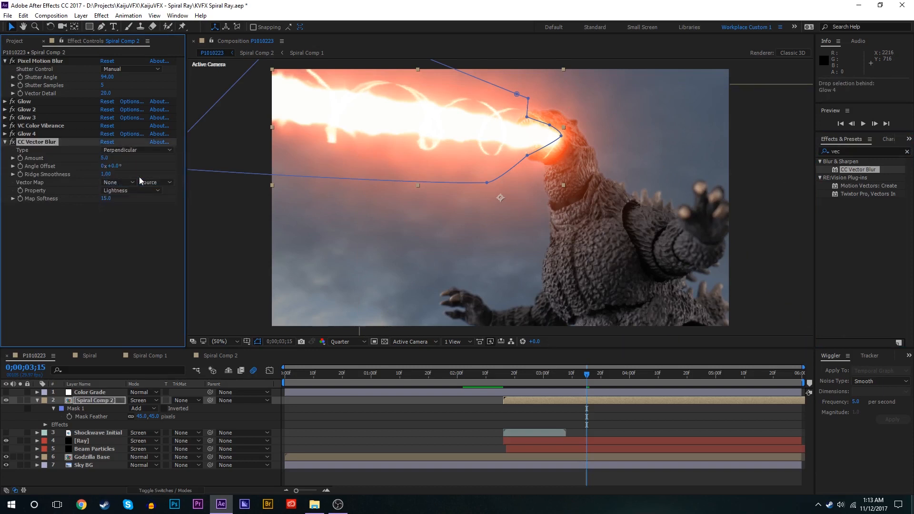
left_click(340, 342)
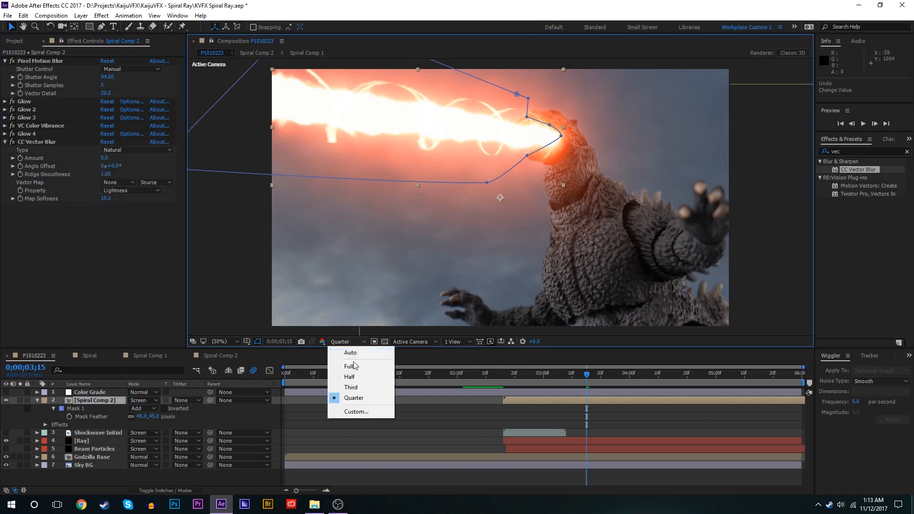
left_click(350, 377)
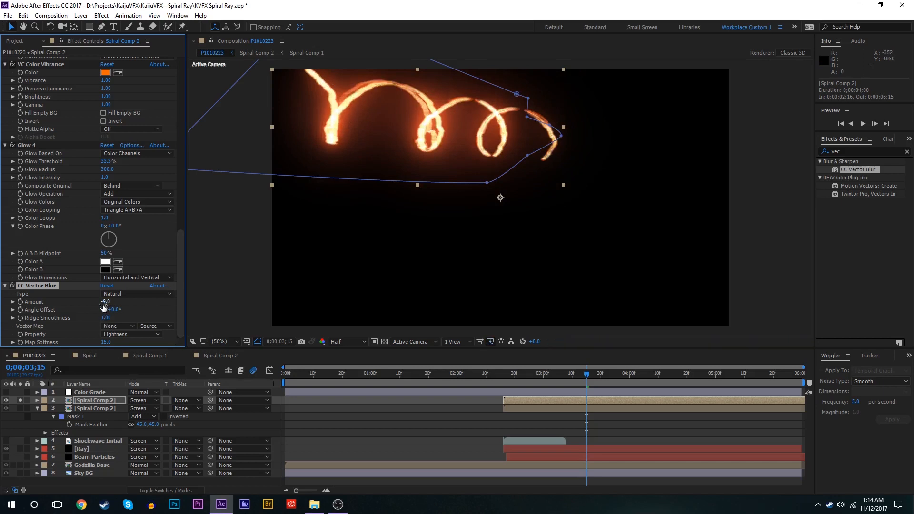
- Set the duplicated spiral's vector blur type to Constant Length and search 'rad' in Effects & Presets
left_click(137, 294)
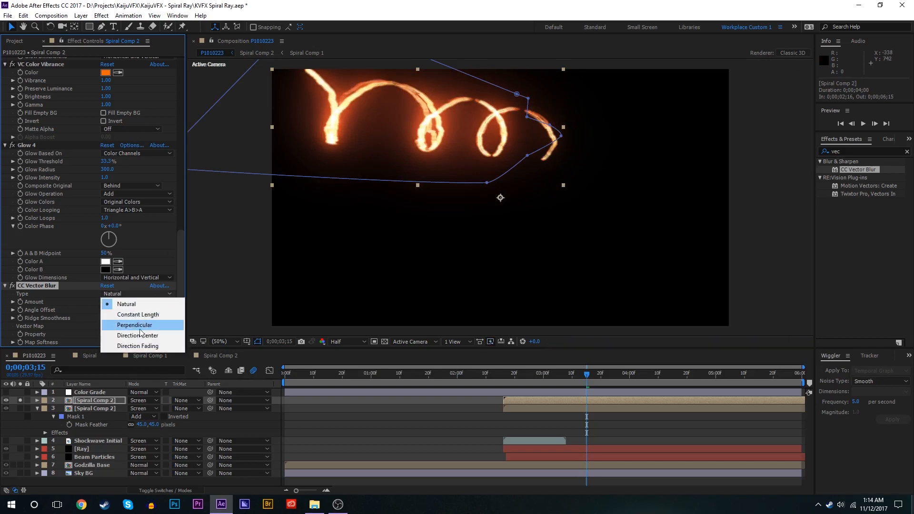
left_click(138, 314)
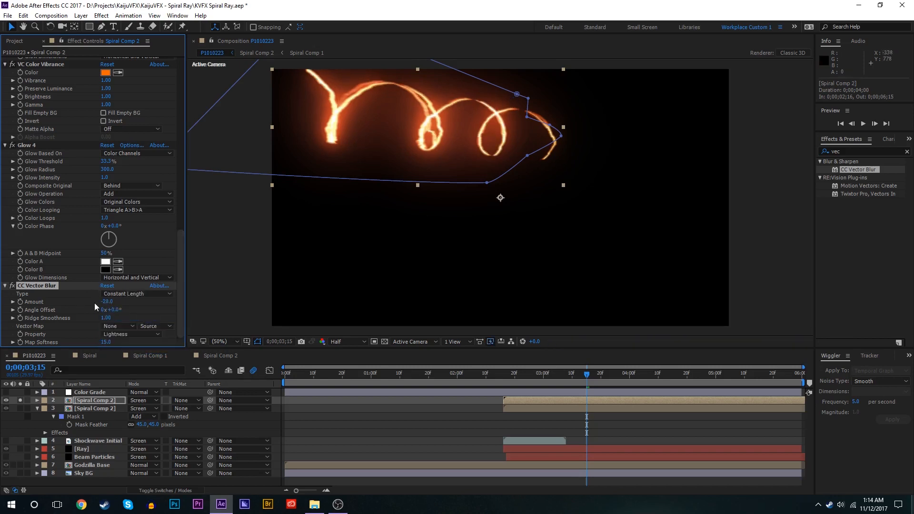
type("rad")
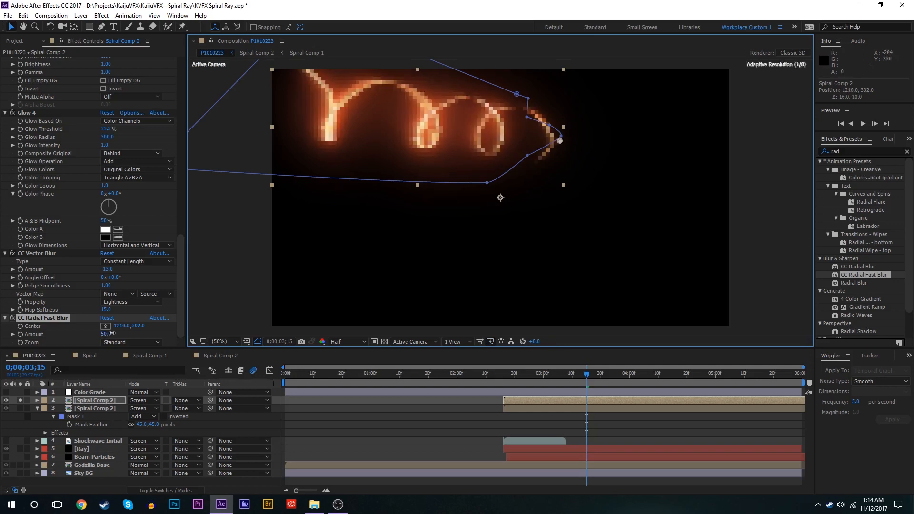
- Set the CC Radial Fast Blur's Zoom to Brightest on the duplicated spiral
left_click(131, 342)
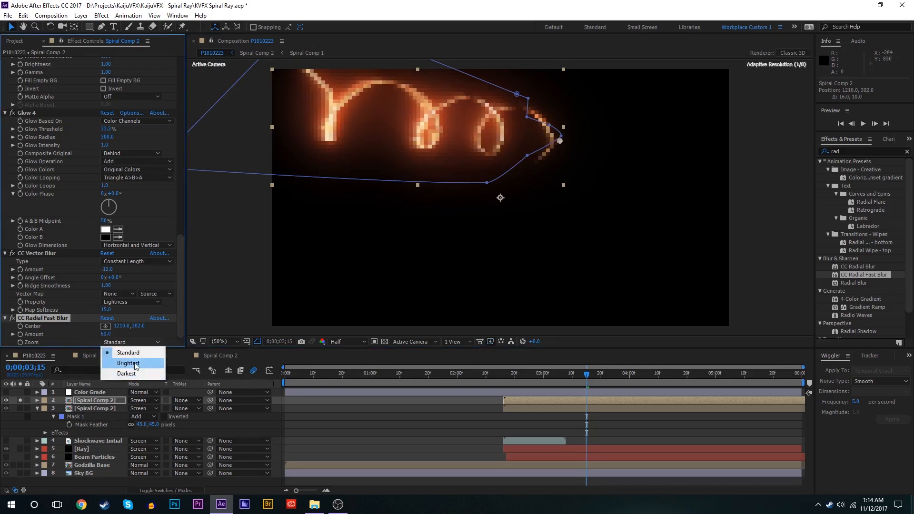
left_click(128, 362)
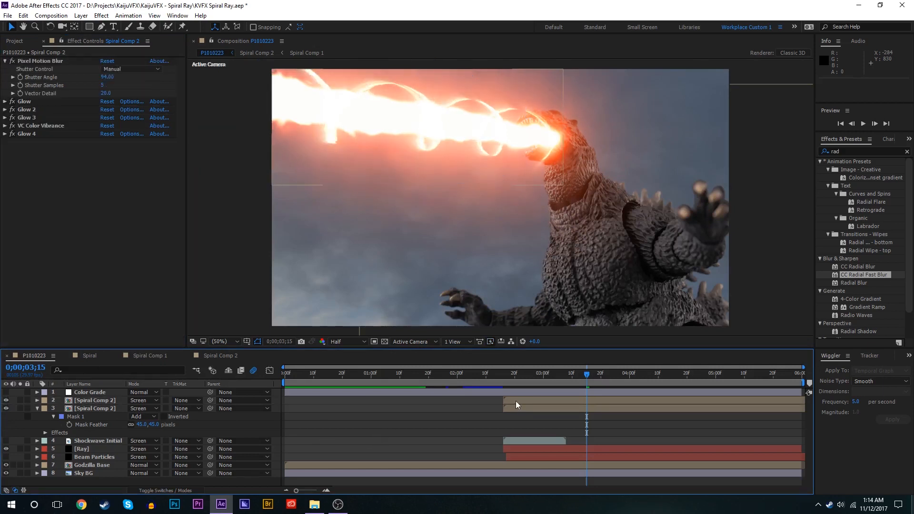
- Inside Spiral Comp 2, pre-compose the spiral into Spiral Comp 3 with all attributes, then close the timeline
left_click(6, 101)
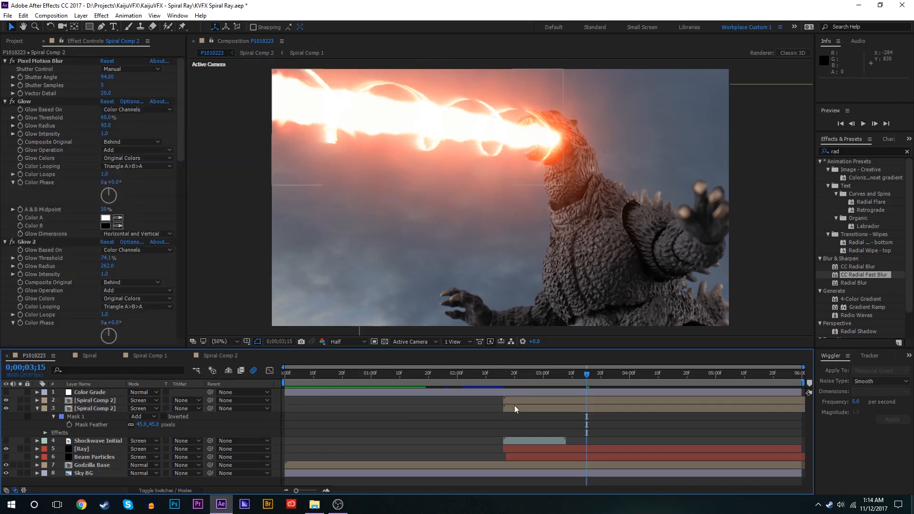
mouse_move(533, 88)
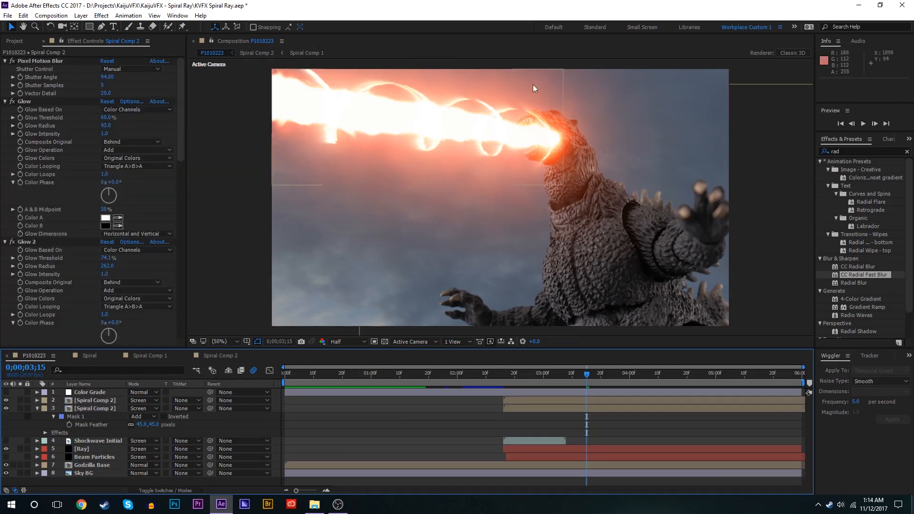
mouse_move(551, 160)
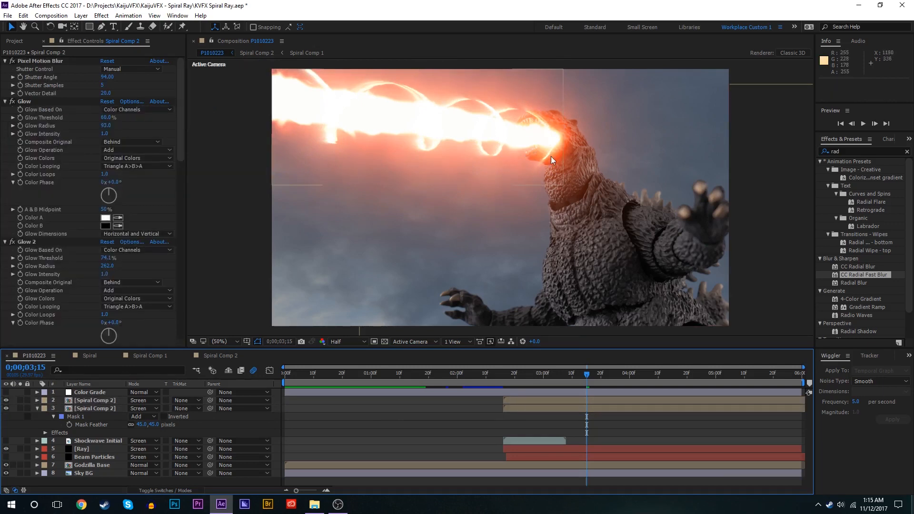
left_click(95, 400)
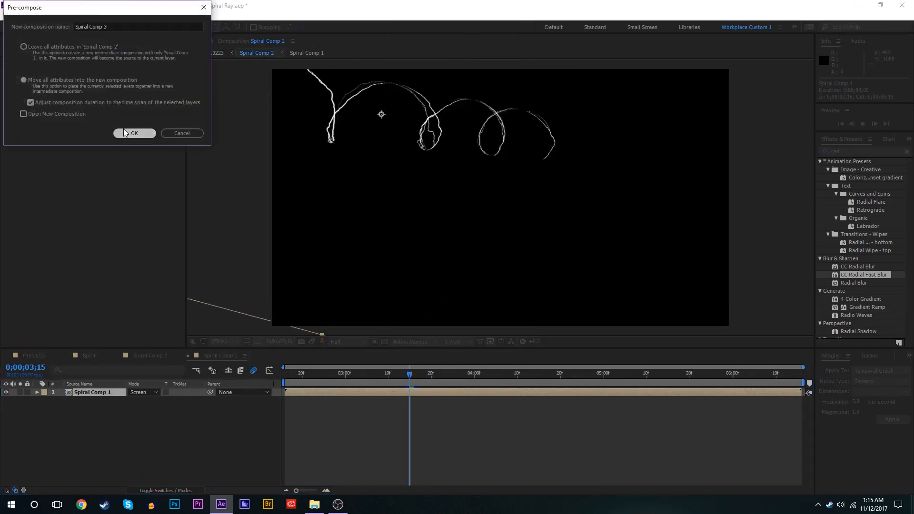
left_click(135, 133)
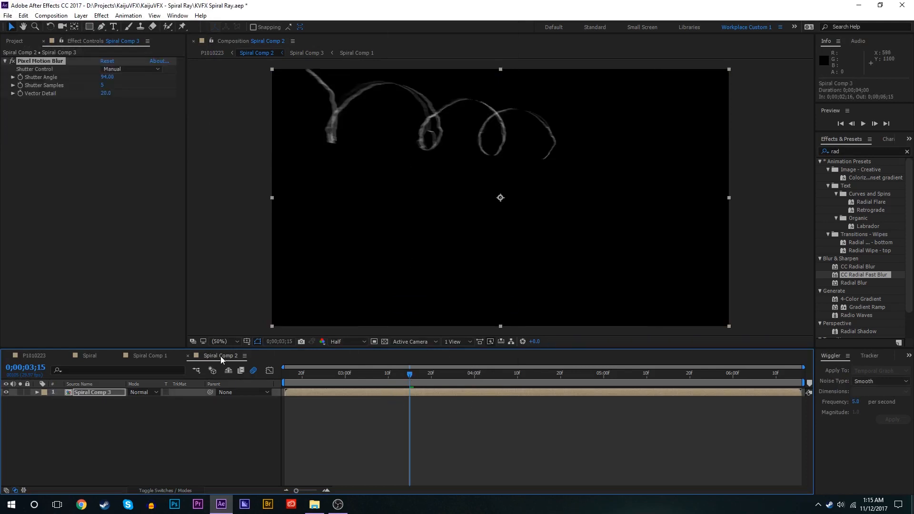
left_click(33, 355)
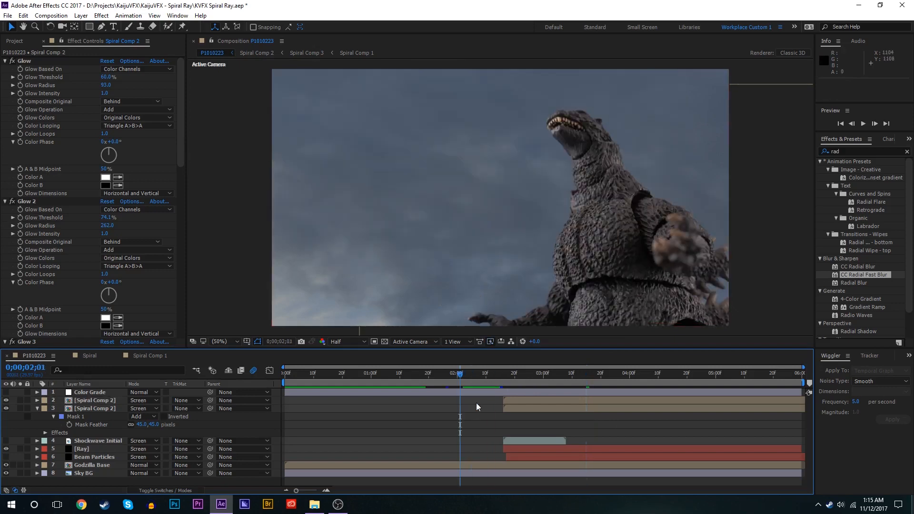
- Scrub through the beam firing and bring up Beam Particles' CC Particle World settings
left_click(506, 373)
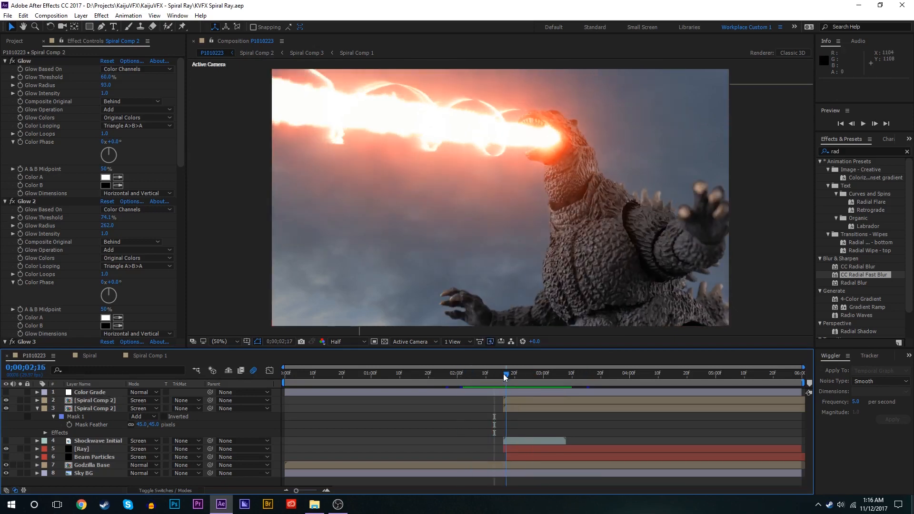
left_click(546, 373)
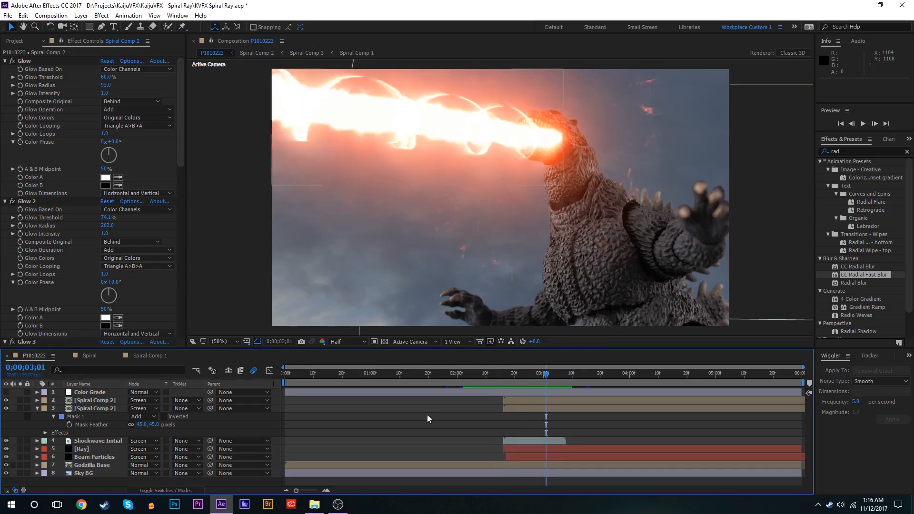
left_click(517, 373)
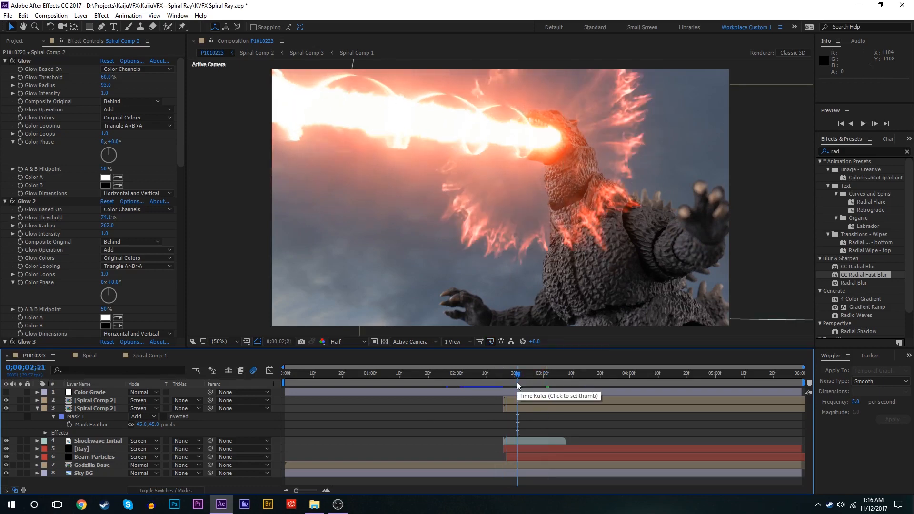
left_click(509, 373)
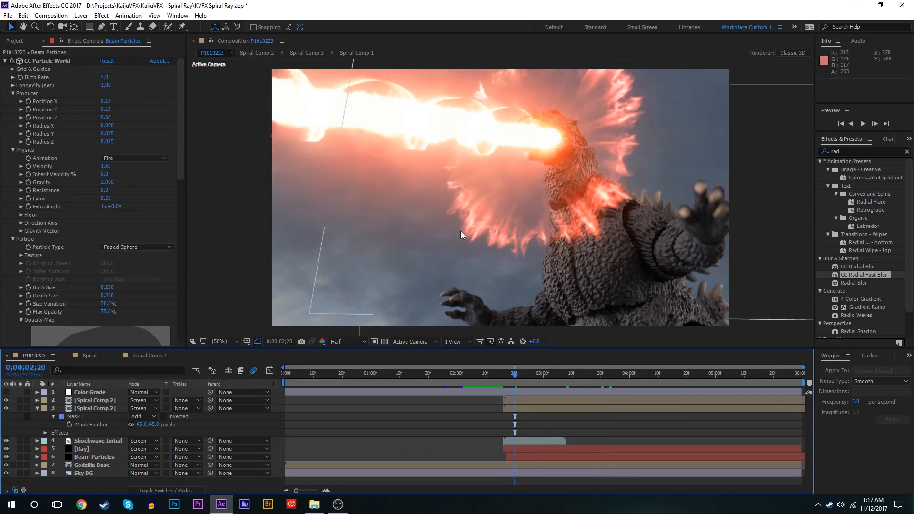
mouse_move(682, 165)
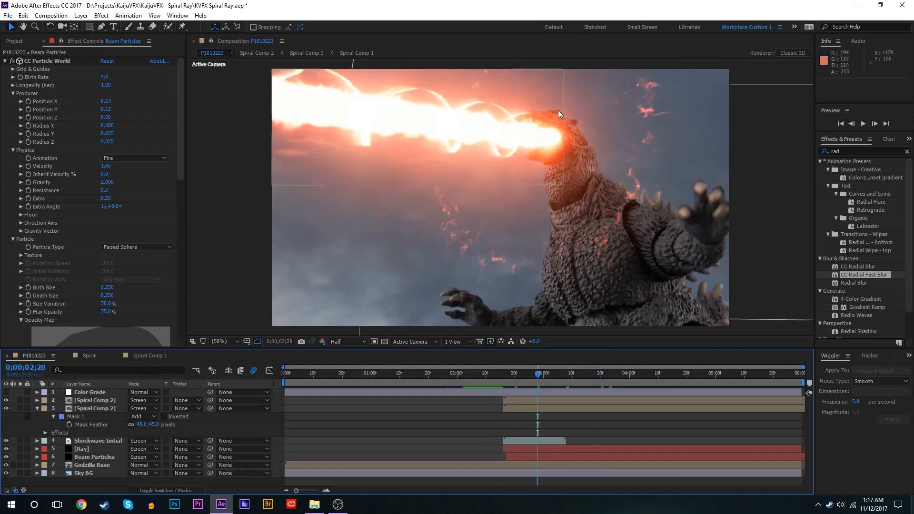
mouse_move(493, 133)
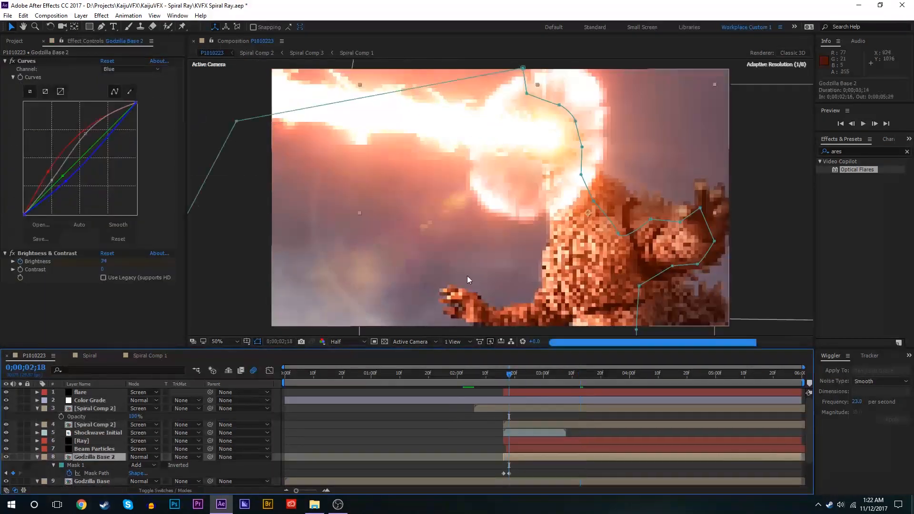
- Import from Desktop > Visuals > ActionVFX, selecting the AVFX Falling Ashes folder
left_click(8, 17)
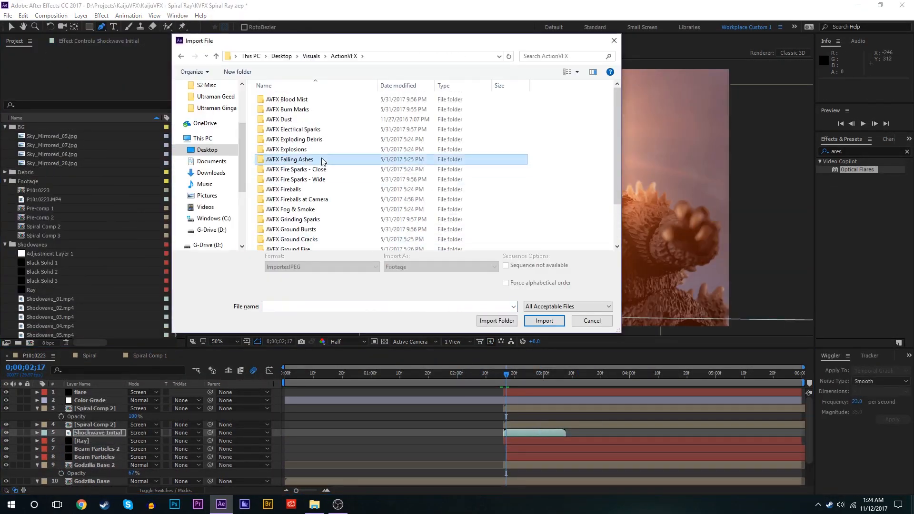
left_click(590, 321)
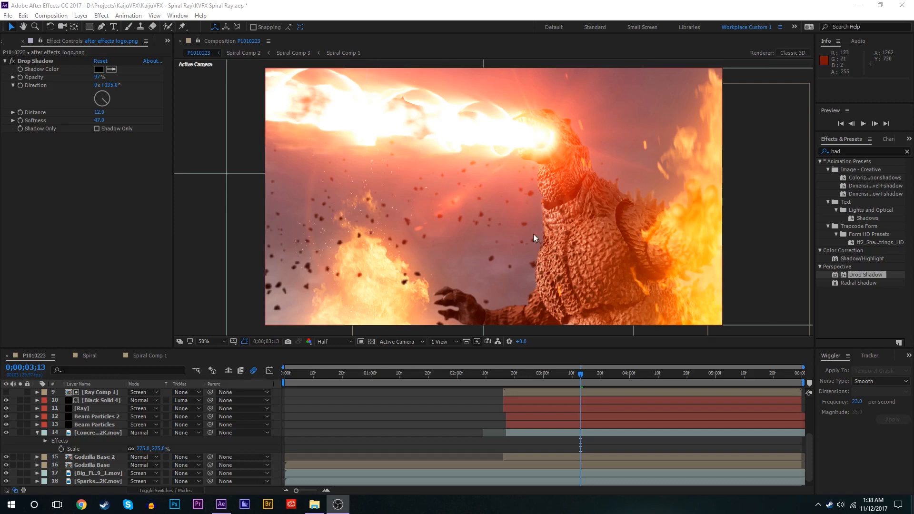
mouse_move(659, 126)
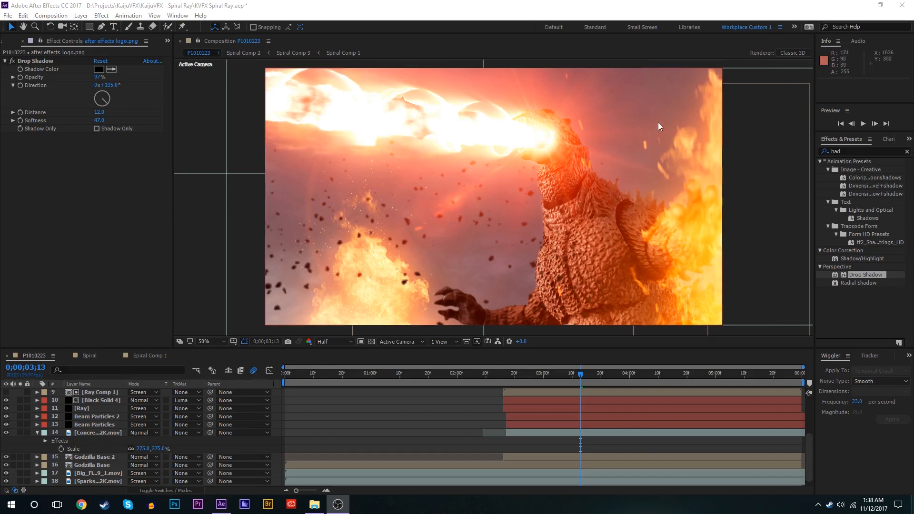
mouse_move(698, 198)
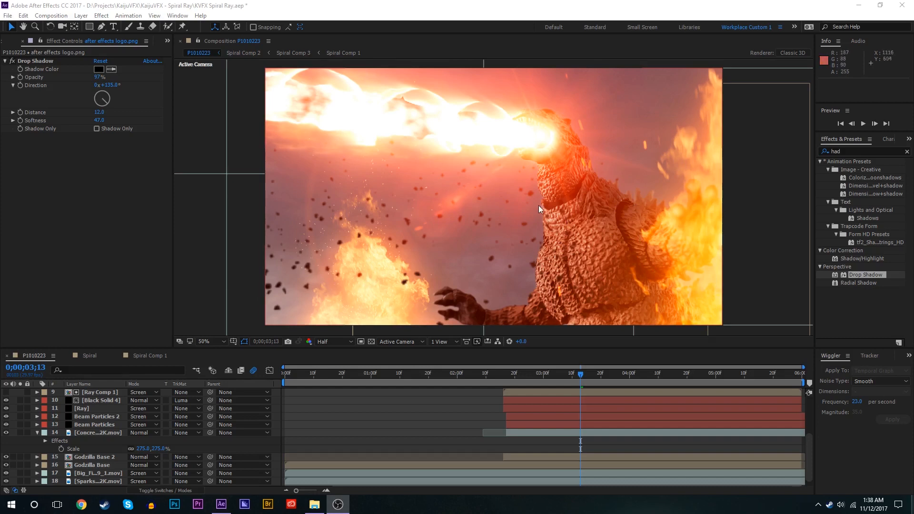
mouse_move(531, 139)
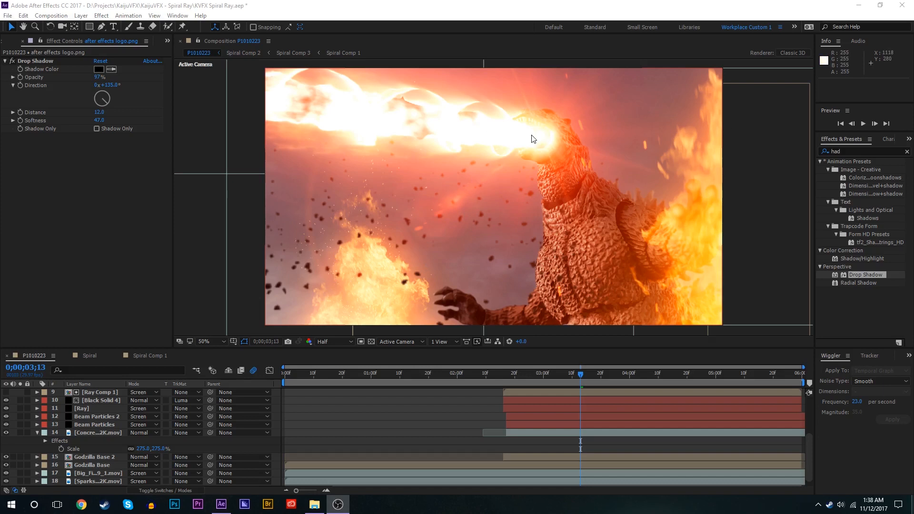
mouse_move(357, 296)
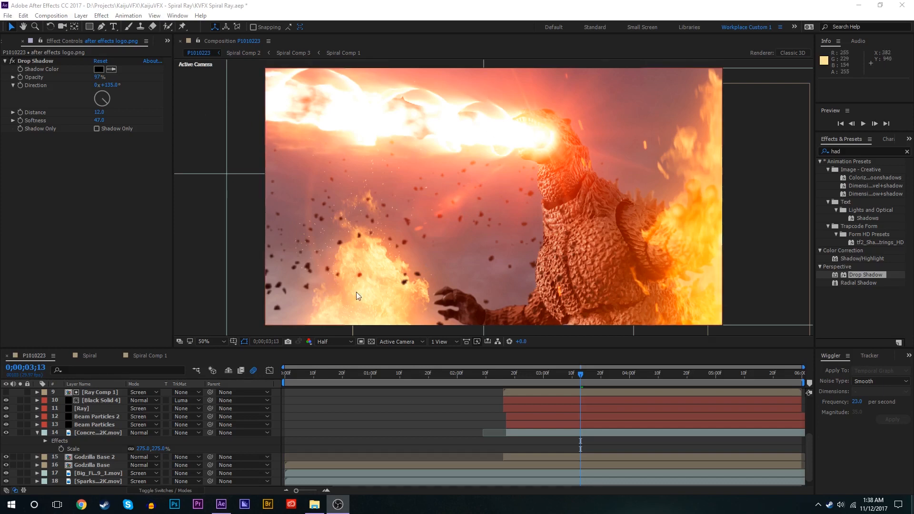